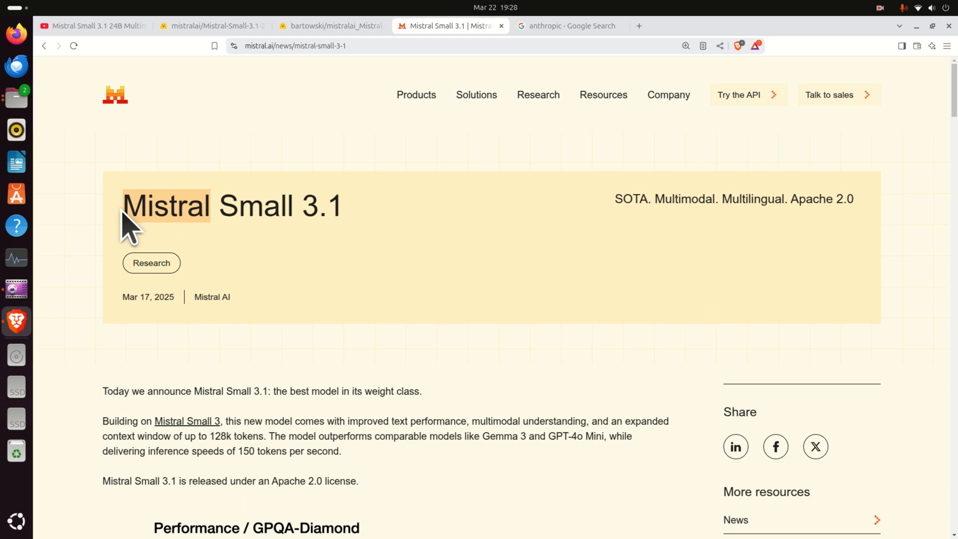
{"action": "mouse_move", "coordinate": [416, 348]}
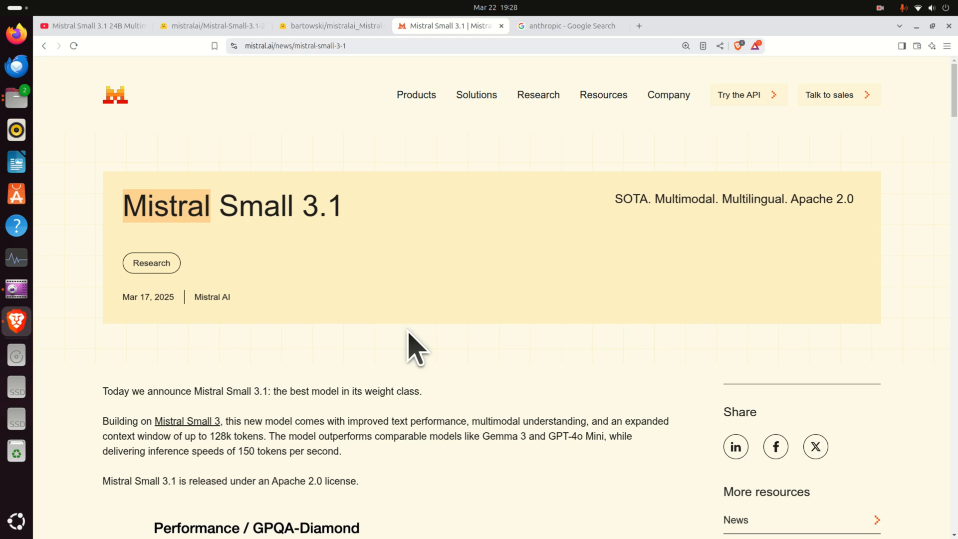
- Scroll the Mistral Small 3.1 announcement down to the GPQA-Diamond latency chart comparing models
{"action": "scroll", "scroll_direction": "down", "scroll_amount": 3}
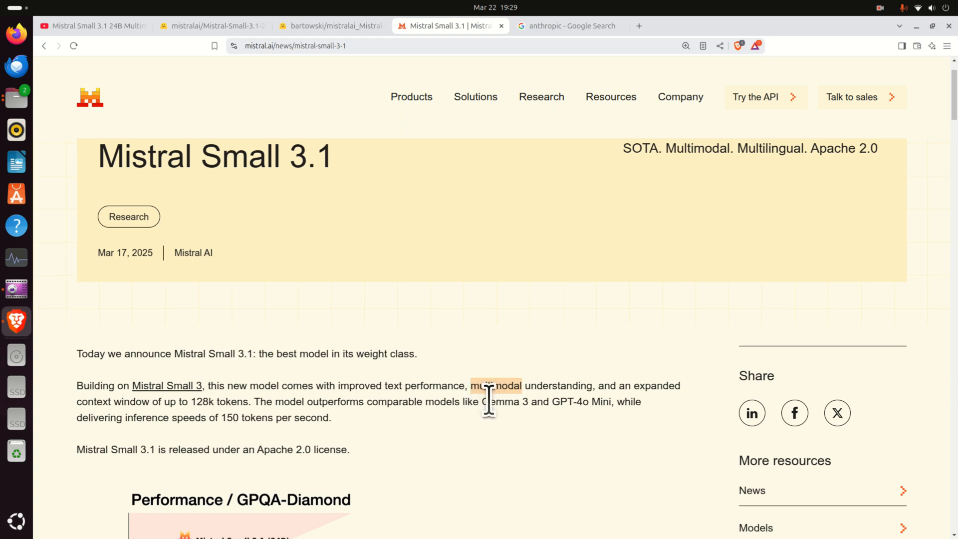
{"action": "mouse_move", "coordinate": [635, 425]}
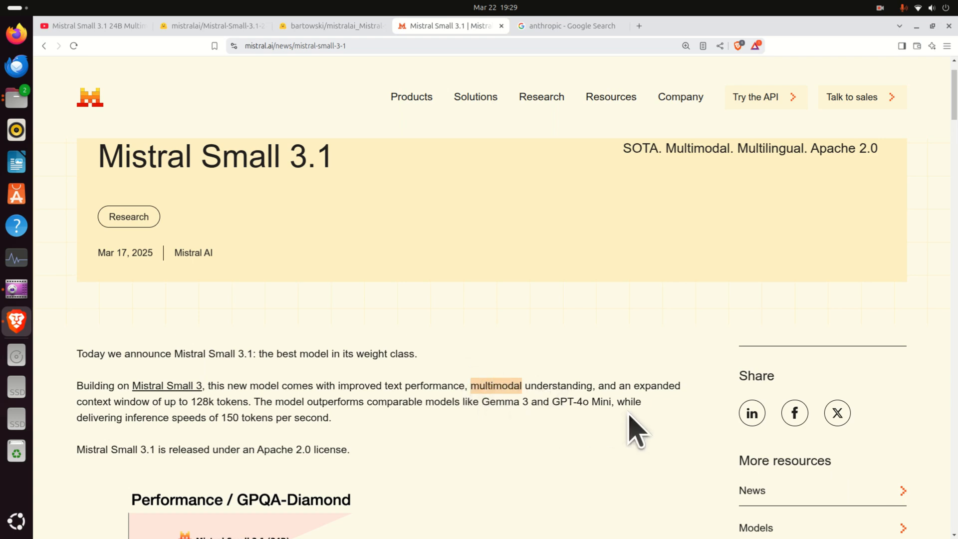
{"action": "mouse_move", "coordinate": [623, 443]}
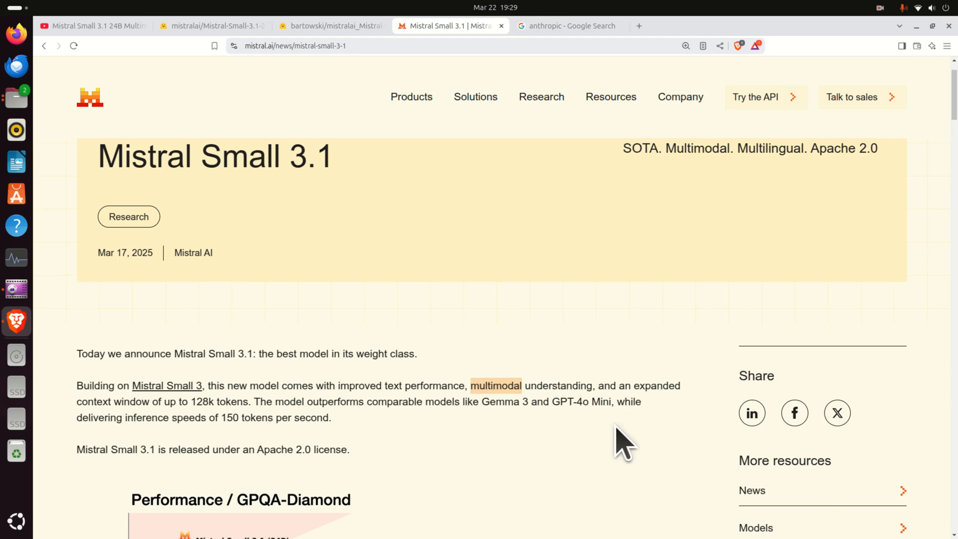
{"action": "mouse_move", "coordinate": [588, 359]}
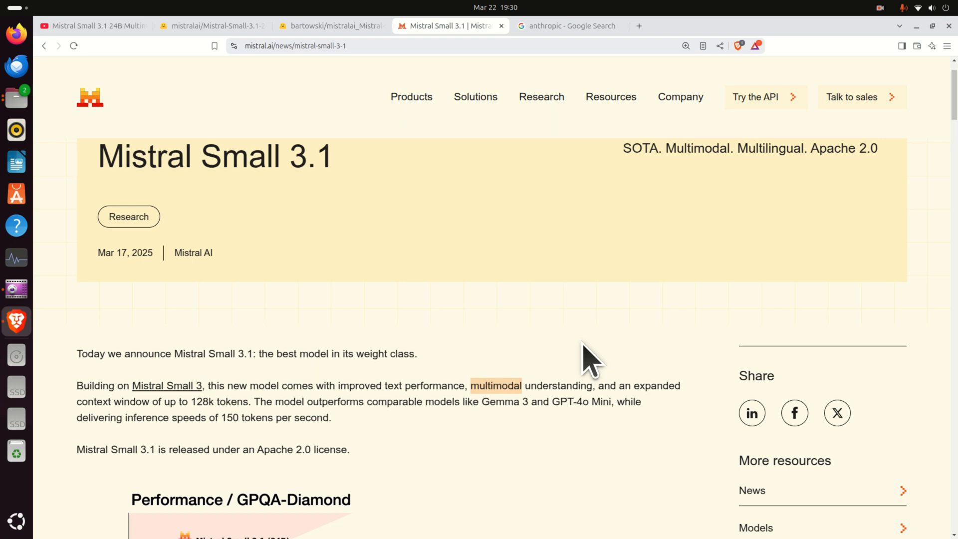
{"action": "scroll", "scroll_direction": "down", "scroll_amount": 3}
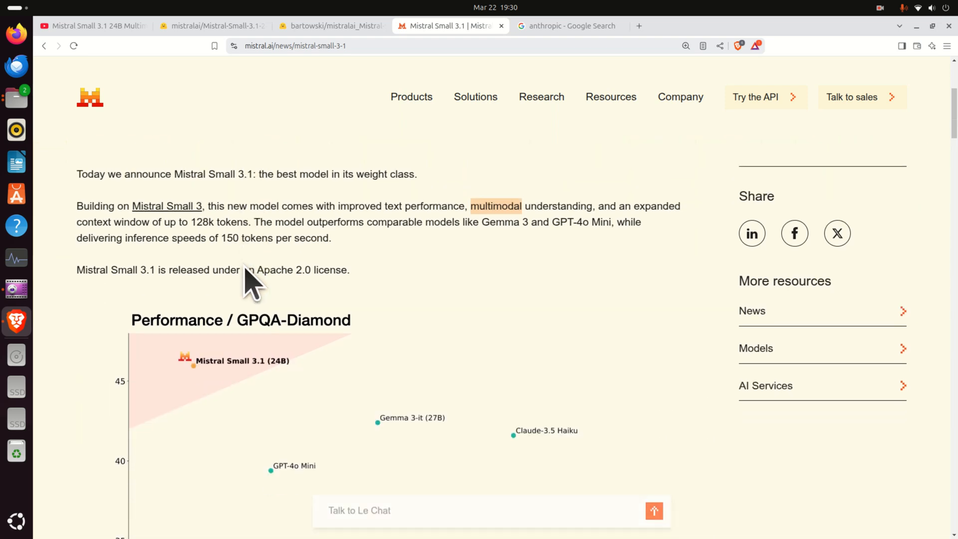
{"action": "scroll", "scroll_direction": "down", "scroll_amount": 3}
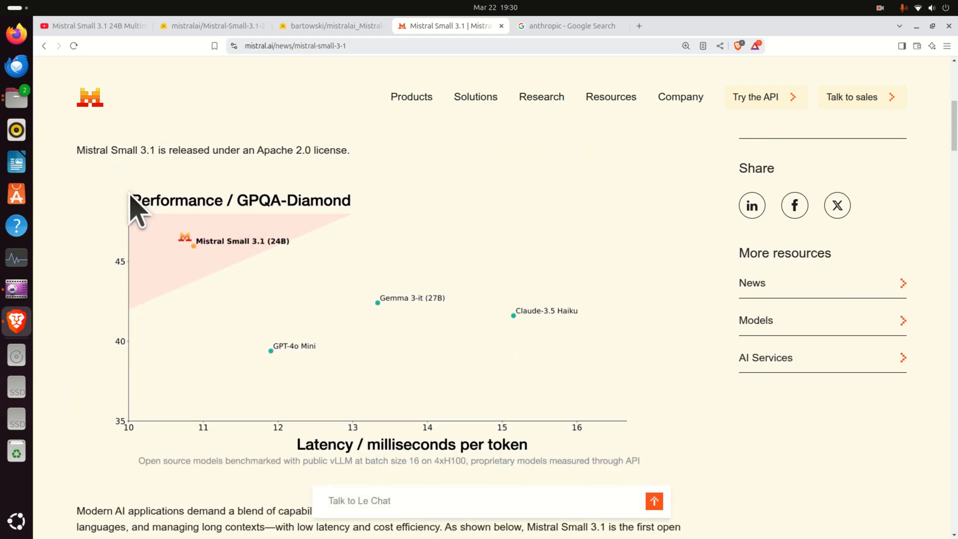
{"action": "mouse_move", "coordinate": [189, 342]}
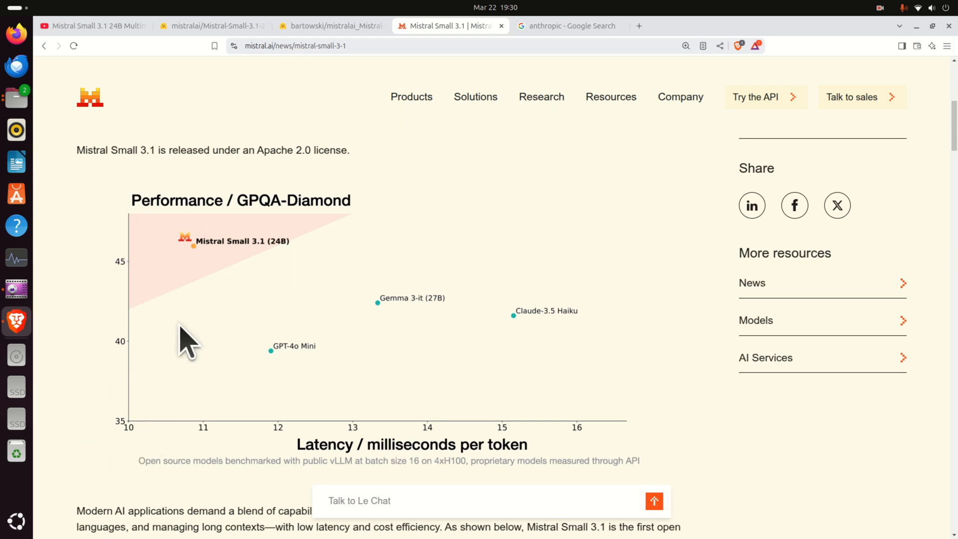
{"action": "mouse_move", "coordinate": [324, 345]}
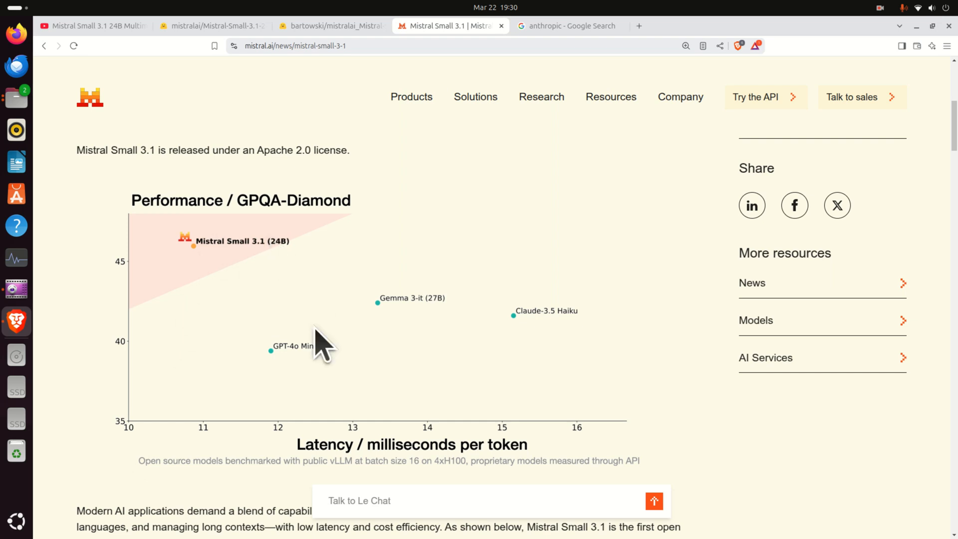
{"action": "mouse_move", "coordinate": [269, 367]}
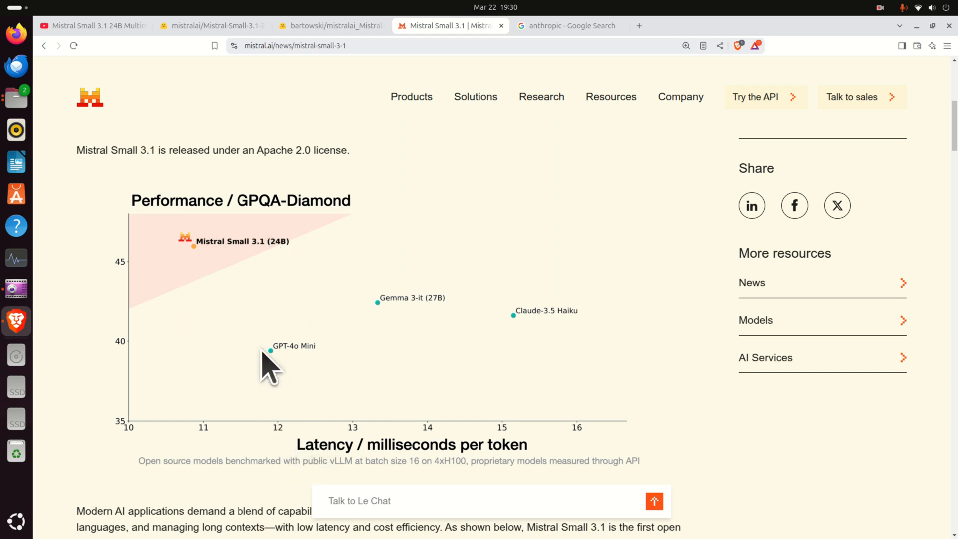
{"action": "mouse_move", "coordinate": [295, 364]}
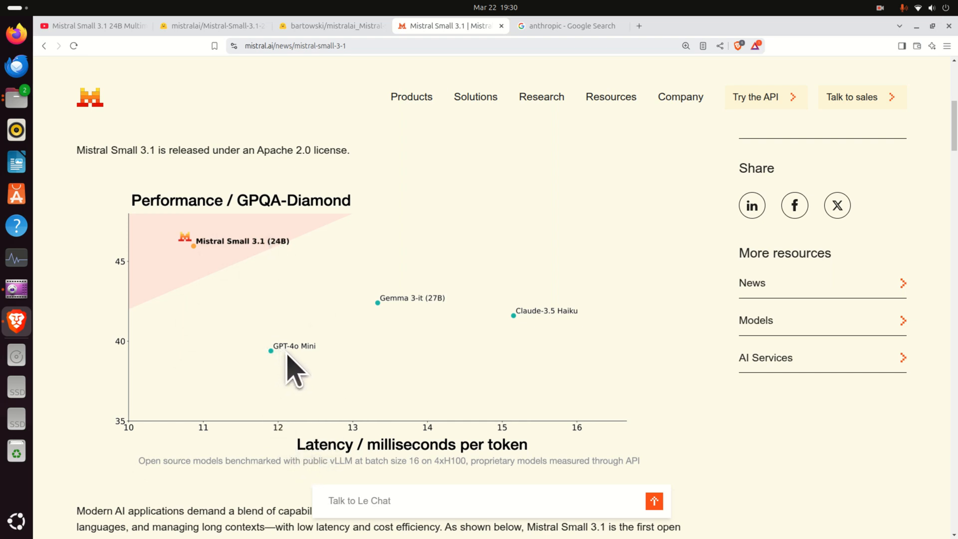
{"action": "mouse_move", "coordinate": [529, 333]}
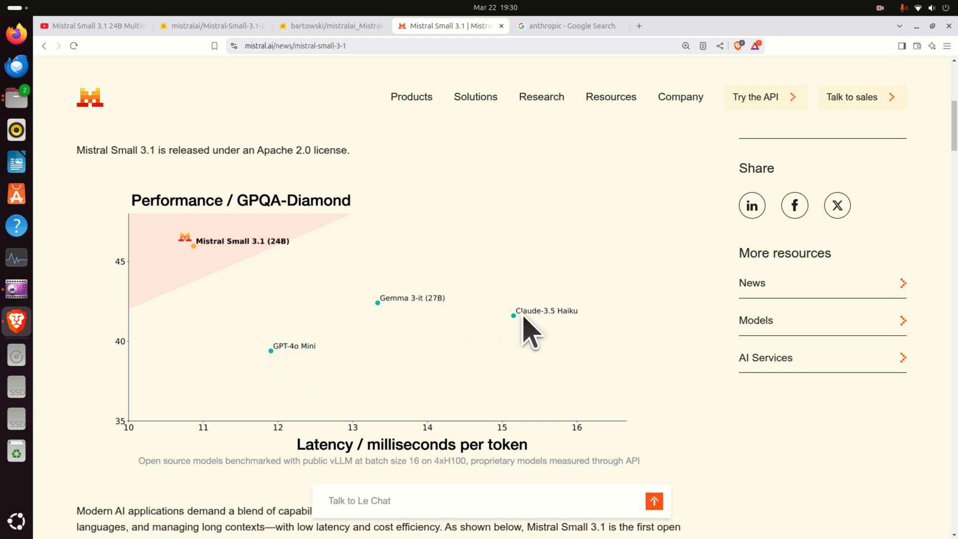
{"action": "scroll", "scroll_direction": "down", "scroll_amount": 3}
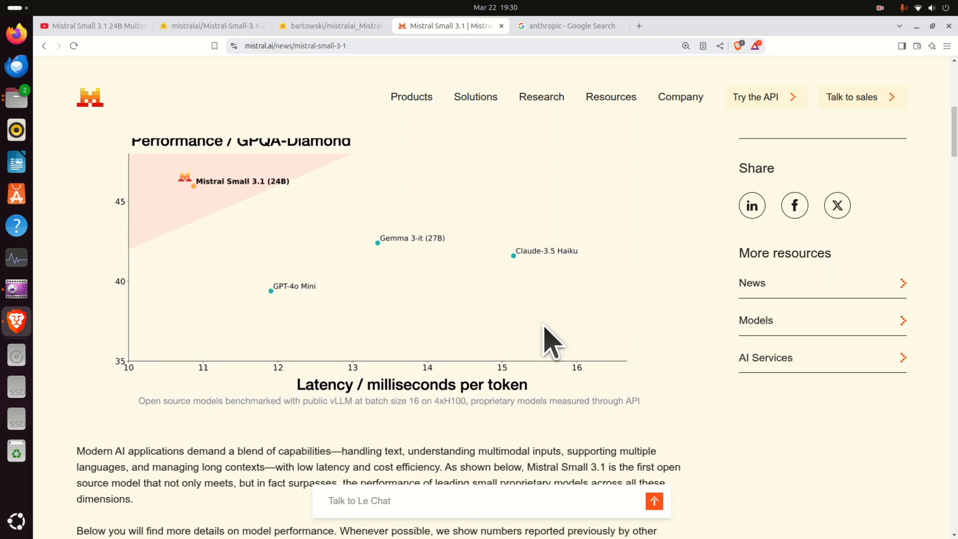
{"action": "scroll", "scroll_direction": "down", "scroll_amount": 3}
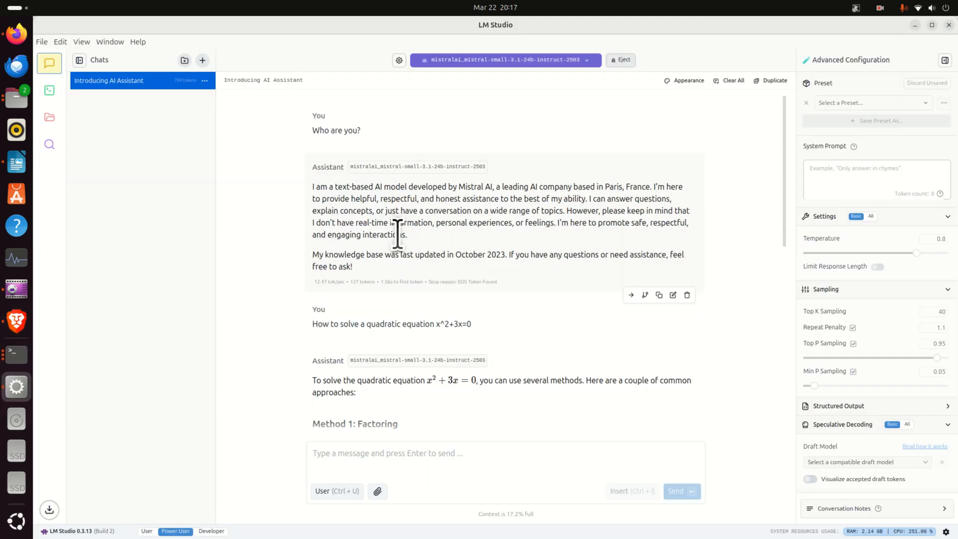
{"action": "mouse_move", "coordinate": [416, 257]}
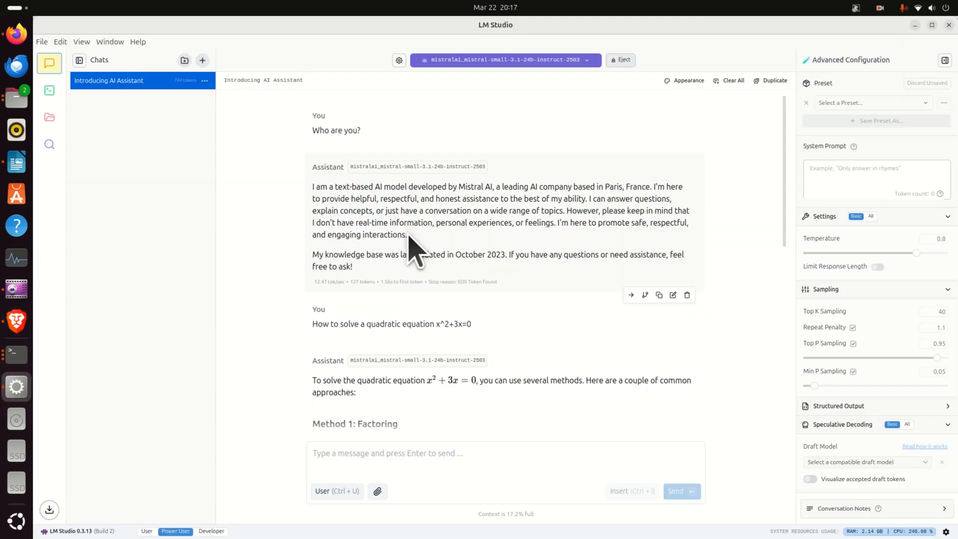
{"action": "mouse_move", "coordinate": [450, 221]}
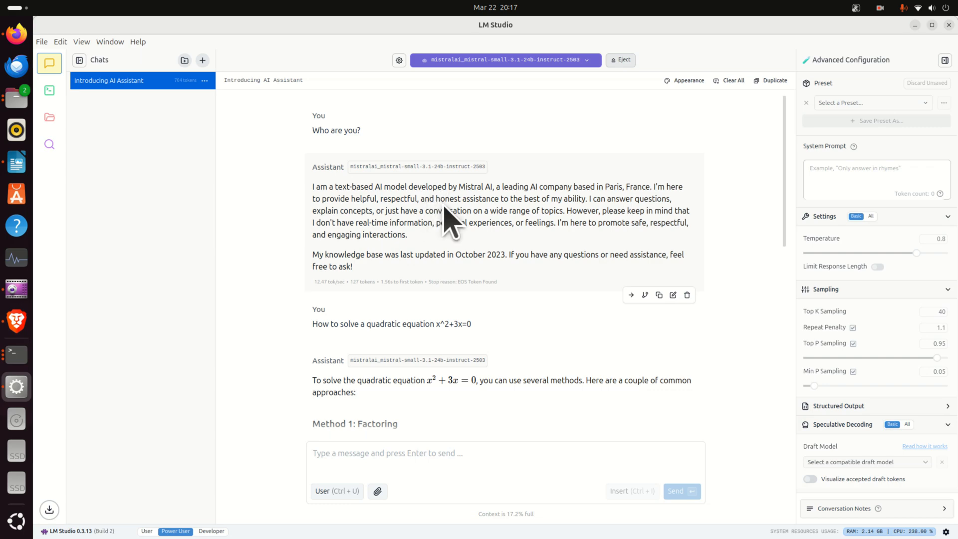
{"action": "mouse_move", "coordinate": [499, 199]}
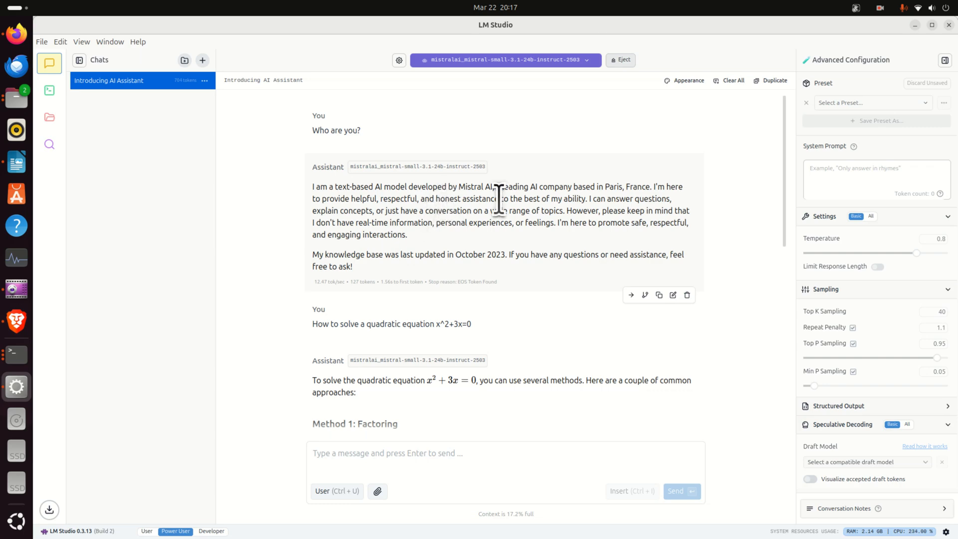
- Scroll the x^2+3x=0 answer down to Method 2, the quadratic formula giving x = 0 and −3
{"action": "scroll", "scroll_direction": "down", "scroll_amount": 3}
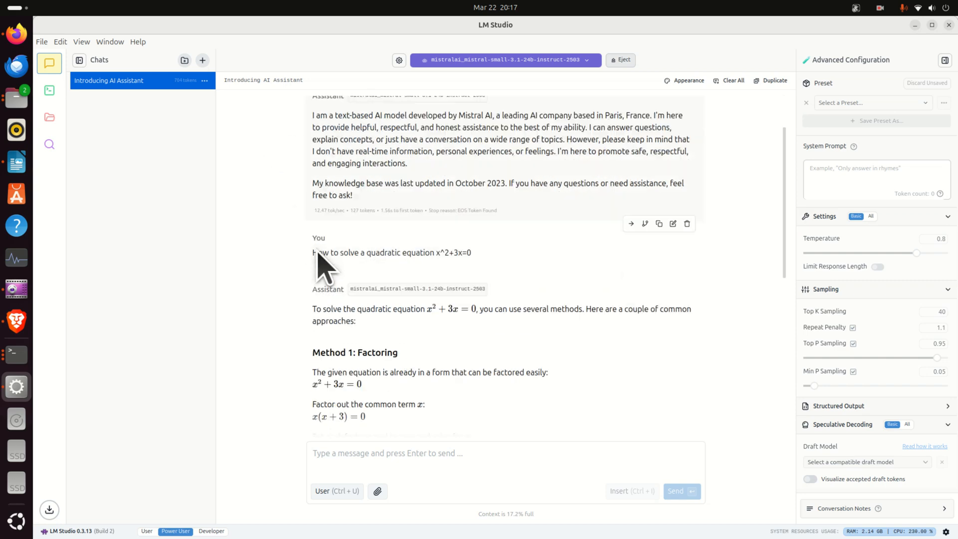
{"action": "scroll", "scroll_direction": "up", "scroll_amount": 3}
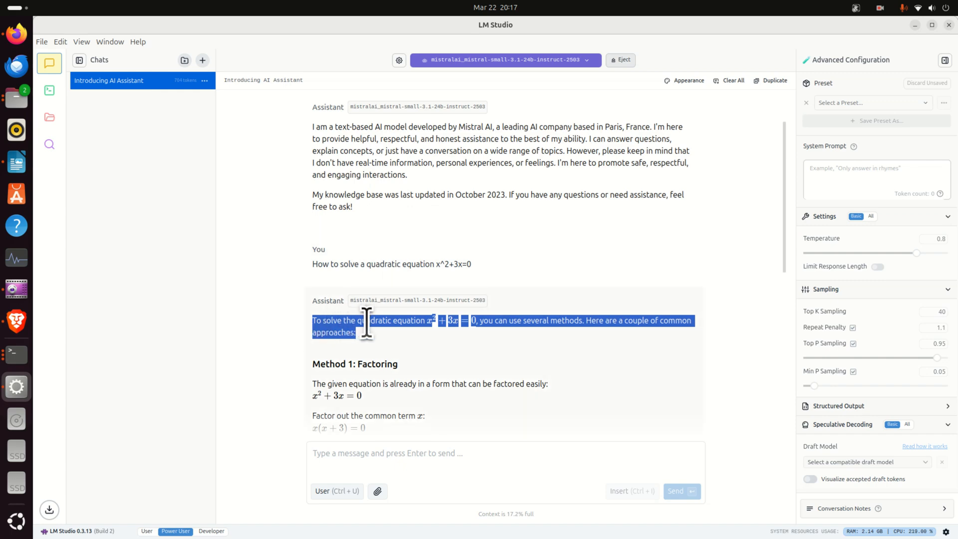
{"action": "scroll", "scroll_direction": "down", "scroll_amount": 3}
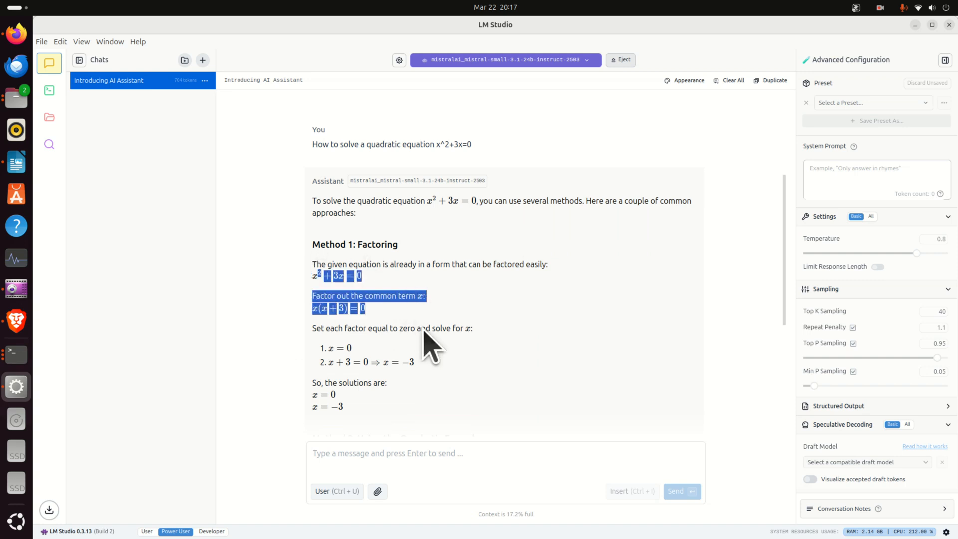
{"action": "scroll", "scroll_direction": "down", "scroll_amount": 3}
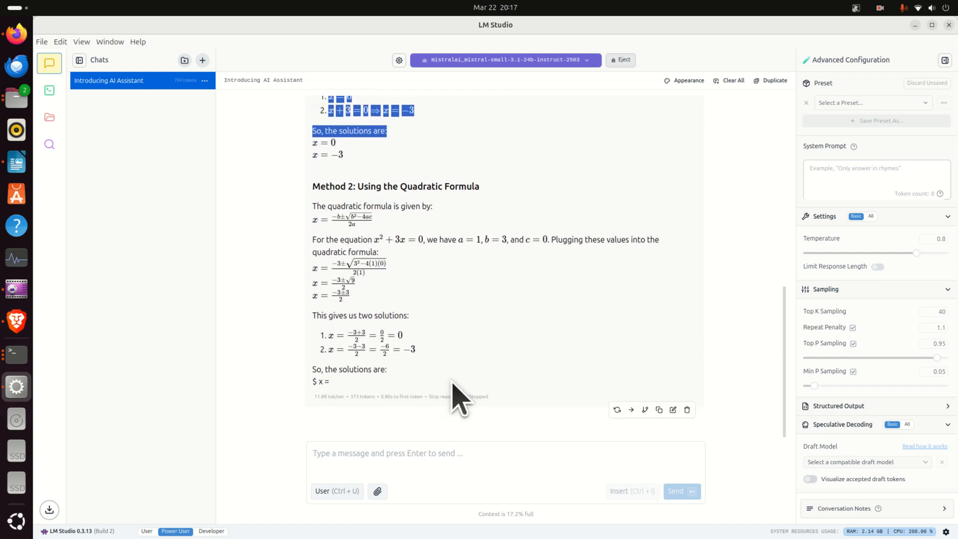
{"action": "mouse_move", "coordinate": [272, 141]}
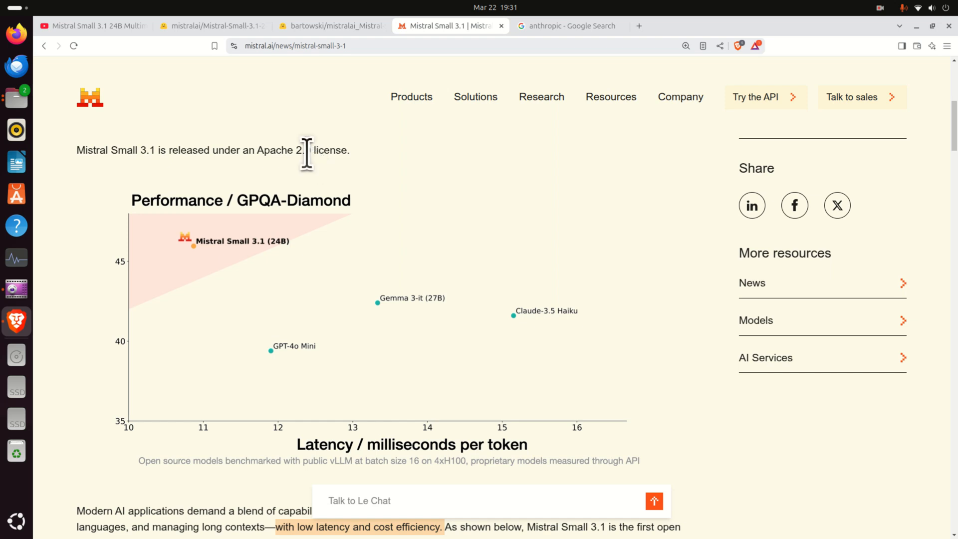
- Switch to bartowski's Mistral-Small-3.1-24B-Instruct-2503-GGUF model card listing imatrix quantizations
{"action": "scroll", "scroll_direction": "up", "scroll_amount": 3}
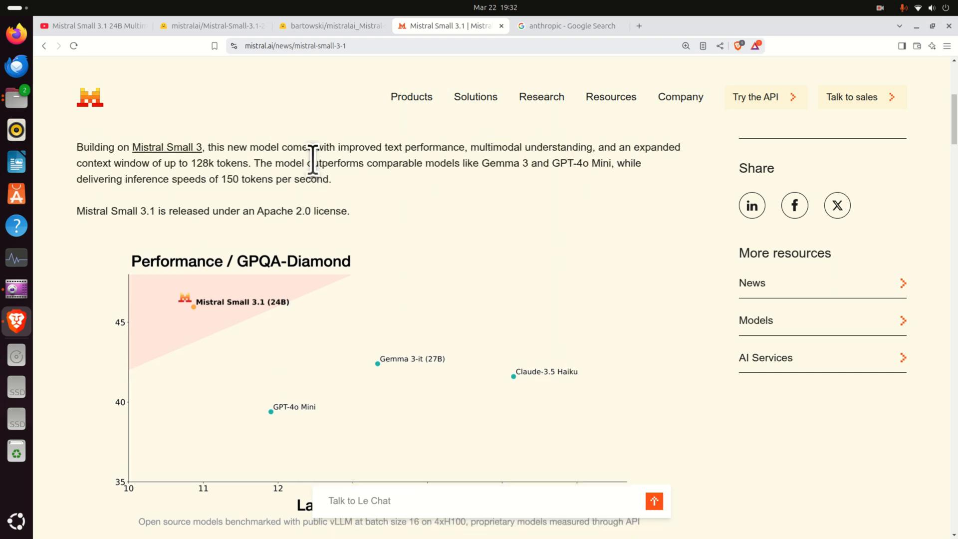
{"action": "left_click", "coordinate": [329, 25]}
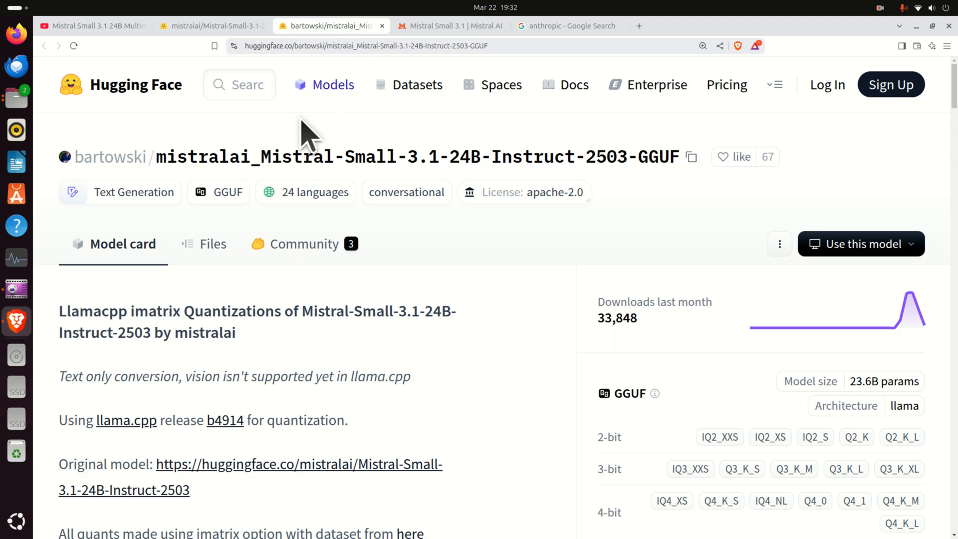
{"action": "mouse_move", "coordinate": [254, 284]}
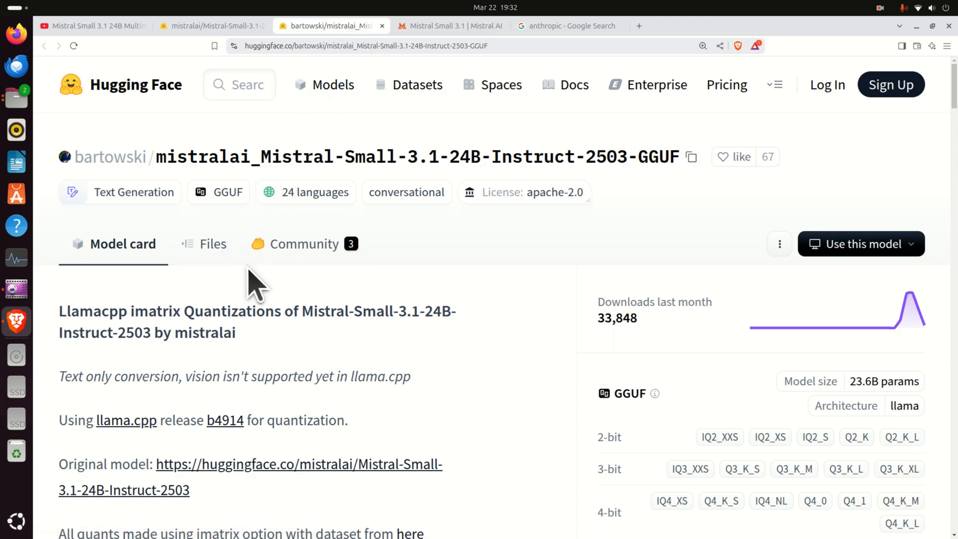
{"action": "mouse_move", "coordinate": [304, 244]}
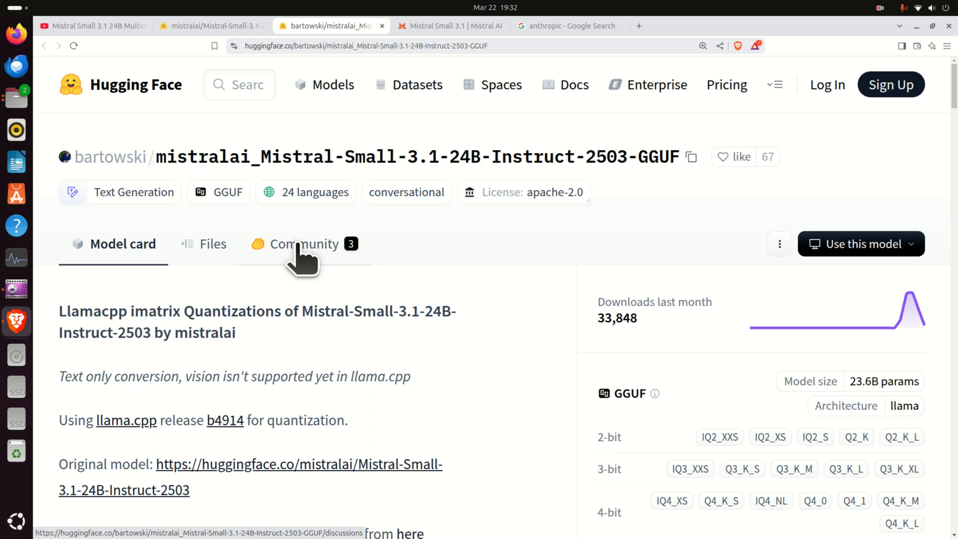
{"action": "mouse_move", "coordinate": [110, 156]}
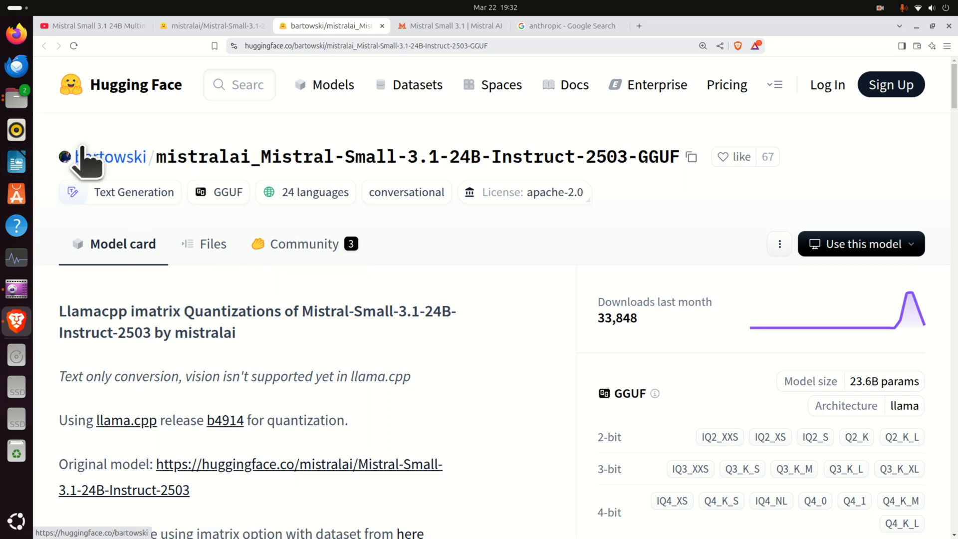
{"action": "mouse_move", "coordinate": [110, 157]}
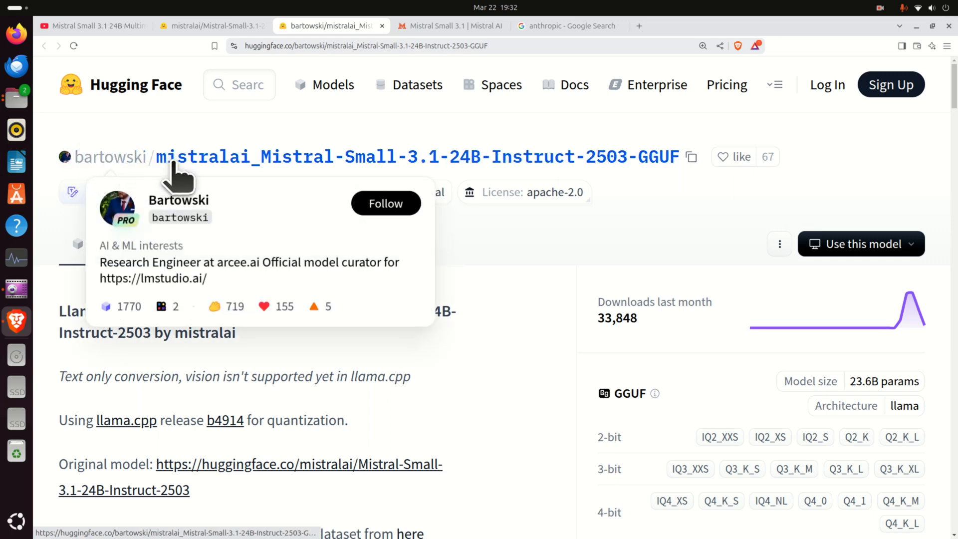
{"action": "mouse_move", "coordinate": [232, 171]}
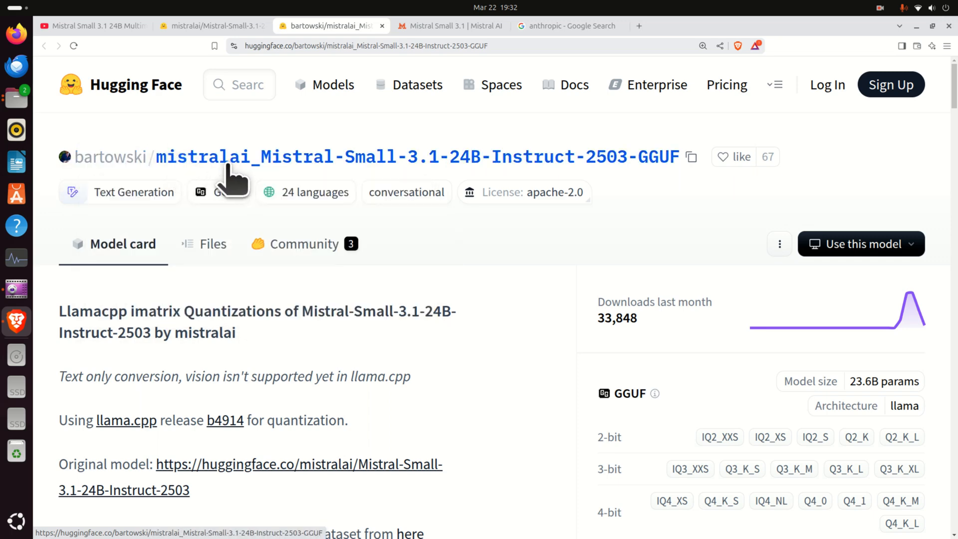
{"action": "mouse_move", "coordinate": [468, 183]}
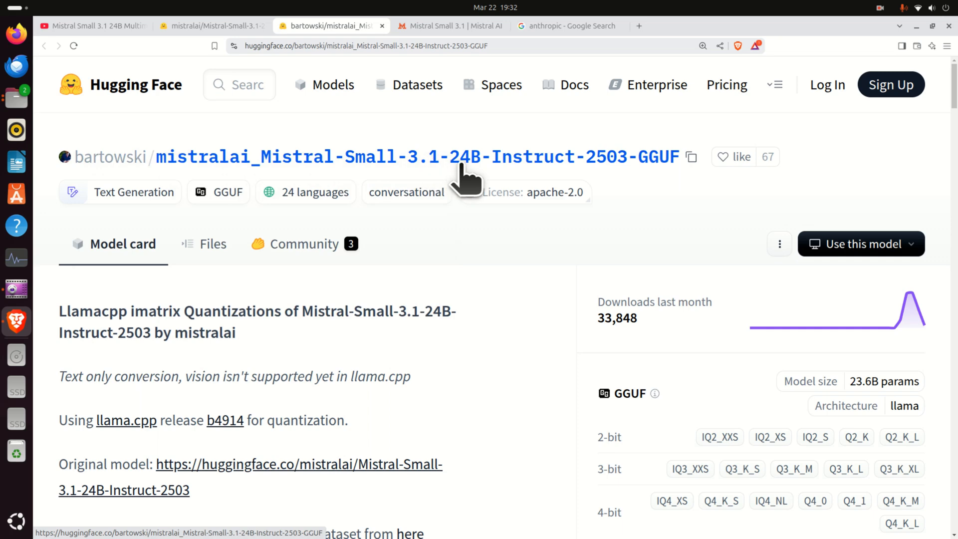
{"action": "scroll", "scroll_direction": "down", "scroll_amount": 3}
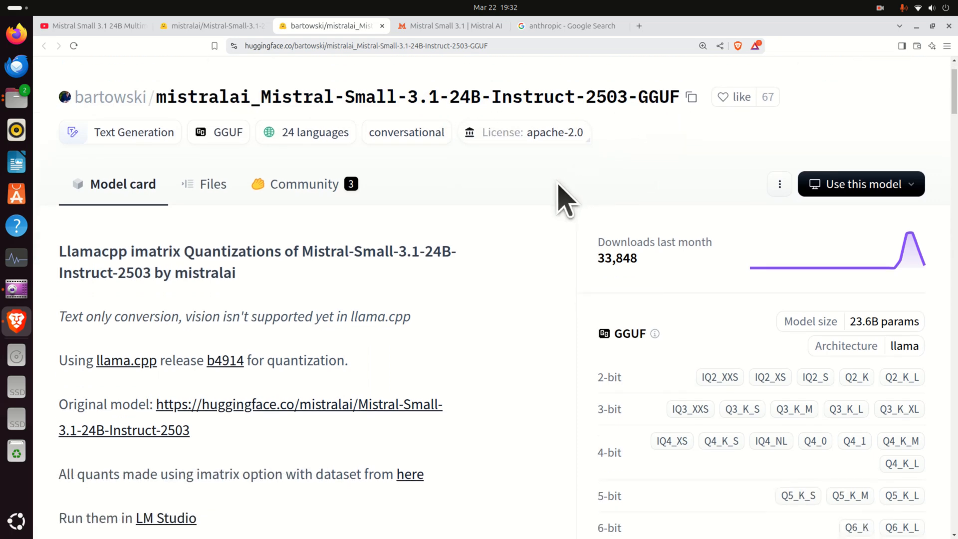
{"action": "scroll", "scroll_direction": "down", "scroll_amount": 3}
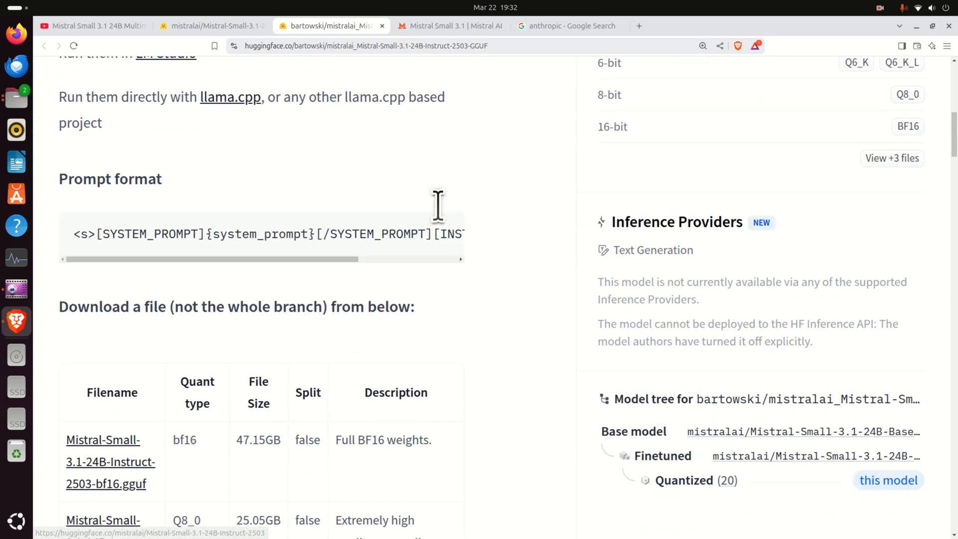
{"action": "scroll", "scroll_direction": "down", "scroll_amount": 3}
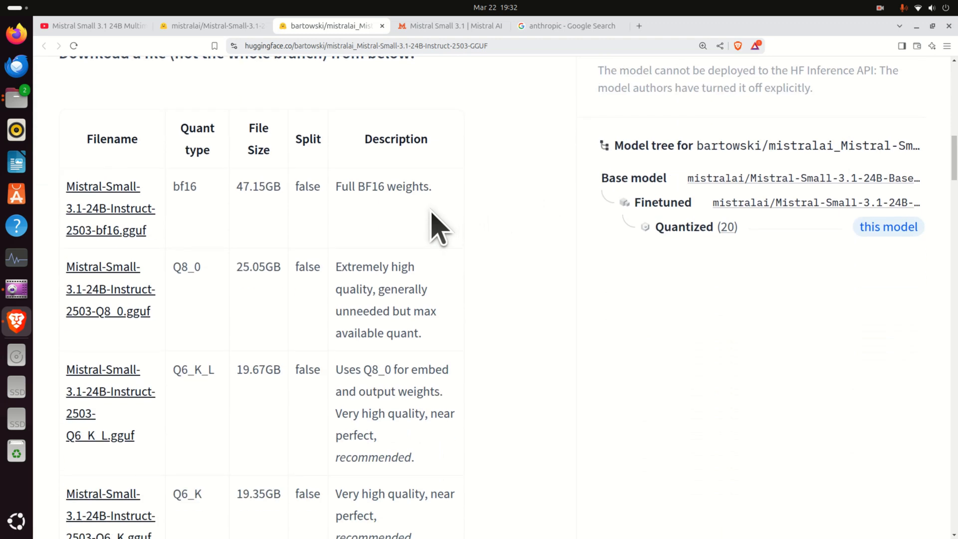
{"action": "mouse_move", "coordinate": [58, 239]}
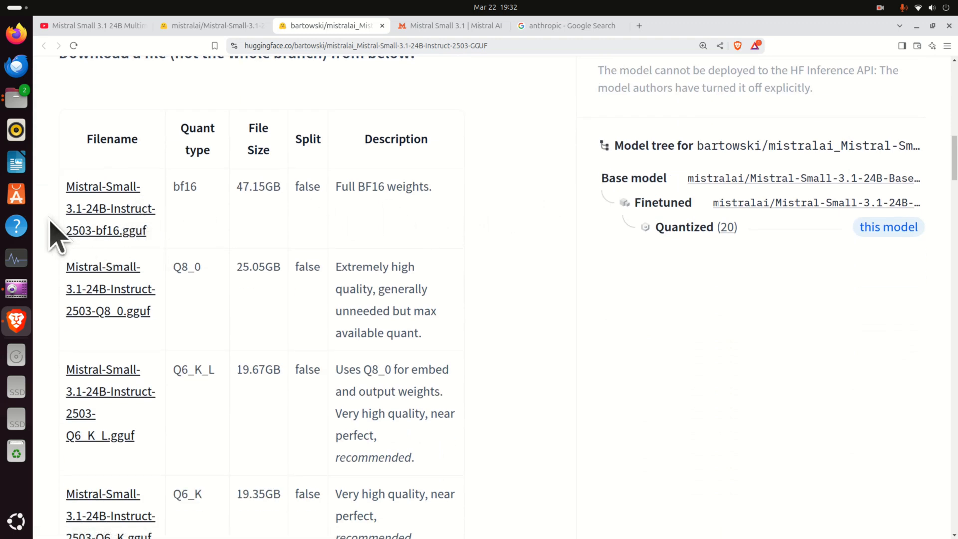
{"action": "mouse_move", "coordinate": [195, 196]}
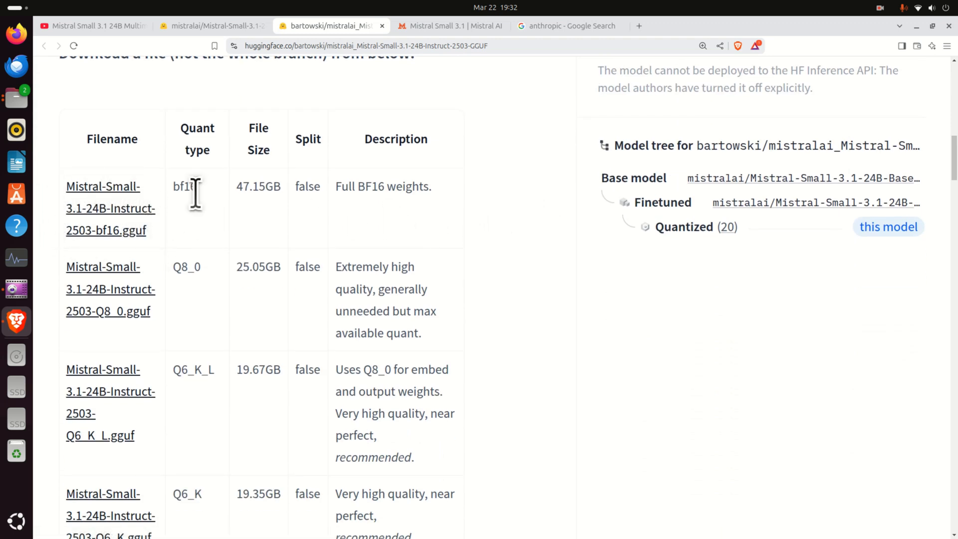
{"action": "mouse_move", "coordinate": [211, 278]}
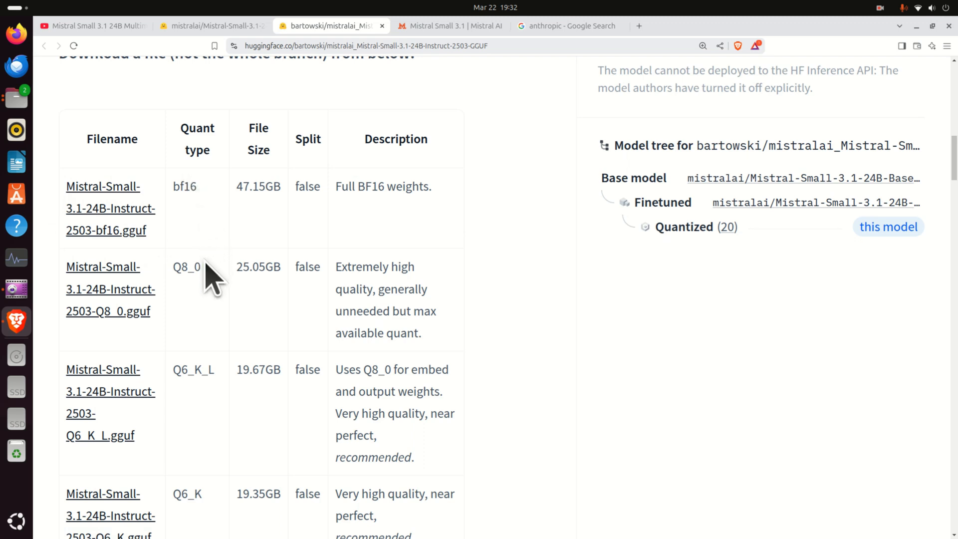
{"action": "scroll", "scroll_direction": "down", "scroll_amount": 3}
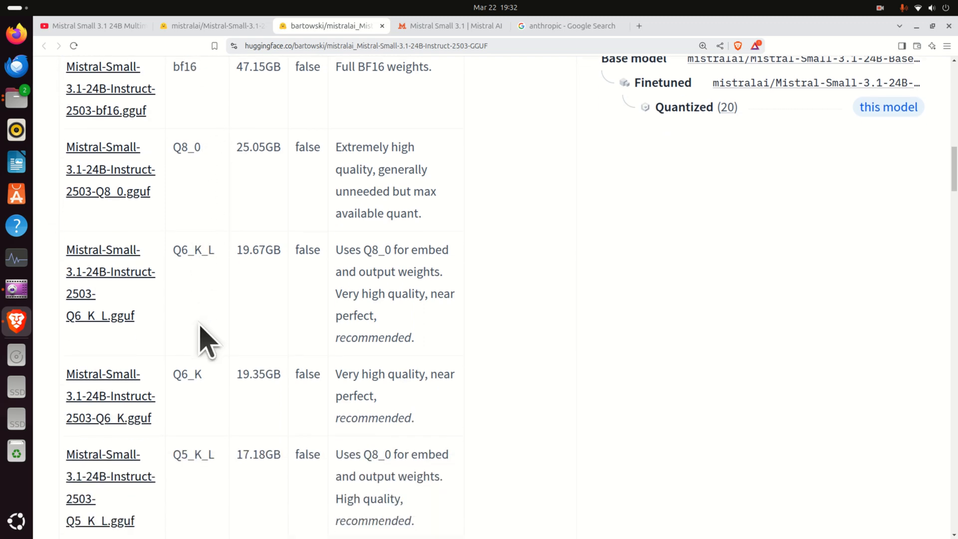
{"action": "scroll", "scroll_direction": "down", "scroll_amount": 3}
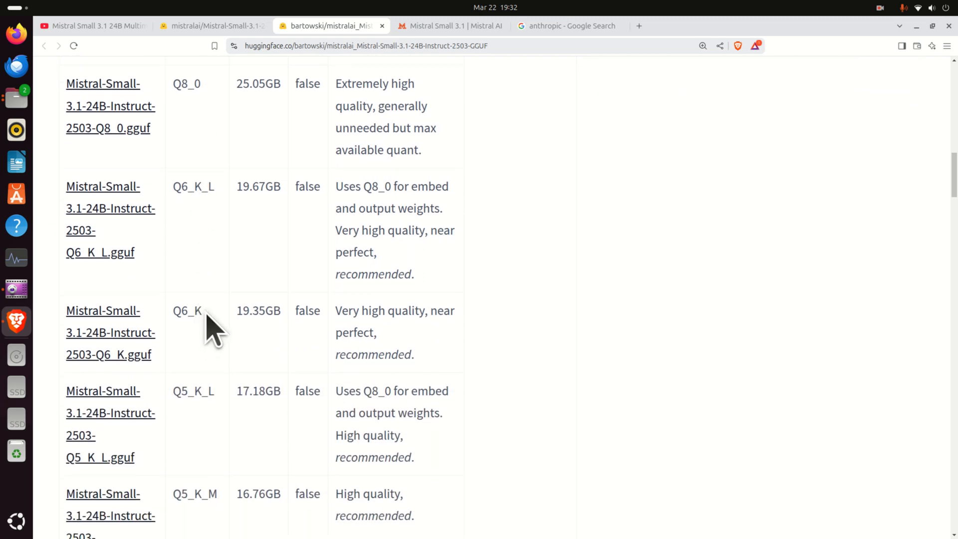
{"action": "scroll", "scroll_direction": "down", "scroll_amount": 3}
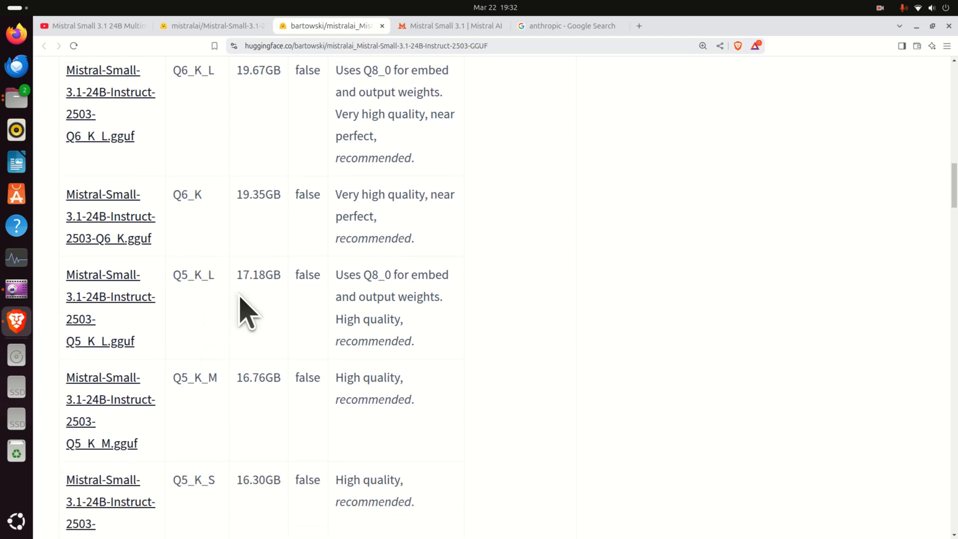
{"action": "scroll", "scroll_direction": "up", "scroll_amount": 3}
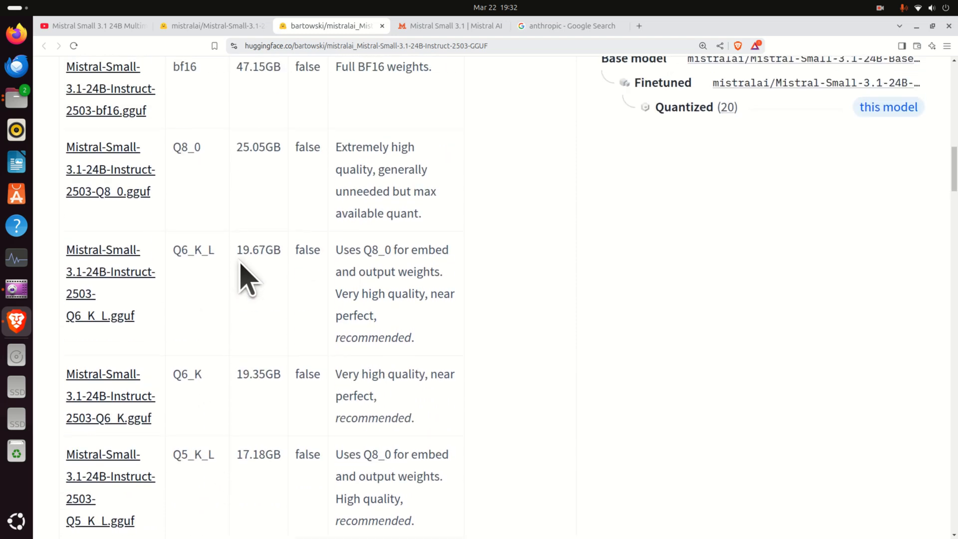
{"action": "double_click", "coordinate": [257, 246]}
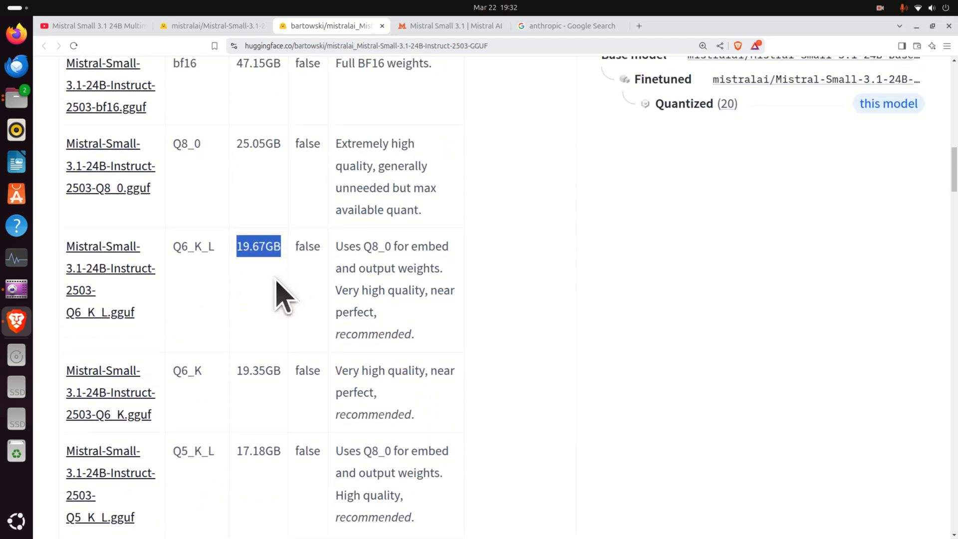
{"action": "scroll", "scroll_direction": "down", "scroll_amount": 3}
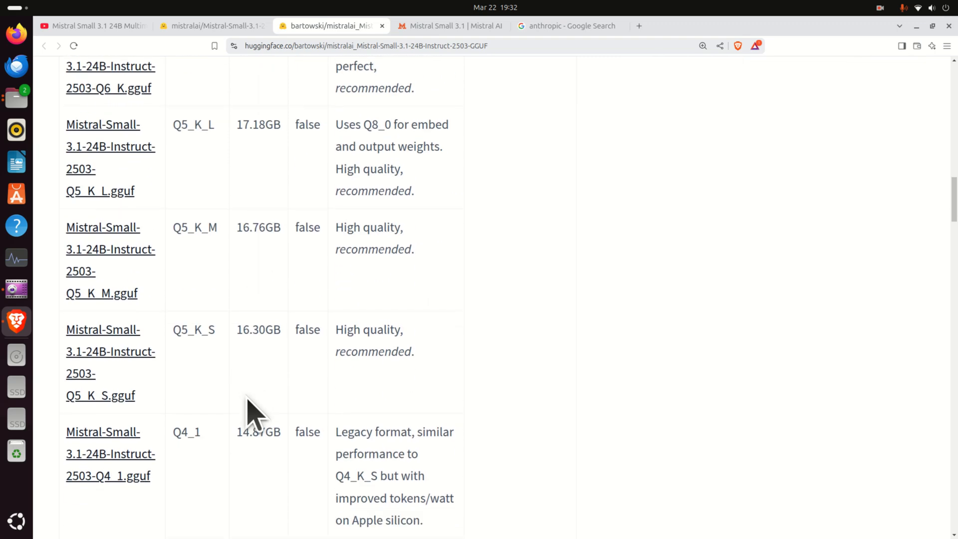
{"action": "scroll", "scroll_direction": "up", "scroll_amount": 3}
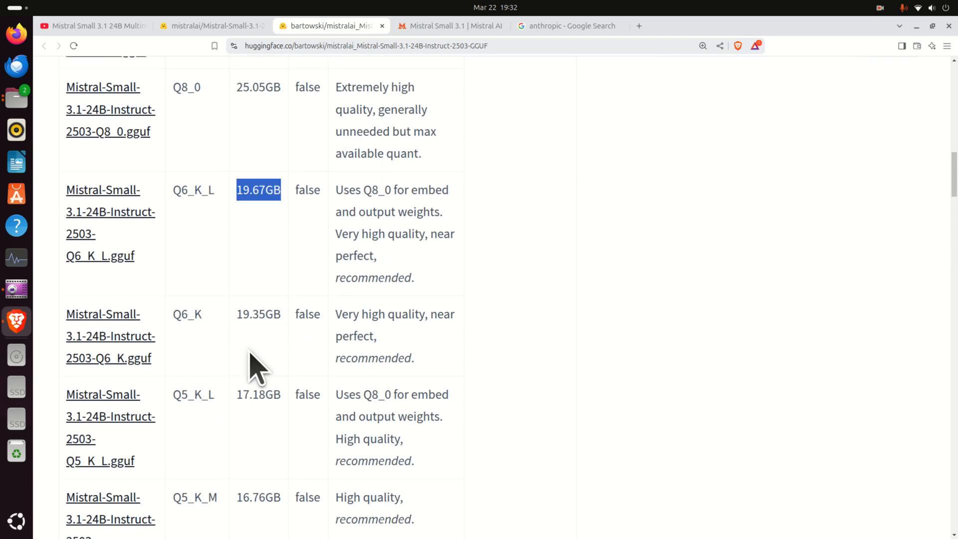
{"action": "scroll", "scroll_direction": "up", "scroll_amount": 3}
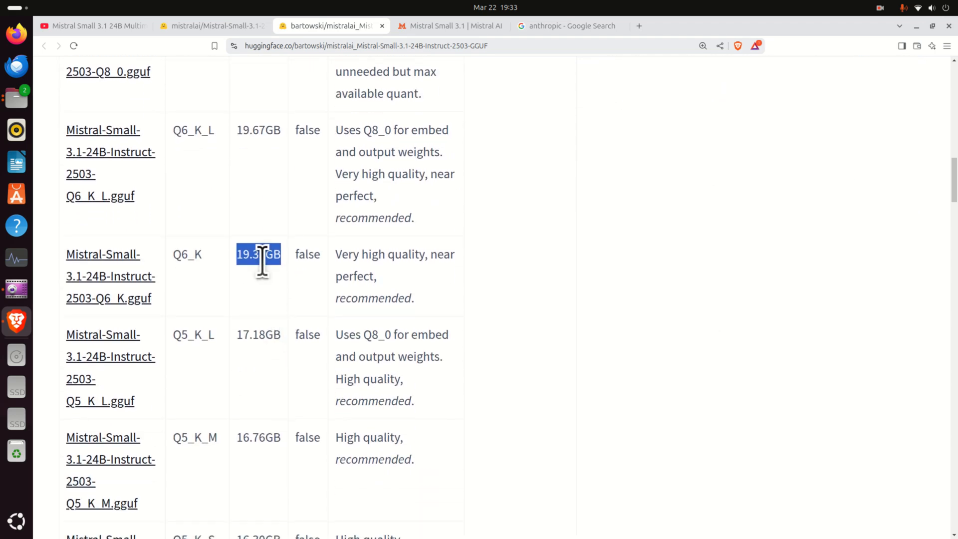
{"action": "mouse_move", "coordinate": [267, 284]}
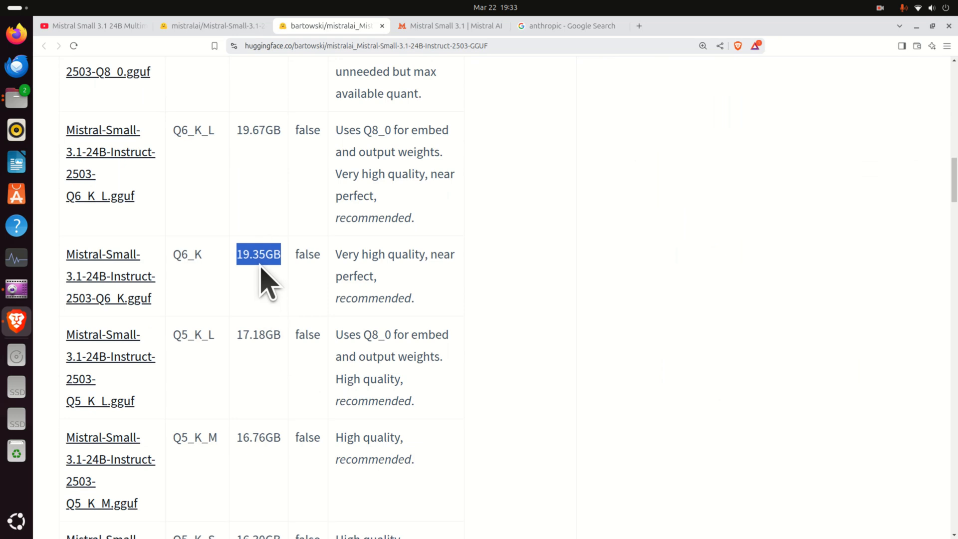
{"action": "scroll", "scroll_direction": "down", "scroll_amount": 3}
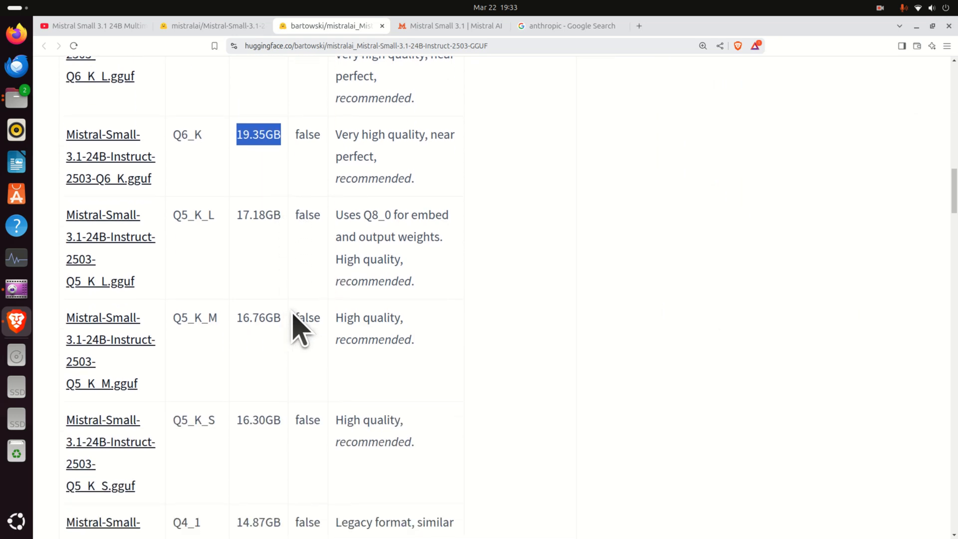
{"action": "mouse_move", "coordinate": [345, 284]}
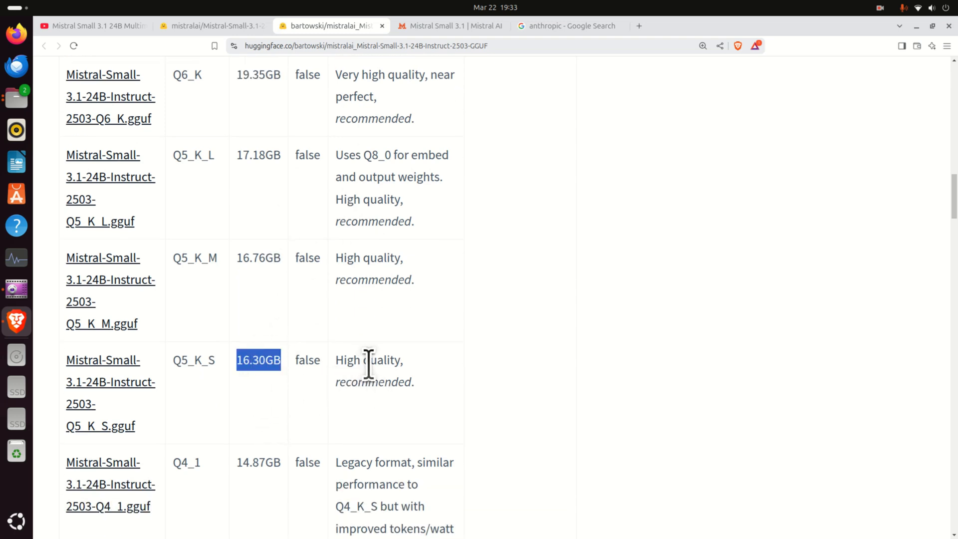
{"action": "double_click", "coordinate": [193, 360]}
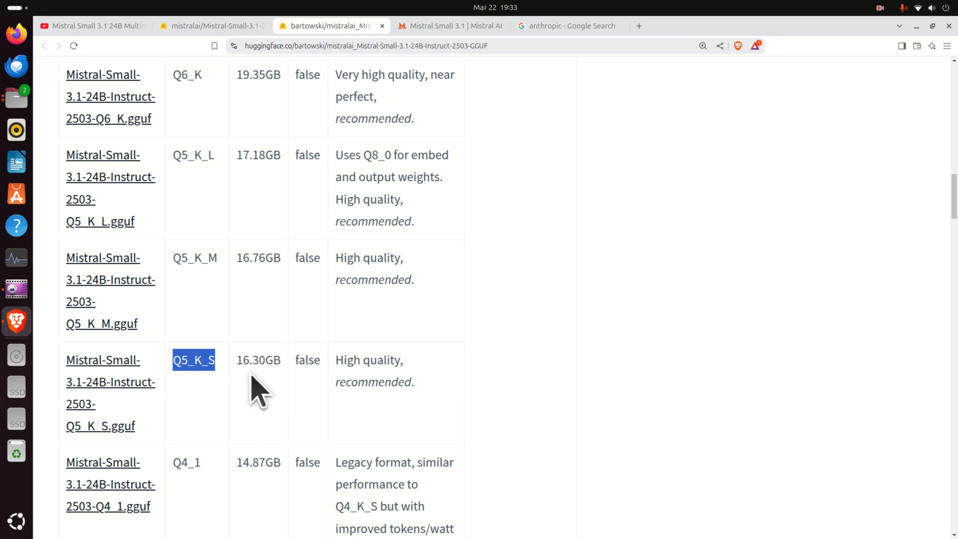
{"action": "mouse_move", "coordinate": [257, 391]}
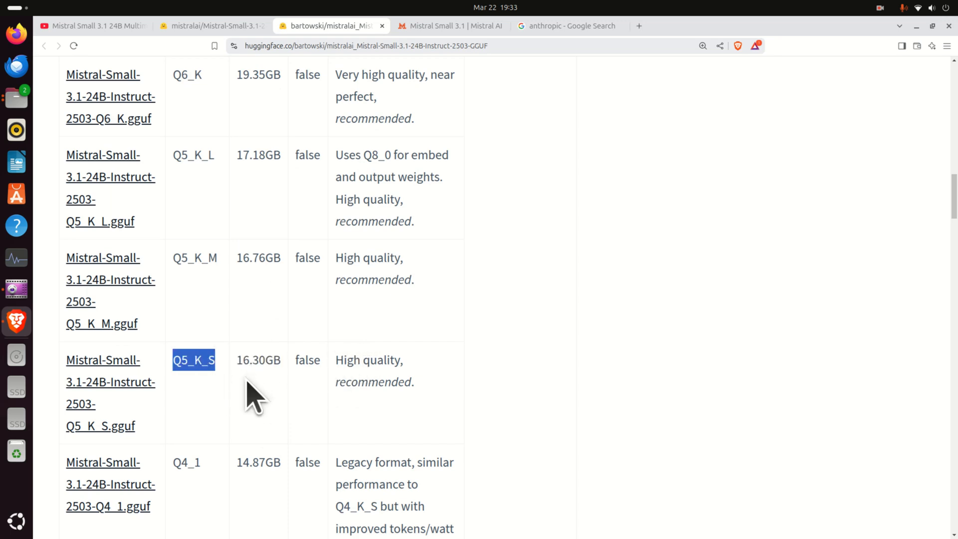
{"action": "mouse_move", "coordinate": [237, 358]}
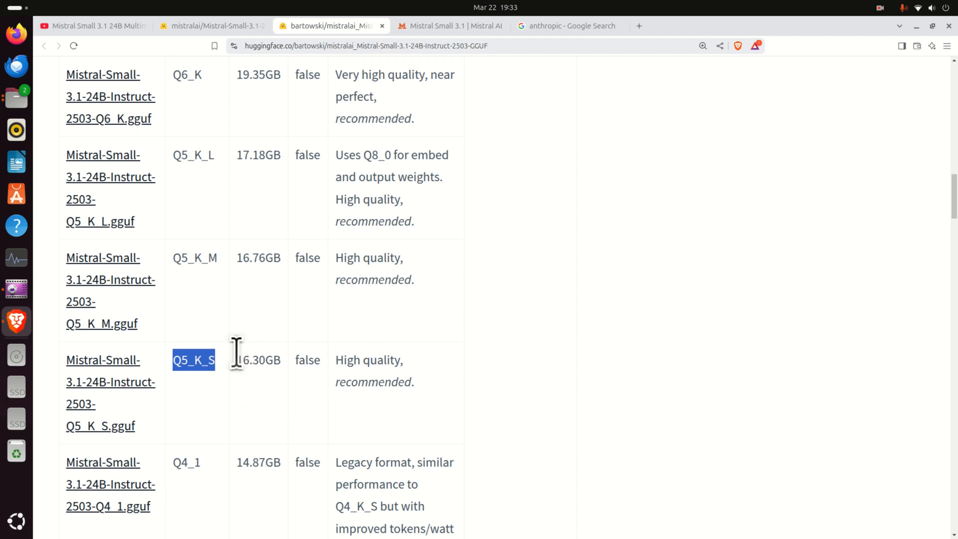
{"action": "mouse_move", "coordinate": [250, 366]}
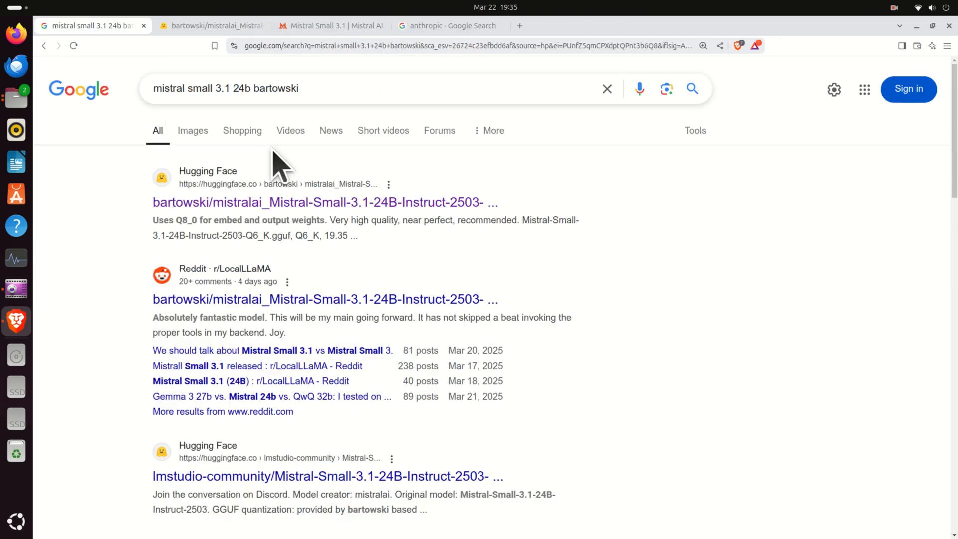
{"action": "mouse_move", "coordinate": [300, 202]}
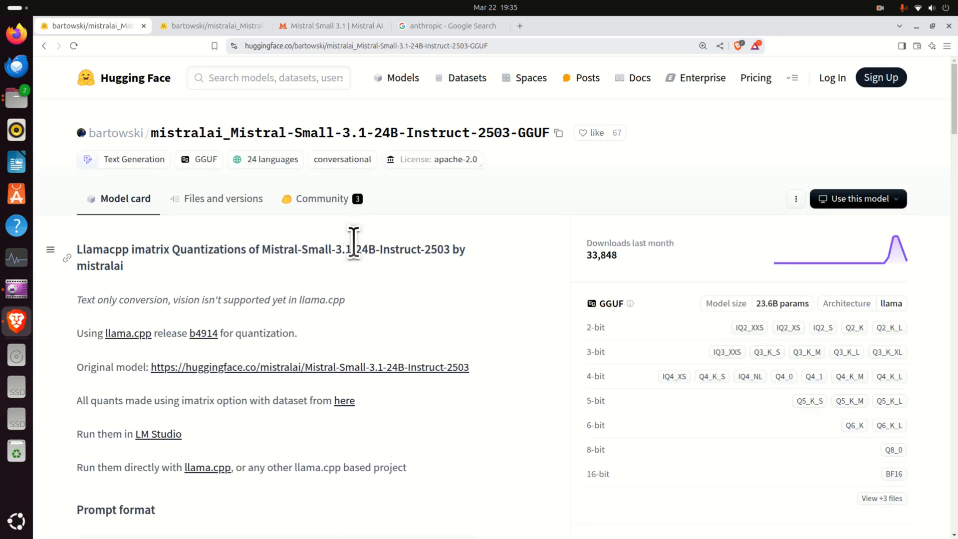
- Enlarge the bartowski repo page and open the 16.3 GB Q5_K_S GGUF file page
{"action": "left_click", "coordinate": [703, 45]}
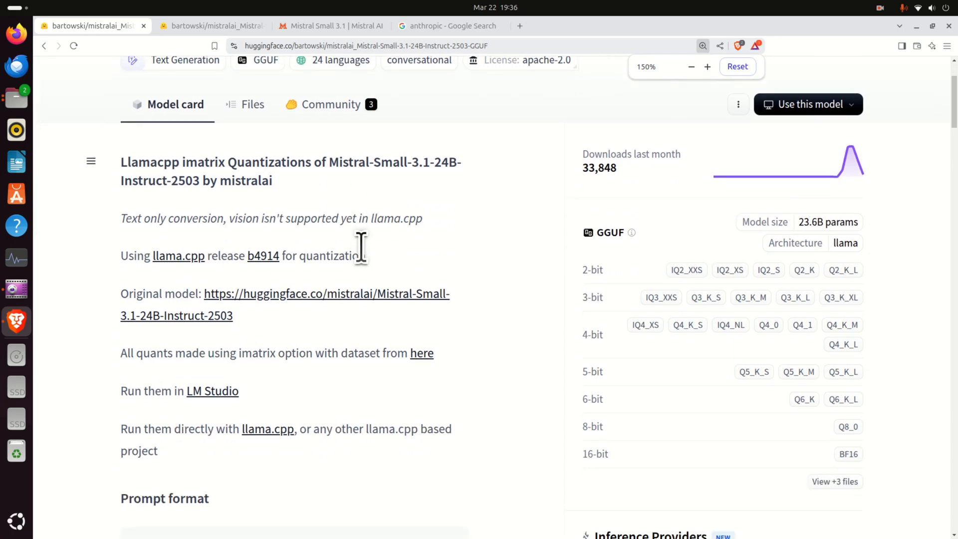
{"action": "scroll", "scroll_direction": "down", "scroll_amount": 3}
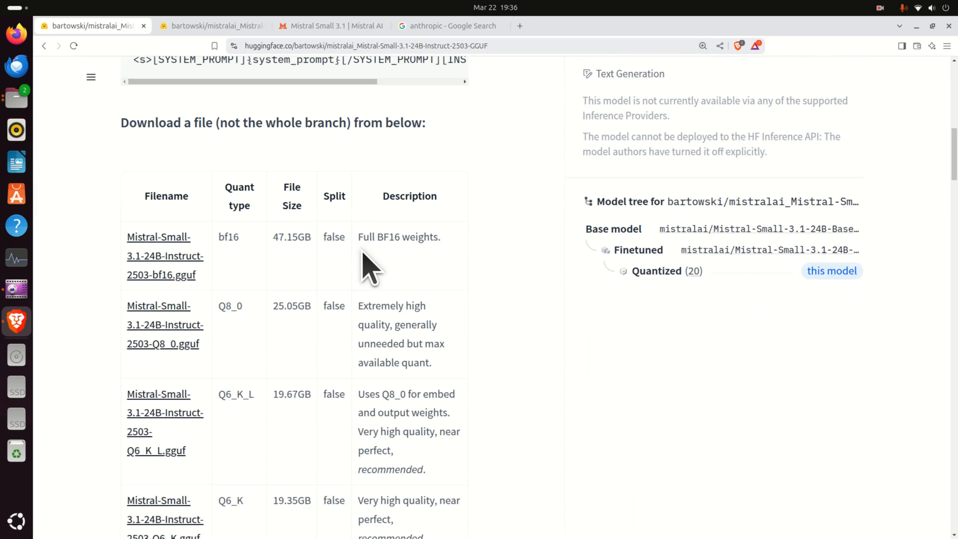
{"action": "scroll", "scroll_direction": "down", "scroll_amount": 3}
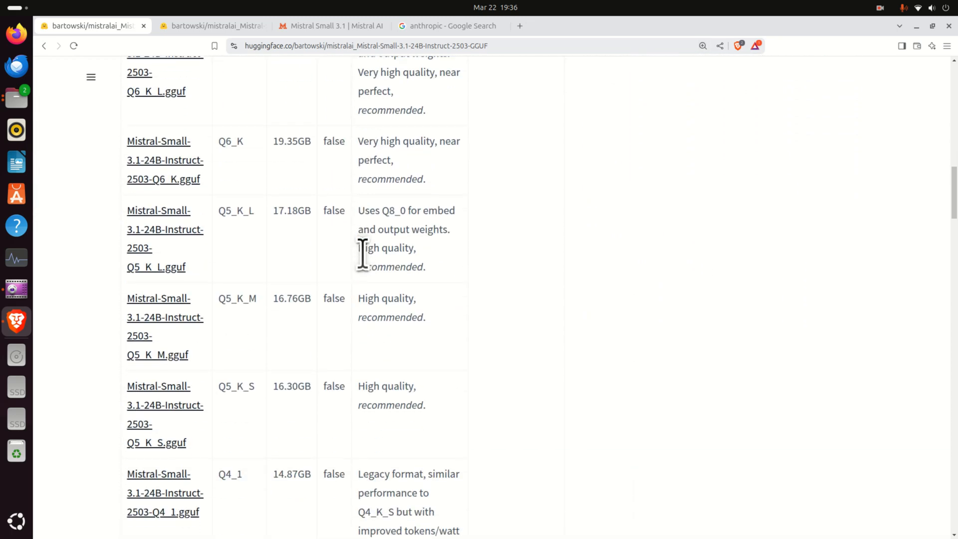
{"action": "scroll", "scroll_direction": "down", "scroll_amount": 3}
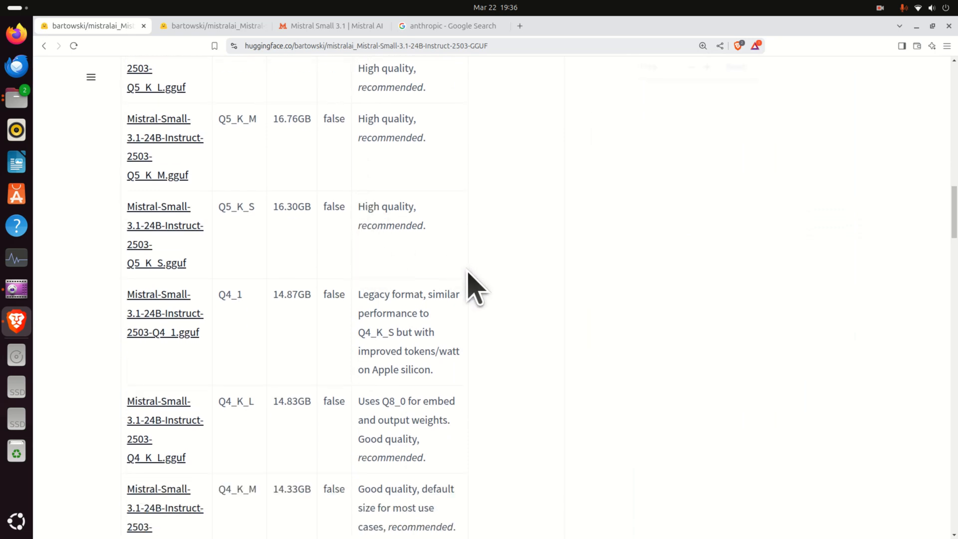
{"action": "left_click", "coordinate": [703, 45]}
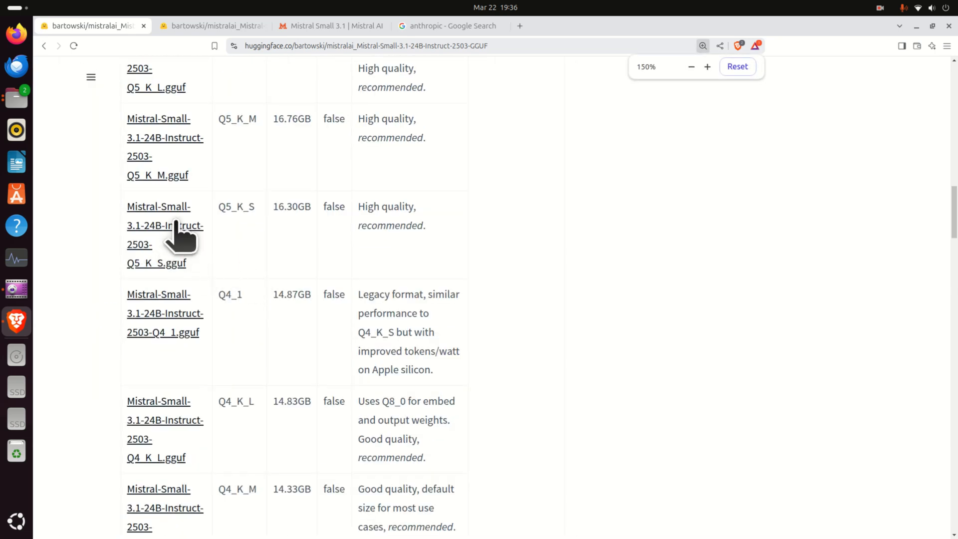
{"action": "left_click", "coordinate": [165, 234]}
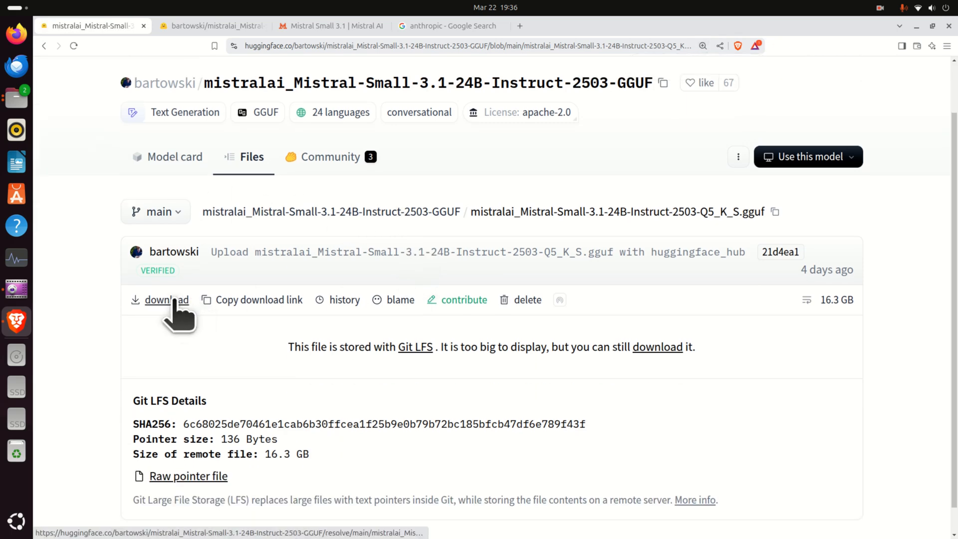
{"action": "left_click", "coordinate": [167, 299]}
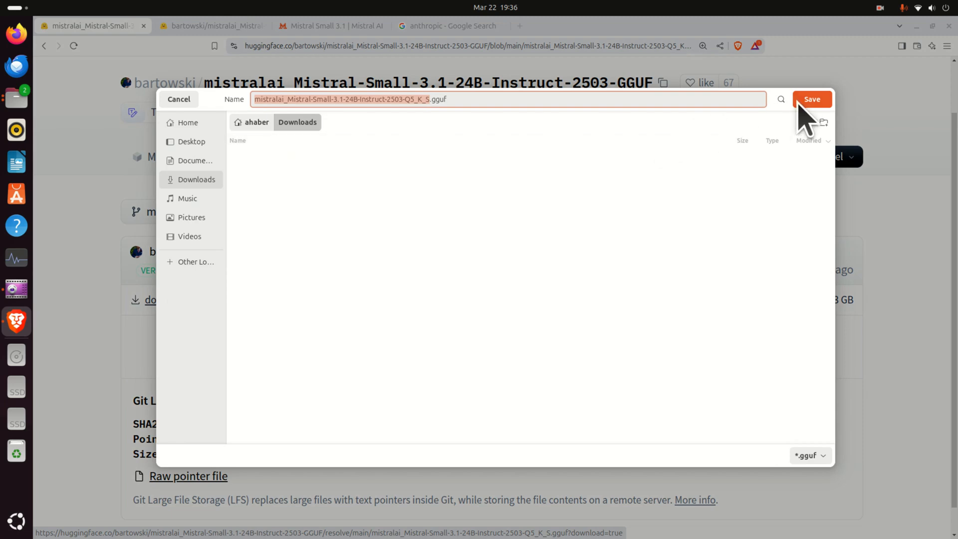
{"action": "left_click", "coordinate": [812, 99]}
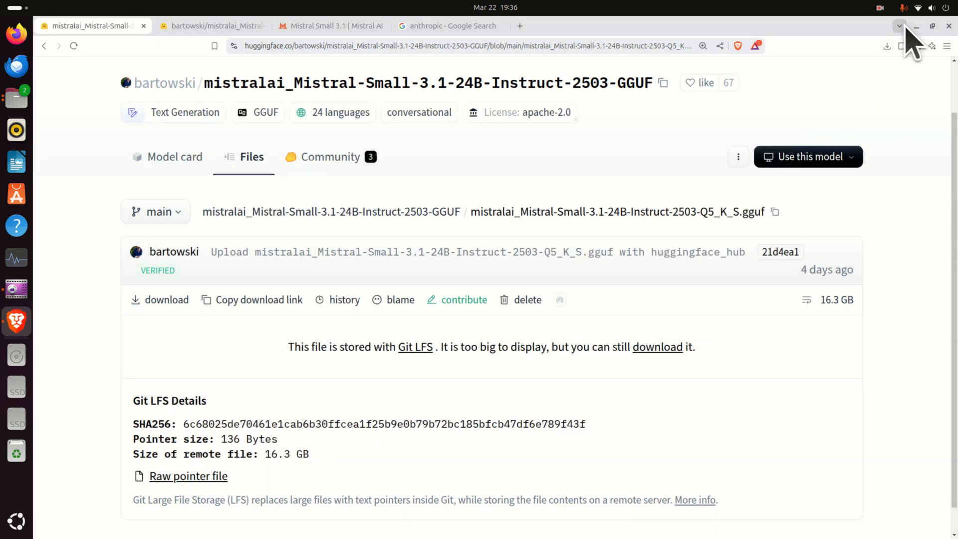
{"action": "mouse_move", "coordinate": [629, 168]}
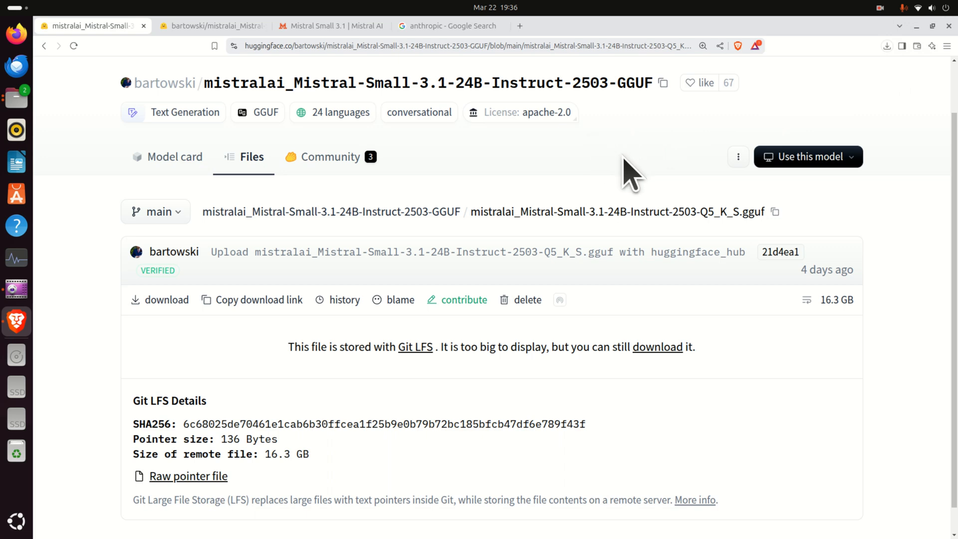
{"action": "mouse_move", "coordinate": [647, 186]}
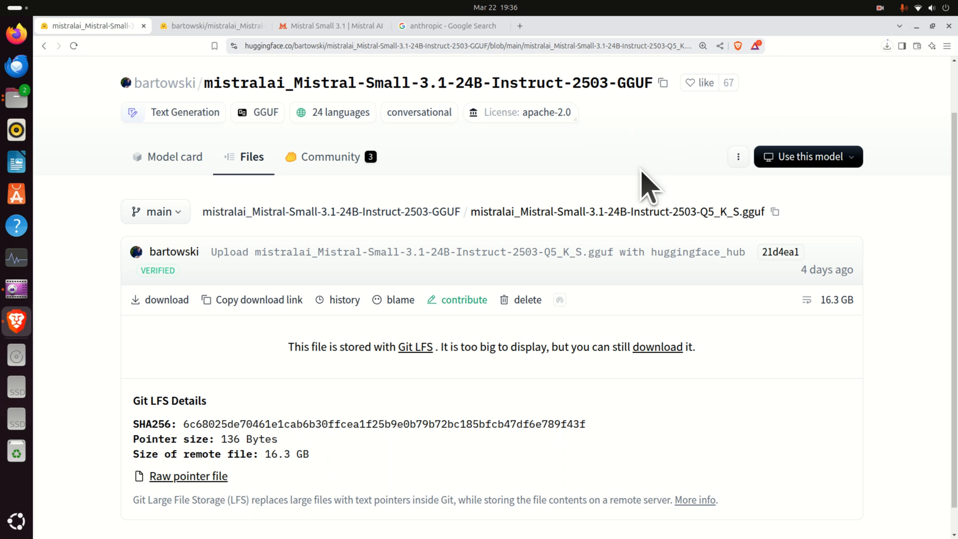
{"action": "left_click", "coordinate": [887, 46]}
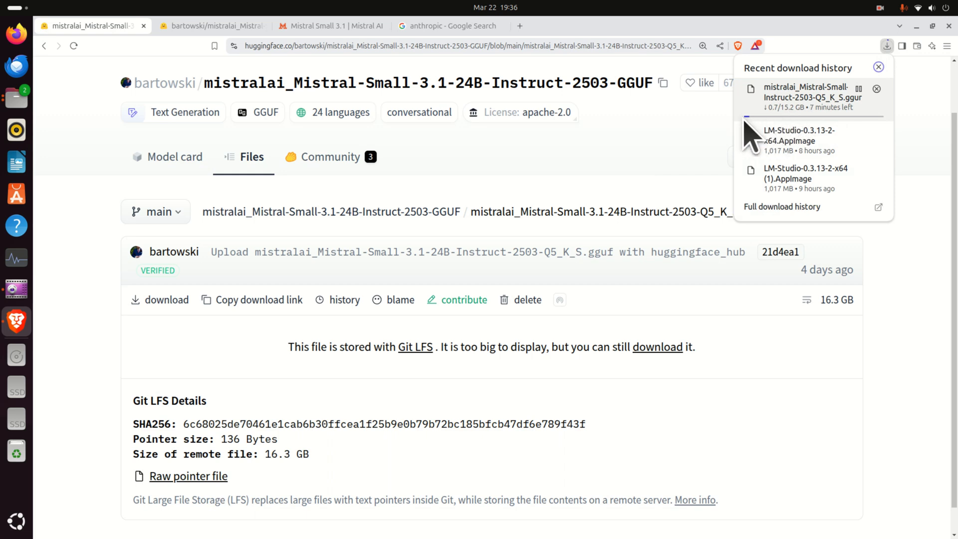
{"action": "mouse_move", "coordinate": [489, 119]}
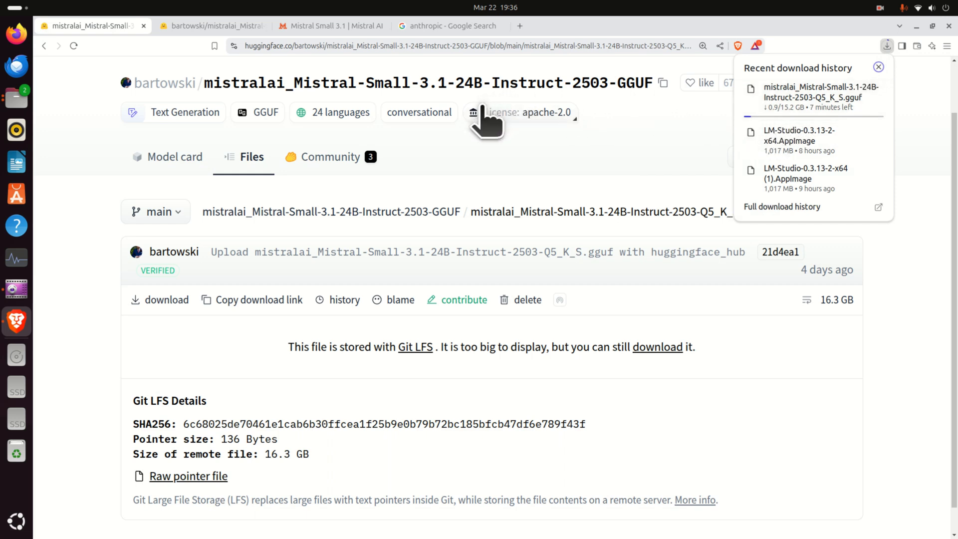
{"action": "left_click", "coordinate": [446, 25]}
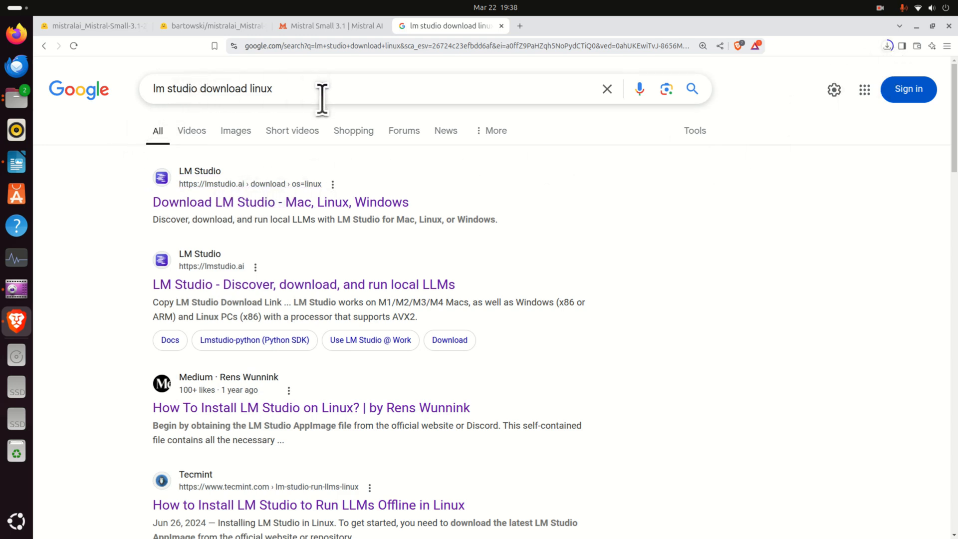
{"action": "mouse_move", "coordinate": [280, 202]}
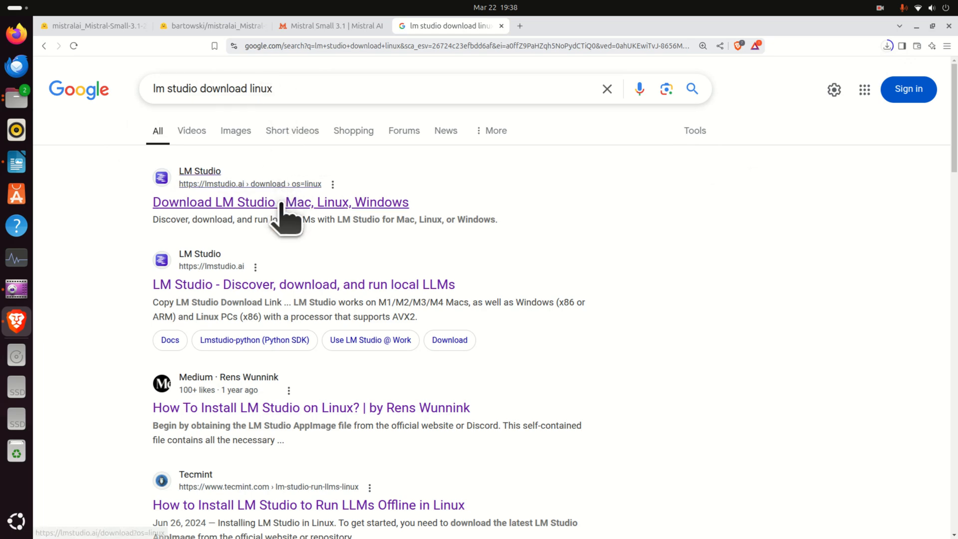
- Open the LM Studio download page and request the Linux x86 version 0.3.13 installer
{"action": "left_click", "coordinate": [280, 202]}
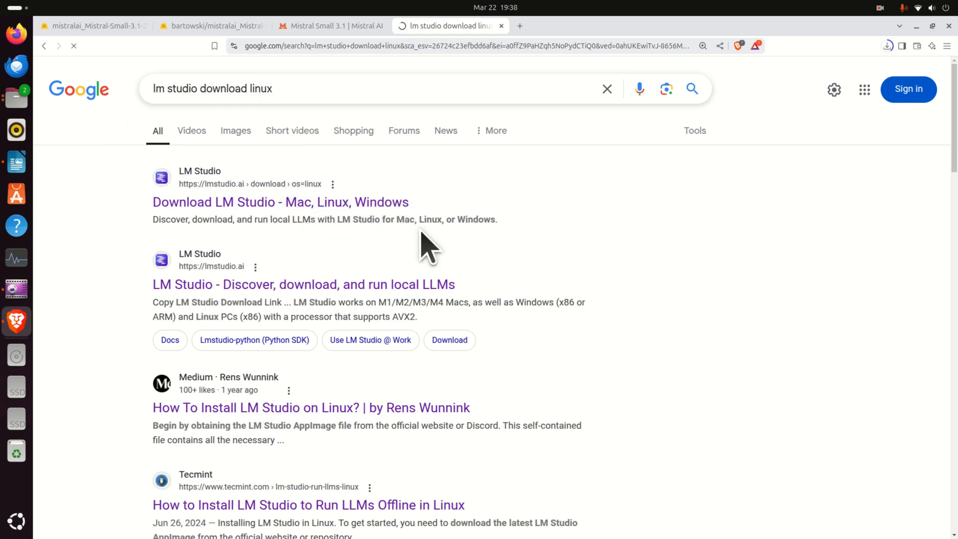
{"action": "mouse_move", "coordinate": [428, 263]}
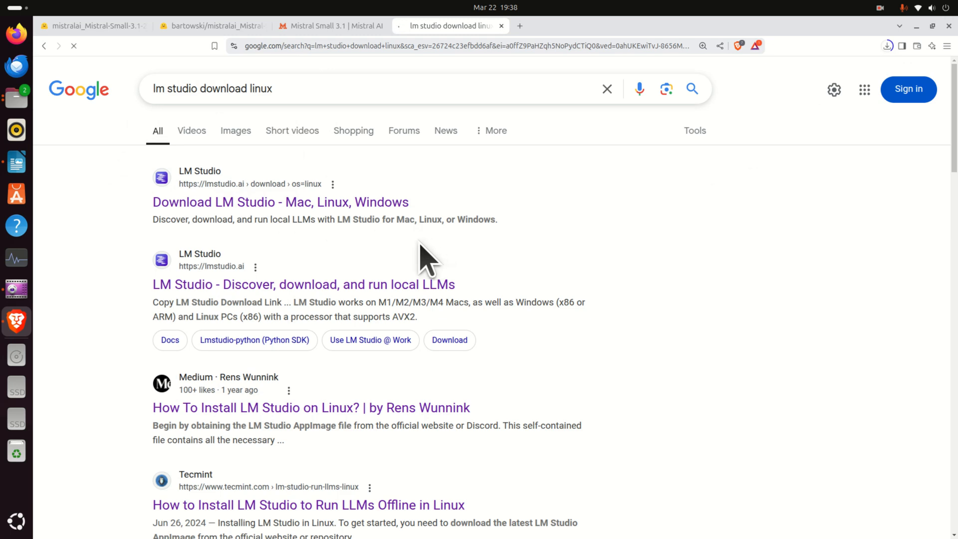
{"action": "mouse_move", "coordinate": [409, 260]}
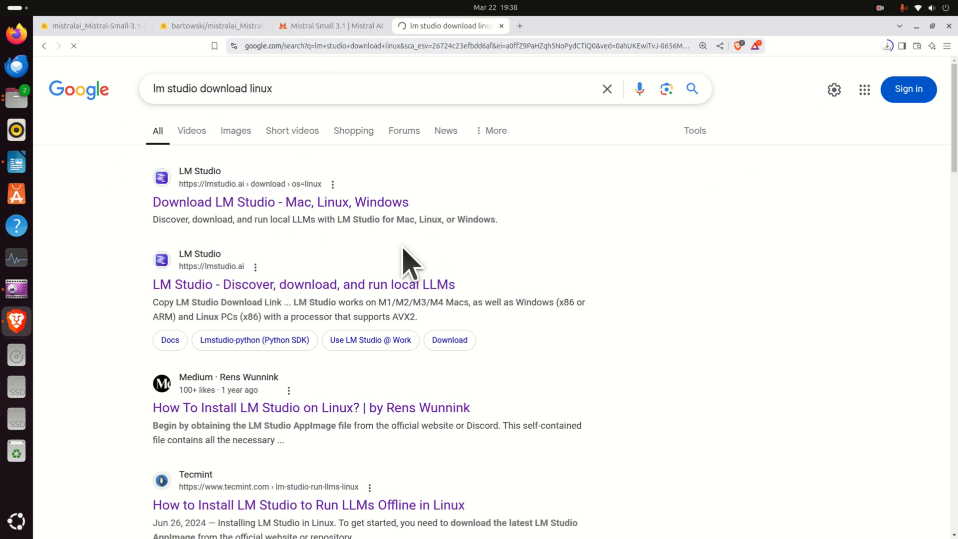
{"action": "left_click", "coordinate": [280, 202]}
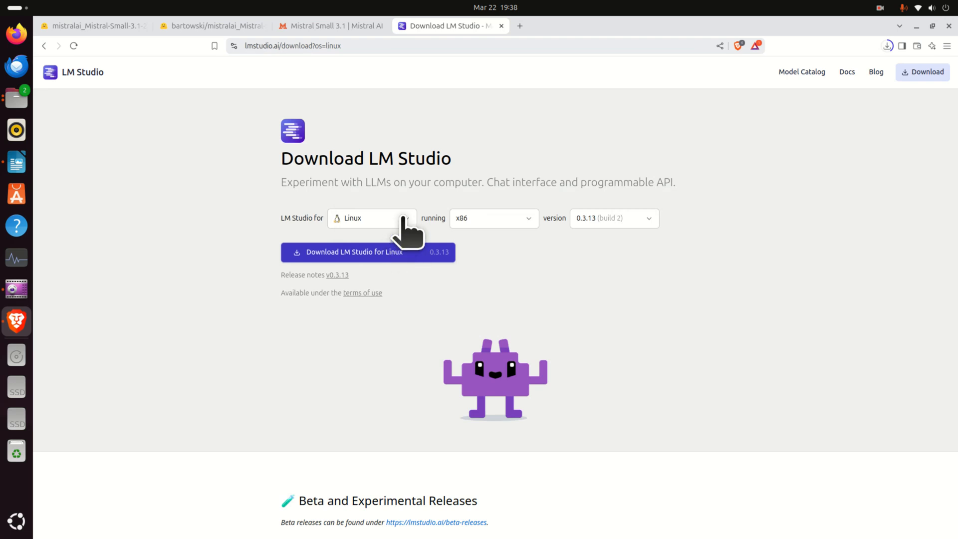
{"action": "mouse_move", "coordinate": [528, 243]}
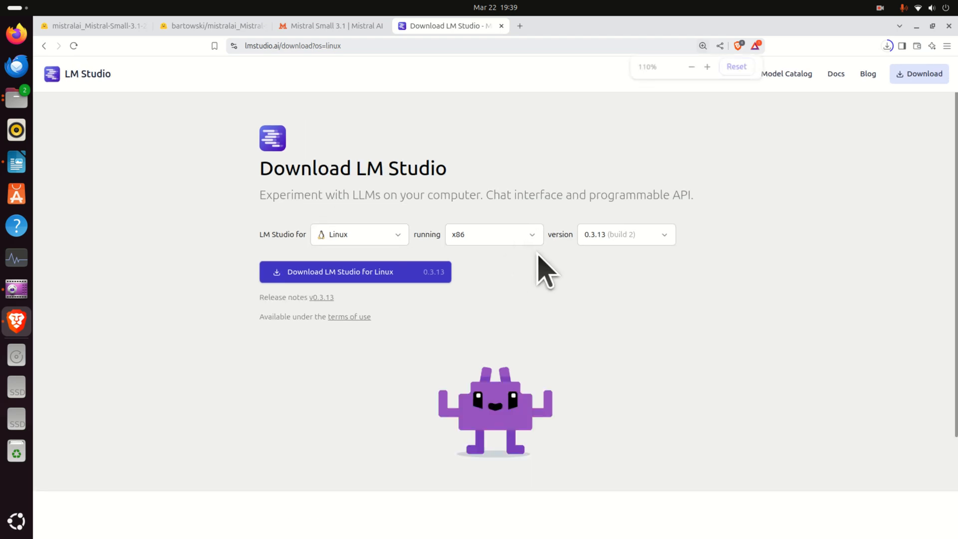
{"action": "mouse_move", "coordinate": [679, 250]}
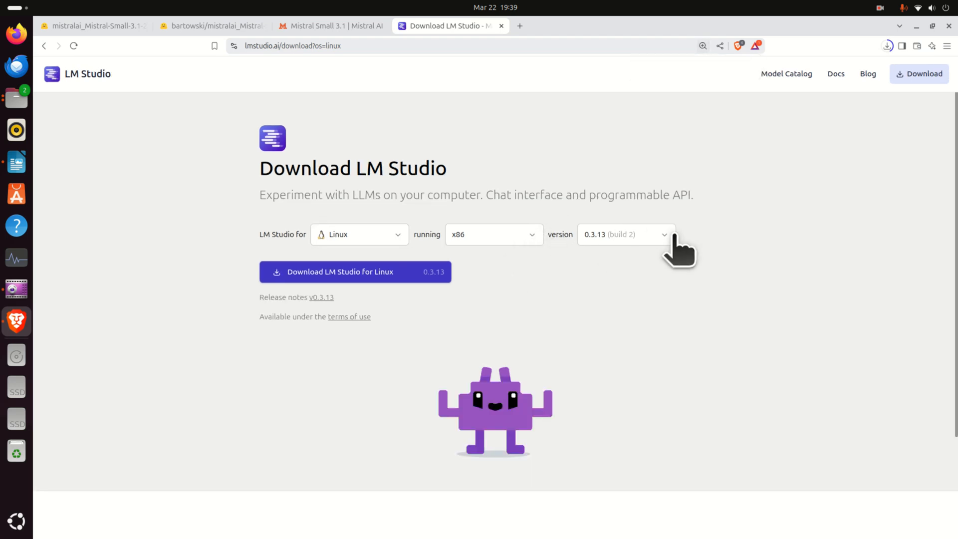
{"action": "mouse_move", "coordinate": [418, 338]}
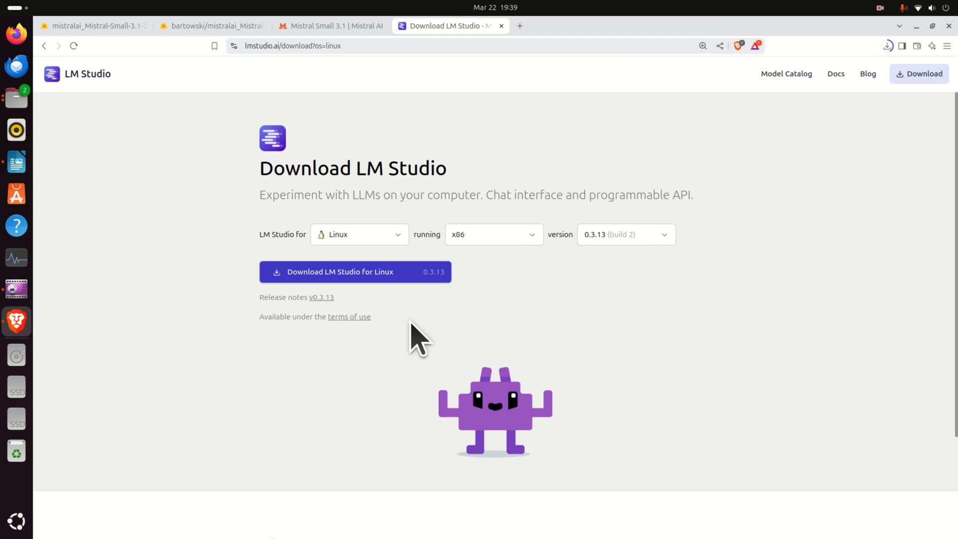
{"action": "left_click", "coordinate": [354, 272]}
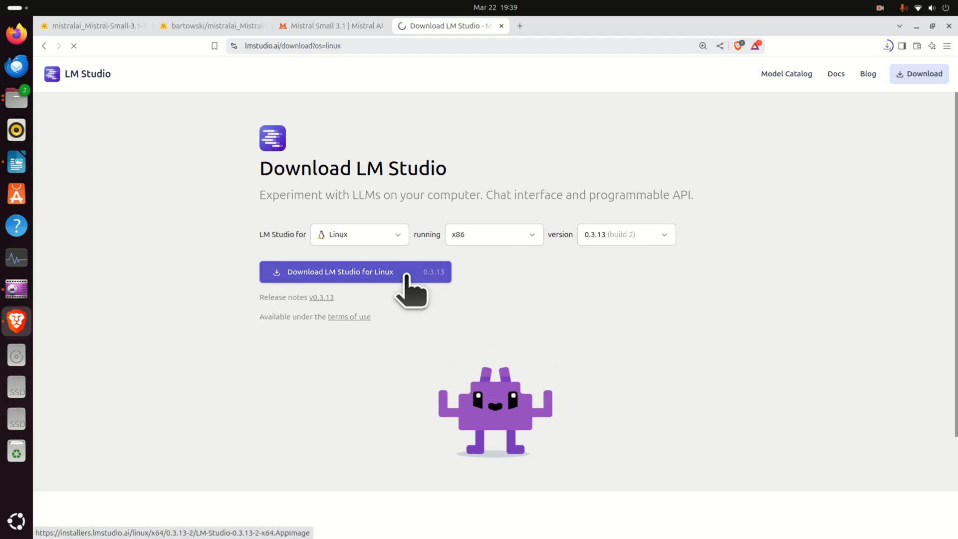
- Save the LM Studio 0.3.13 AppImage to Downloads and confirm the download finished
{"action": "left_click", "coordinate": [351, 271]}
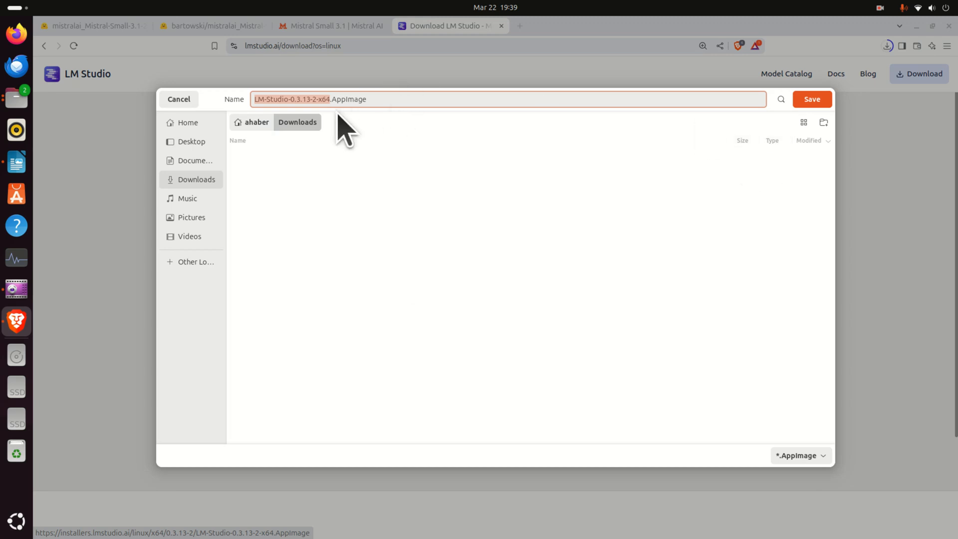
{"action": "mouse_move", "coordinate": [608, 186]}
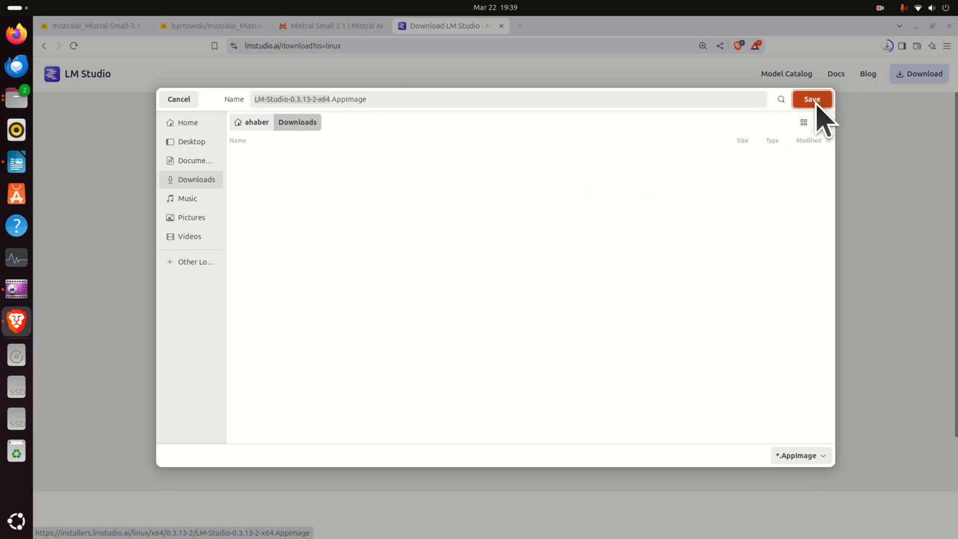
{"action": "left_click", "coordinate": [812, 98]}
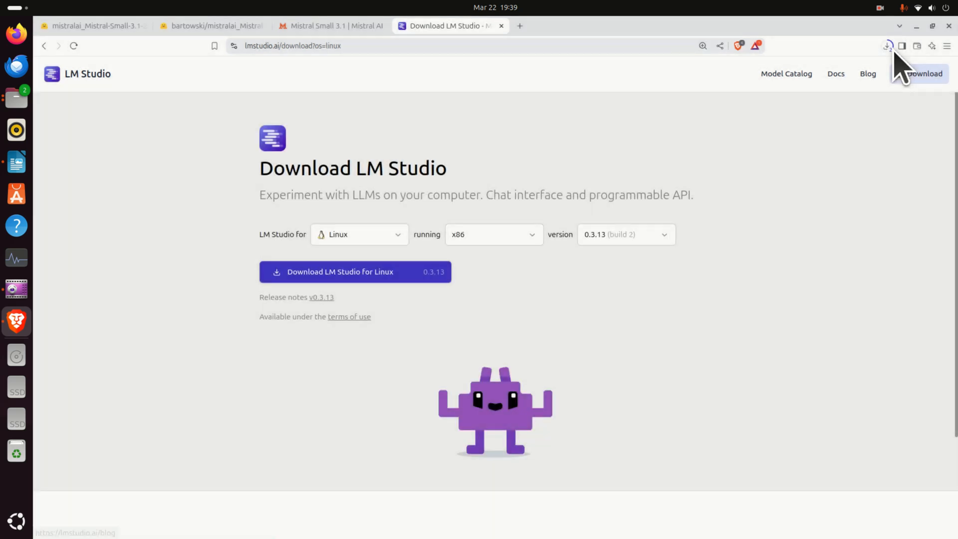
{"action": "left_click", "coordinate": [887, 46]}
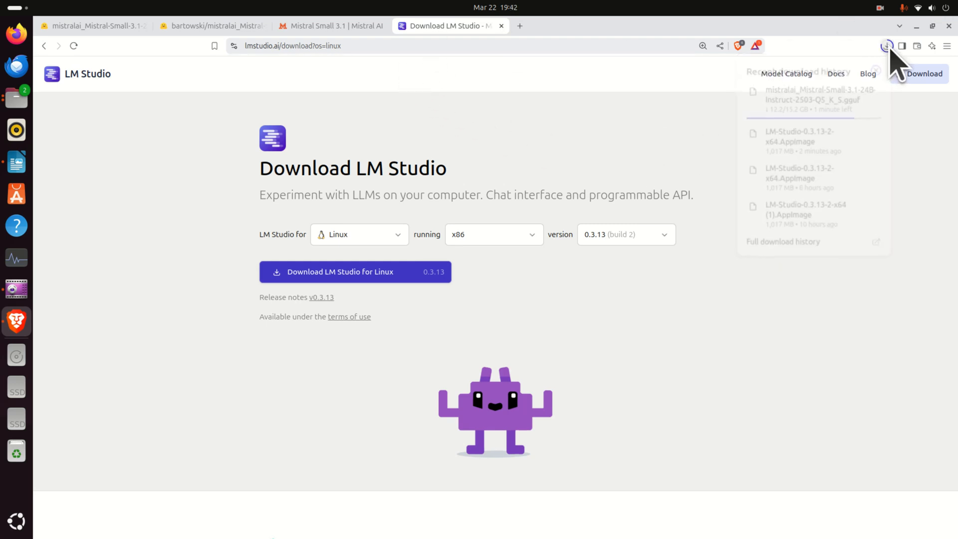
{"action": "left_click", "coordinate": [887, 45]}
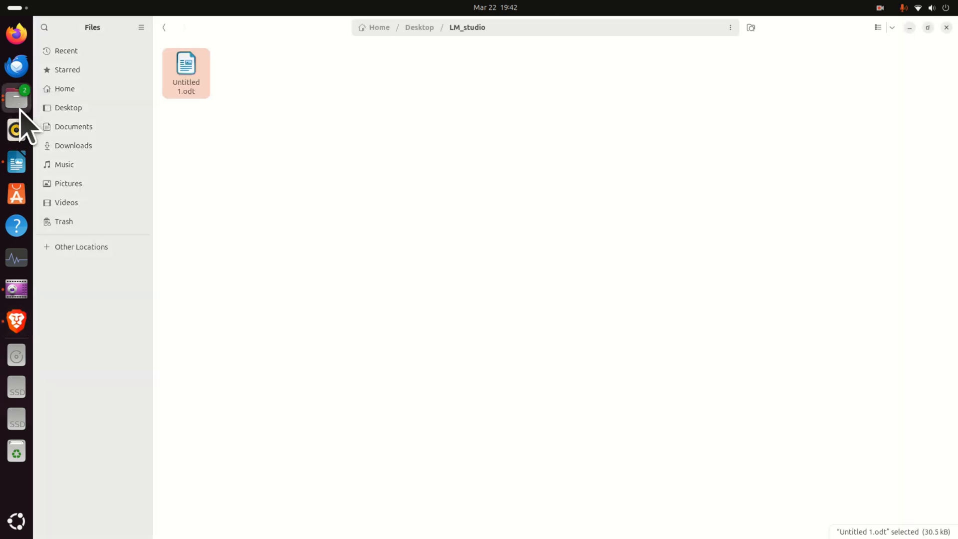
- Create a new folder named lmstudio in the Home folder
{"action": "left_click", "coordinate": [65, 89]}
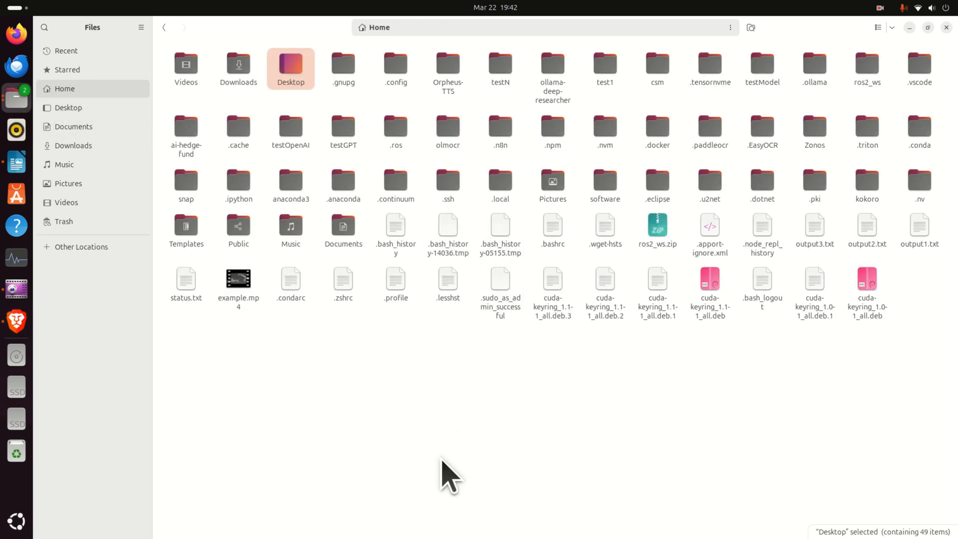
{"action": "left_click", "coordinate": [508, 360]}
{"action": "type", "text": "lmst"}
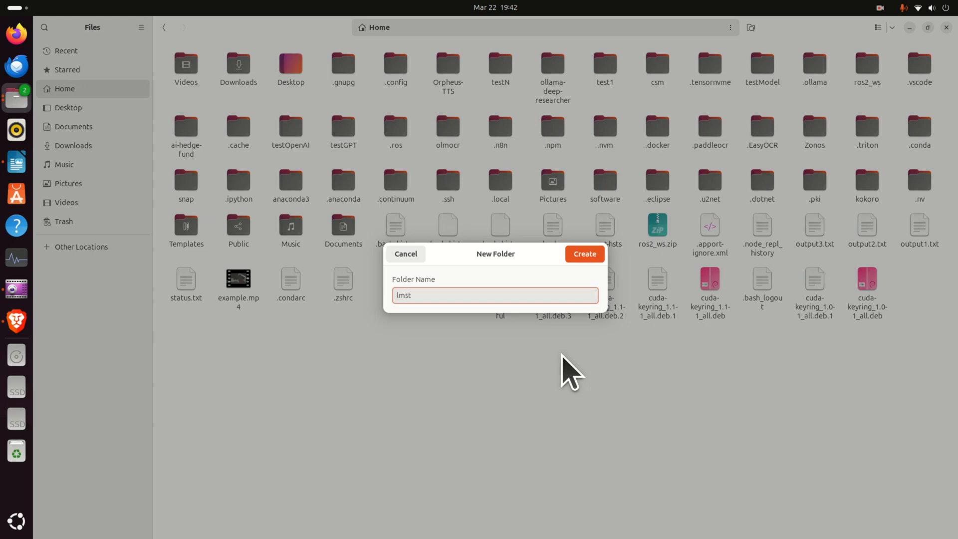
{"action": "left_click", "coordinate": [584, 254]}
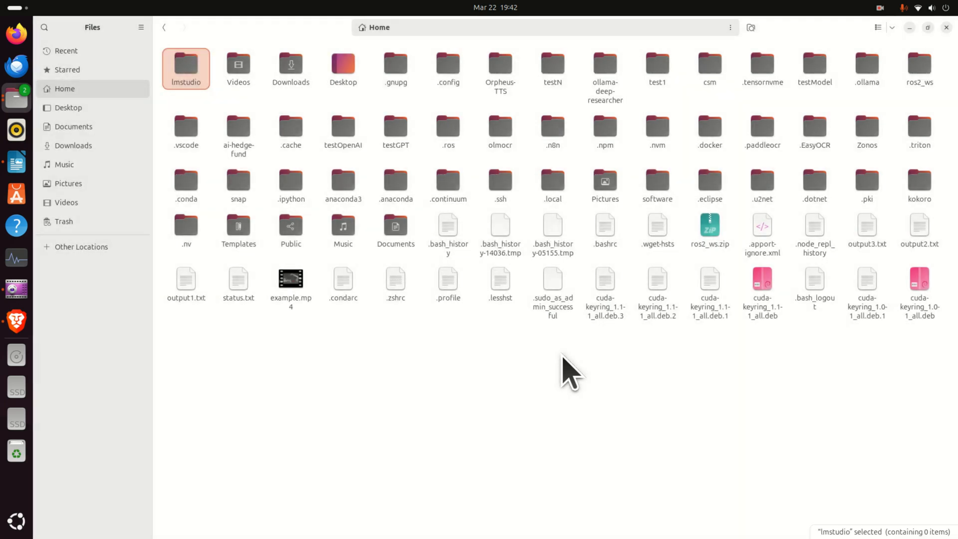
{"action": "mouse_move", "coordinate": [207, 104]}
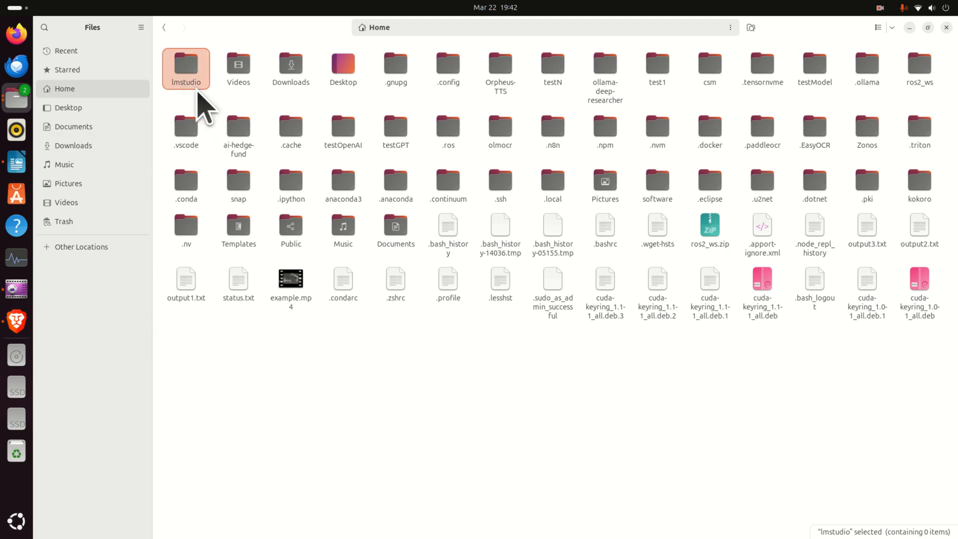
{"action": "mouse_move", "coordinate": [195, 98]}
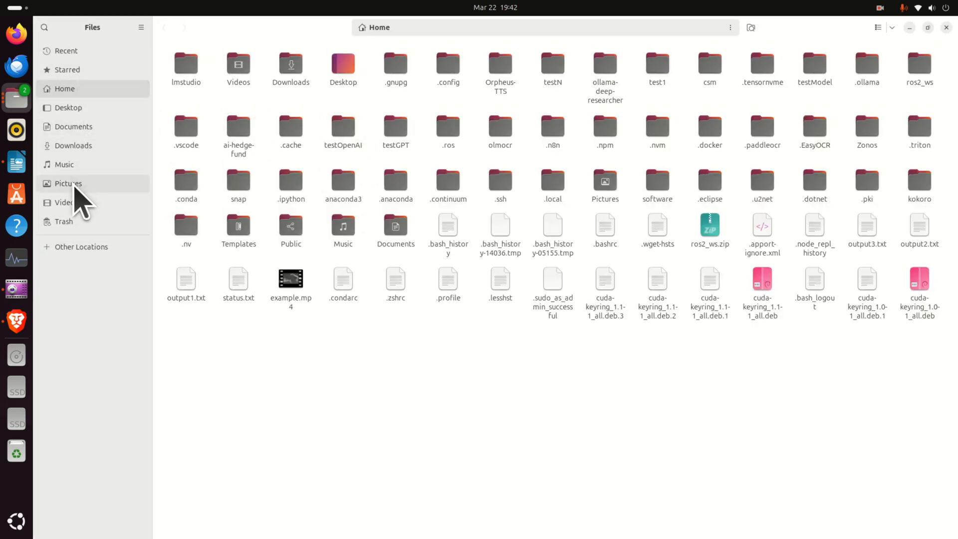
- Move the LM Studio AppImage from Downloads into the lmstudio folder
{"action": "left_click", "coordinate": [68, 107]}
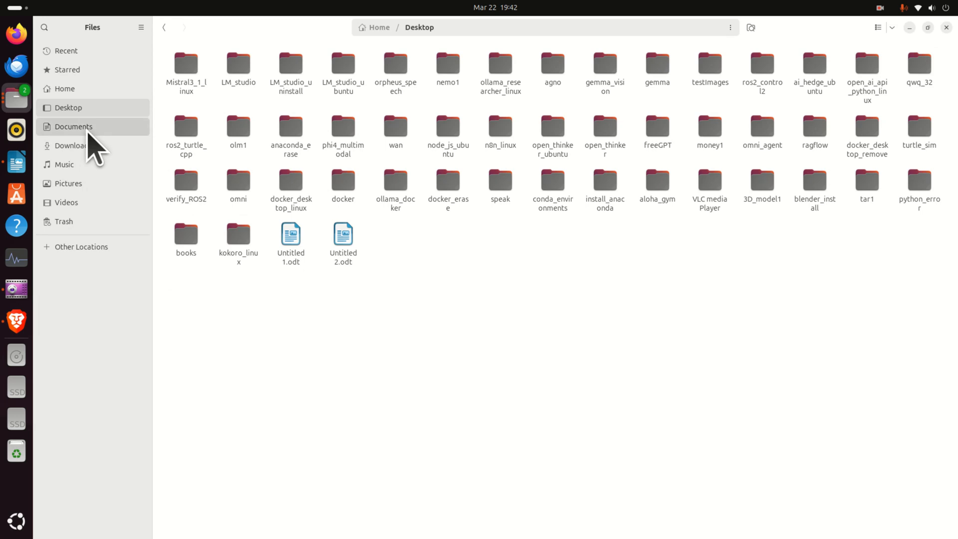
{"action": "left_click", "coordinate": [73, 146]}
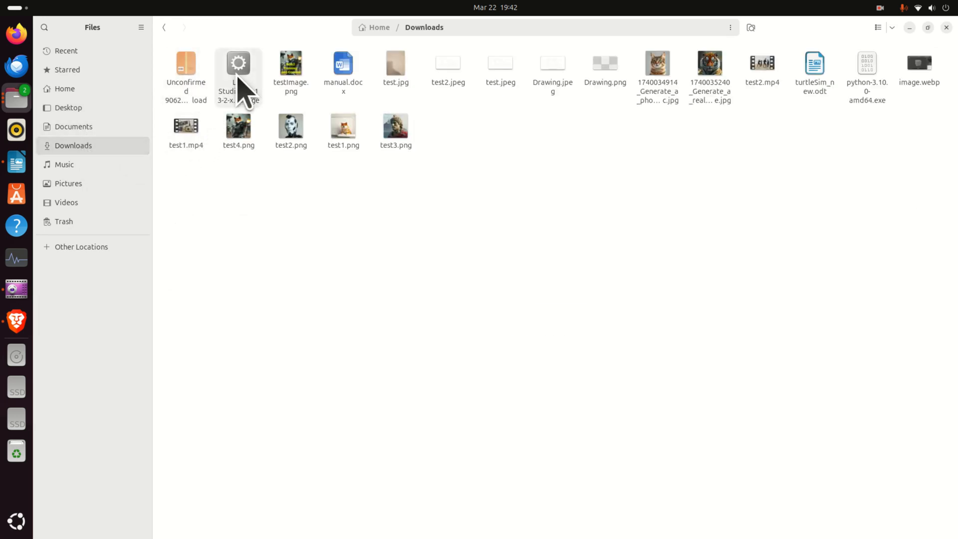
{"action": "right_click", "coordinate": [238, 63]}
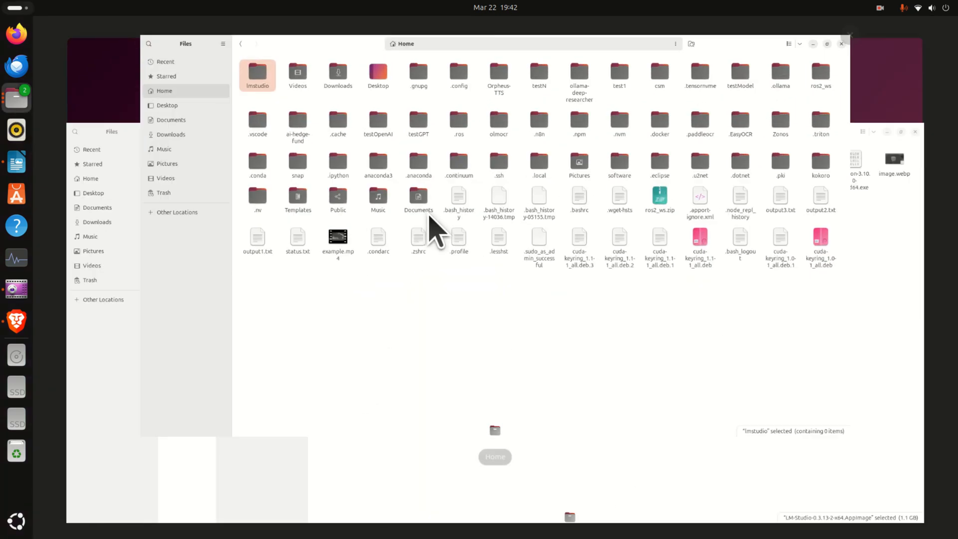
{"action": "double_click", "coordinate": [258, 72]}
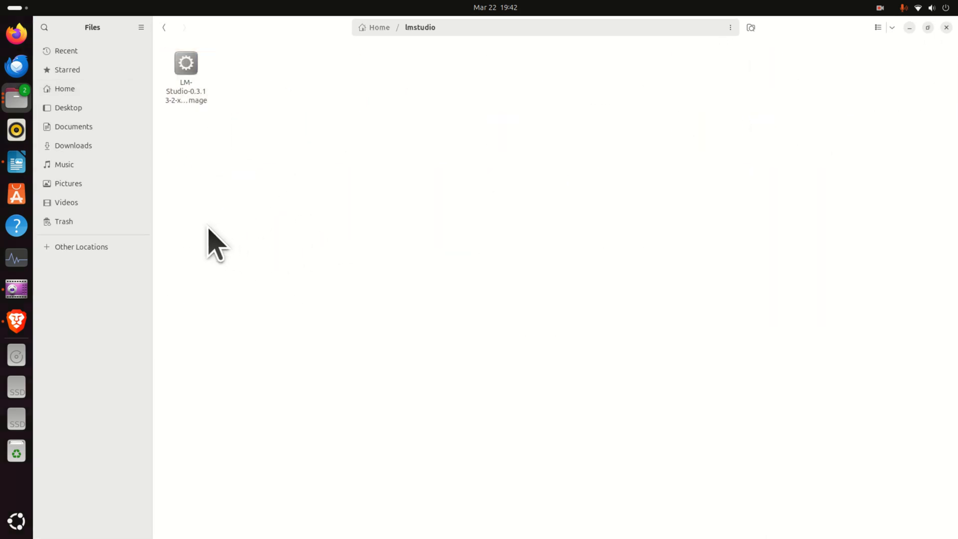
- Open a Terminal window from the applications list and begin changing into lmstudio
{"action": "left_click", "coordinate": [16, 520]}
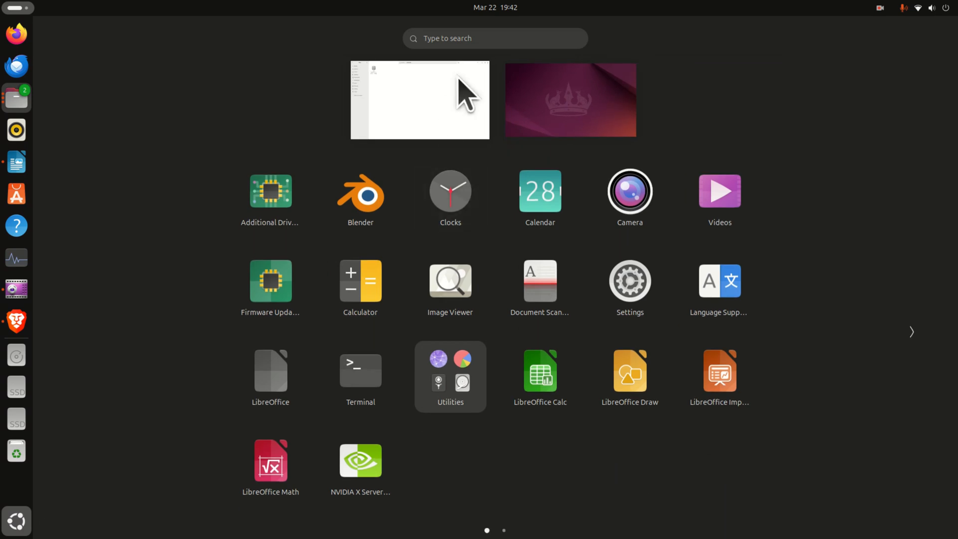
{"action": "left_click", "coordinate": [420, 100]}
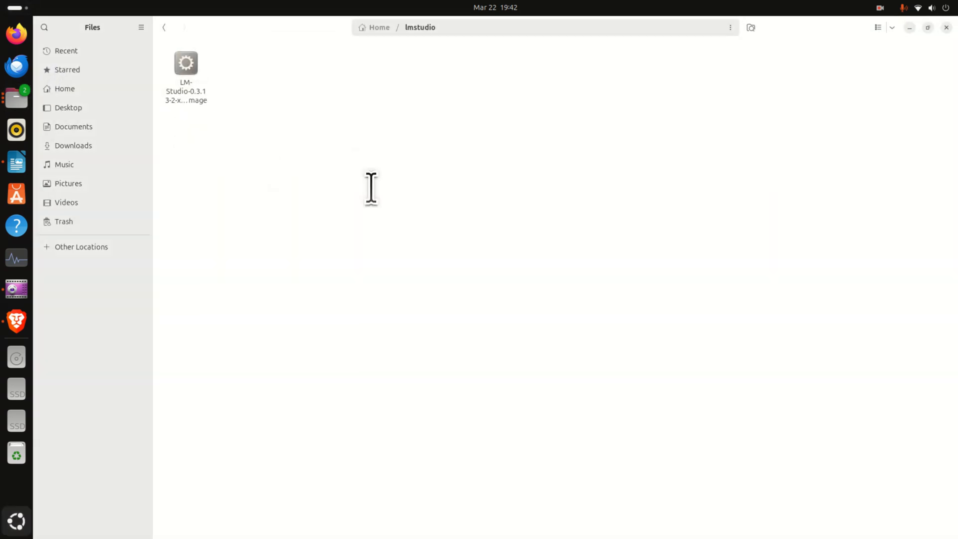
{"action": "left_click", "coordinate": [16, 353]}
{"action": "type", "text": "cd ~"}
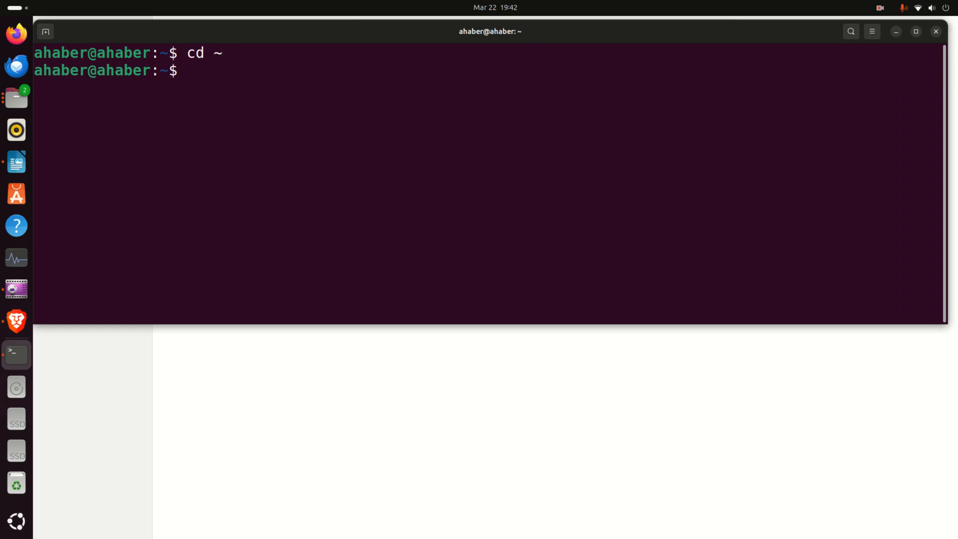
{"action": "type", "text": "cd lmstudio/"}
{"action": "type", "text": "ls -la"}
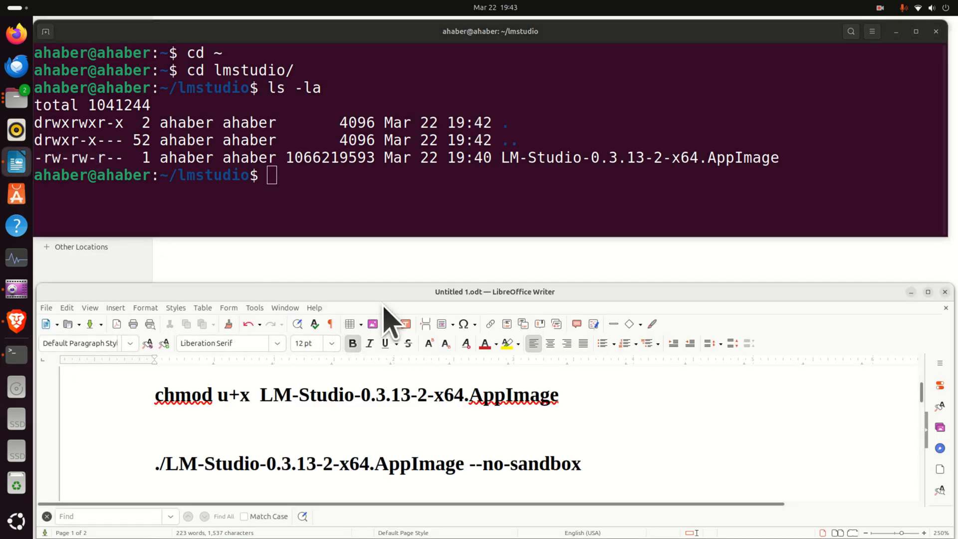
- Make LM-Studio-0.3.13-2-x64.AppImage executable with chmod u+x and confirm -rwxrw-r-- in ls -la
{"action": "scroll", "scroll_direction": "up", "scroll_amount": 3}
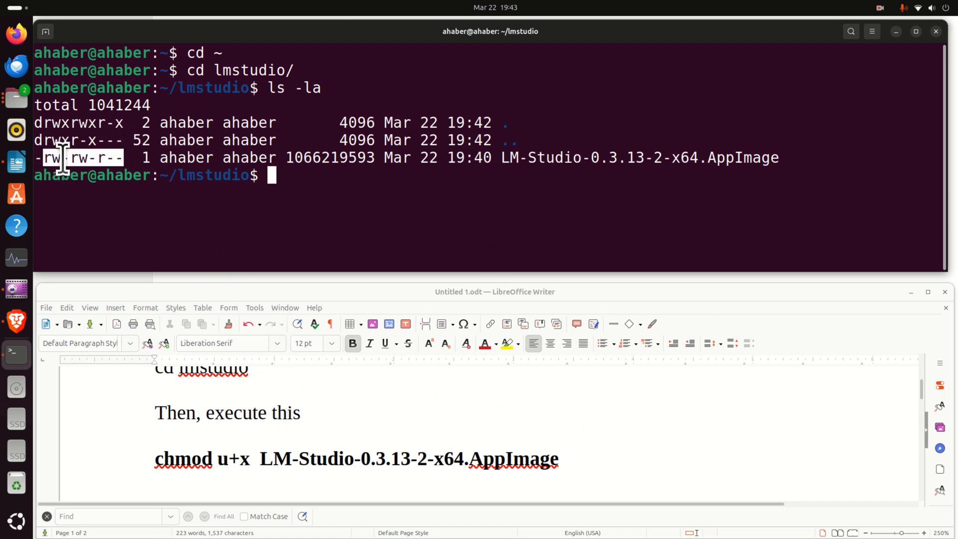
{"action": "mouse_move", "coordinate": [575, 457]}
{"action": "type", "text": "ls -la"}
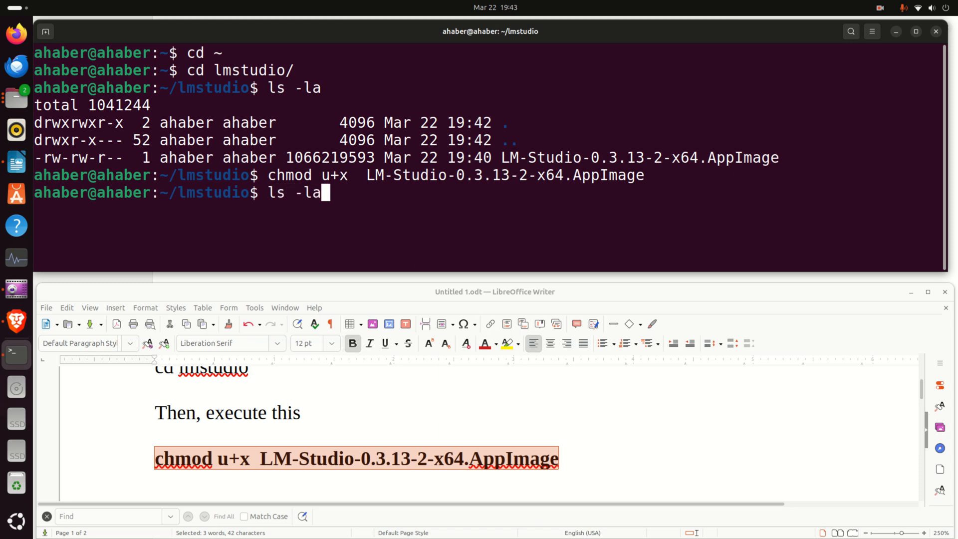
{"action": "key", "text": "Return"}
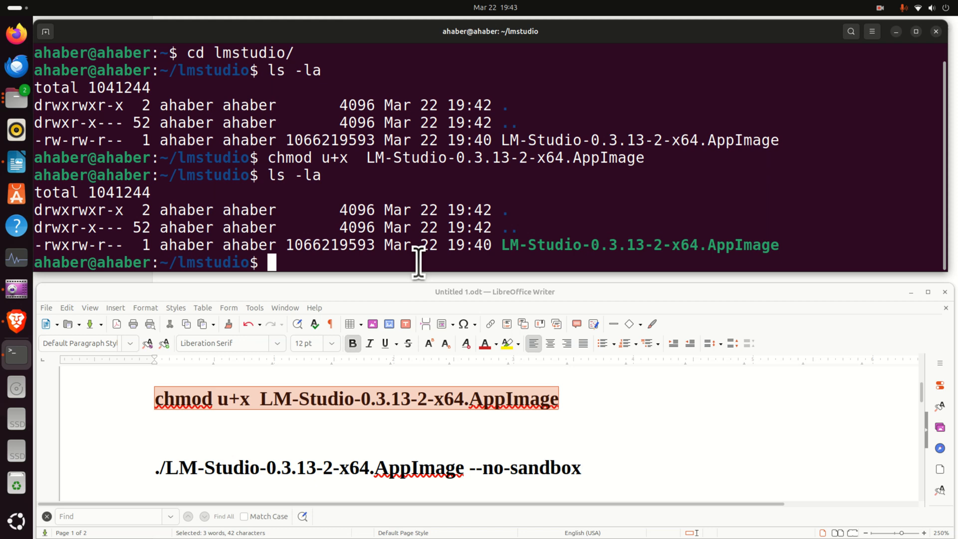
{"action": "mouse_move", "coordinate": [361, 382]}
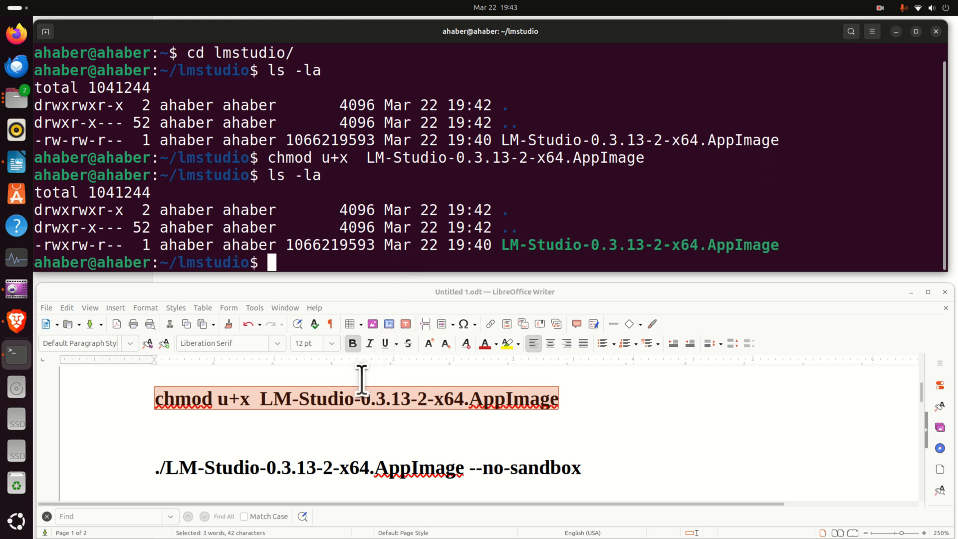
{"action": "mouse_move", "coordinate": [575, 466]}
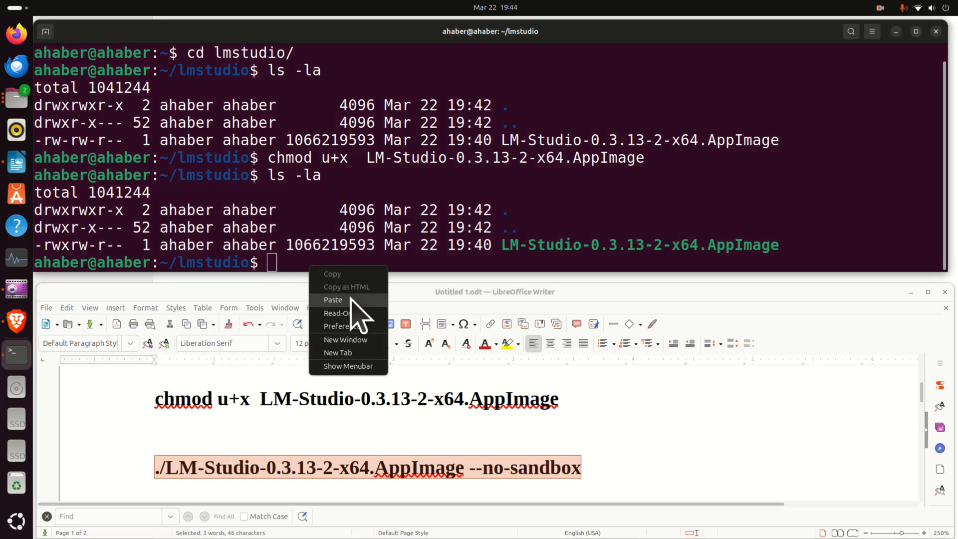
- Launch the AppImage with --no-sandbox, then after the FUSE error extract it with --appimage-extract
{"action": "left_click", "coordinate": [333, 299]}
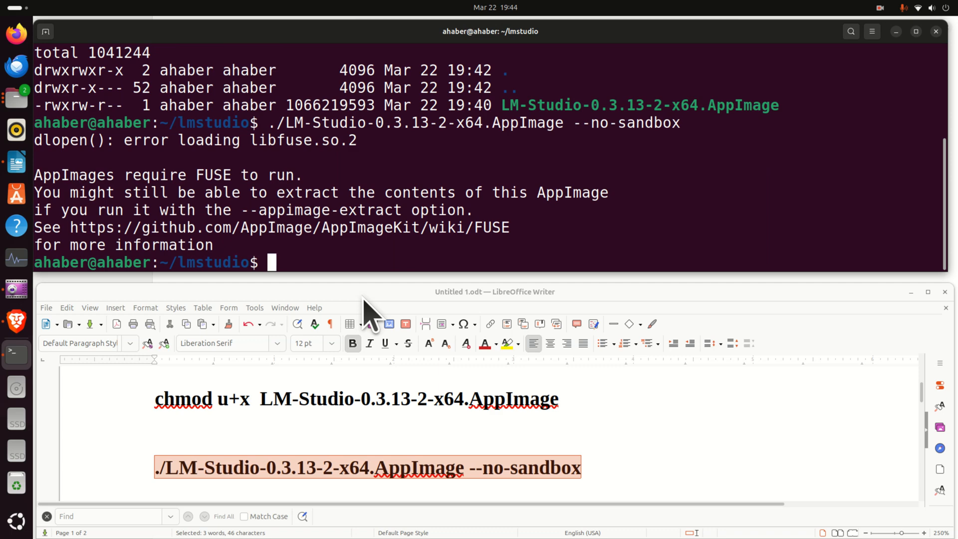
{"action": "scroll", "scroll_direction": "down", "scroll_amount": 3}
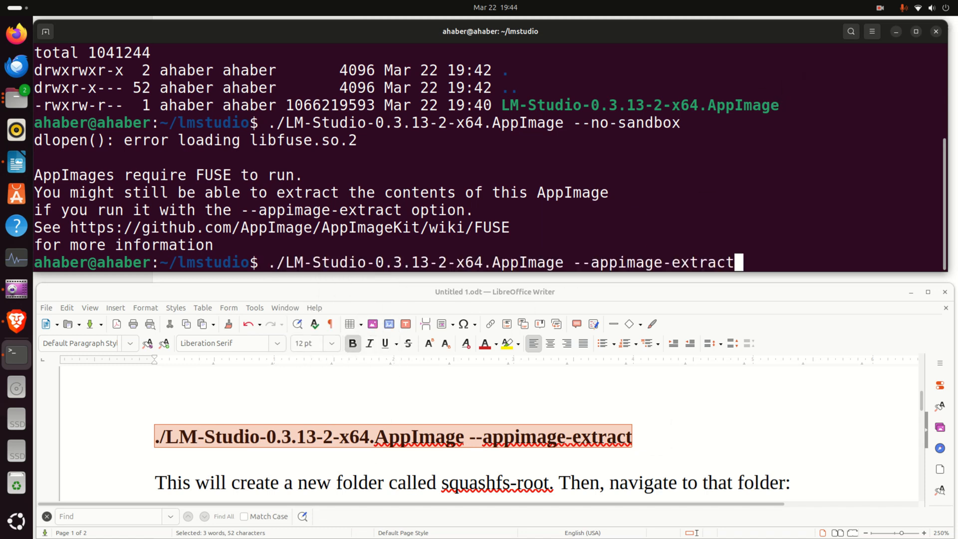
{"action": "key", "text": "Return"}
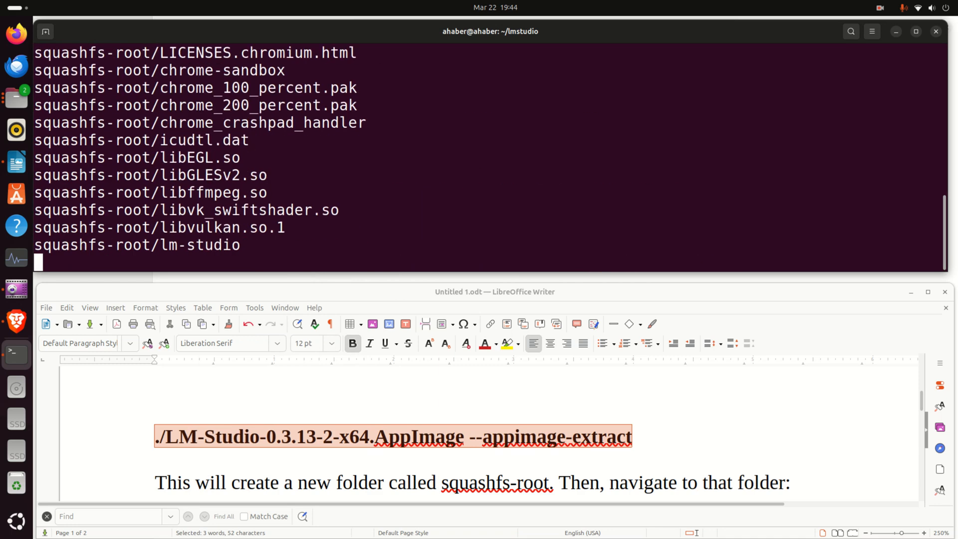
{"action": "mouse_move", "coordinate": [610, 93]}
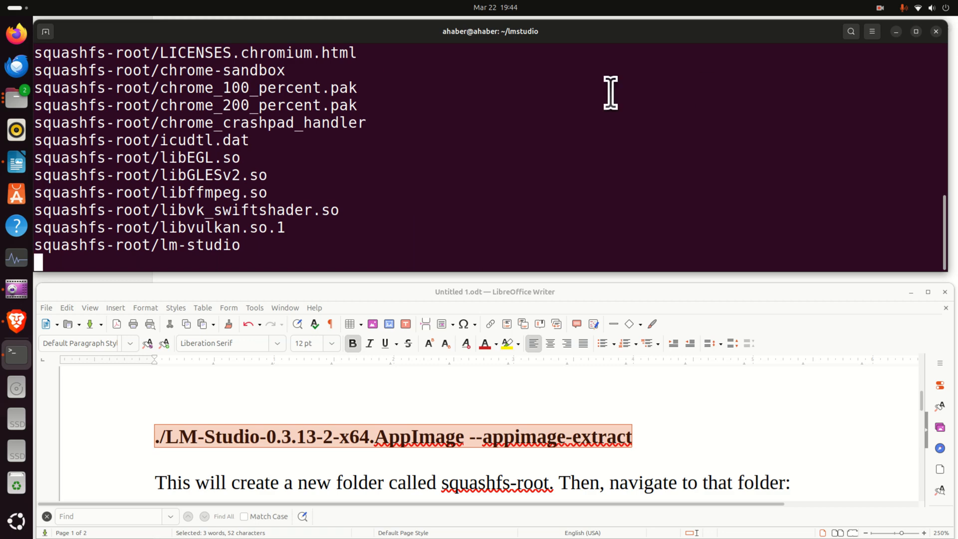
{"action": "mouse_move", "coordinate": [349, 419]}
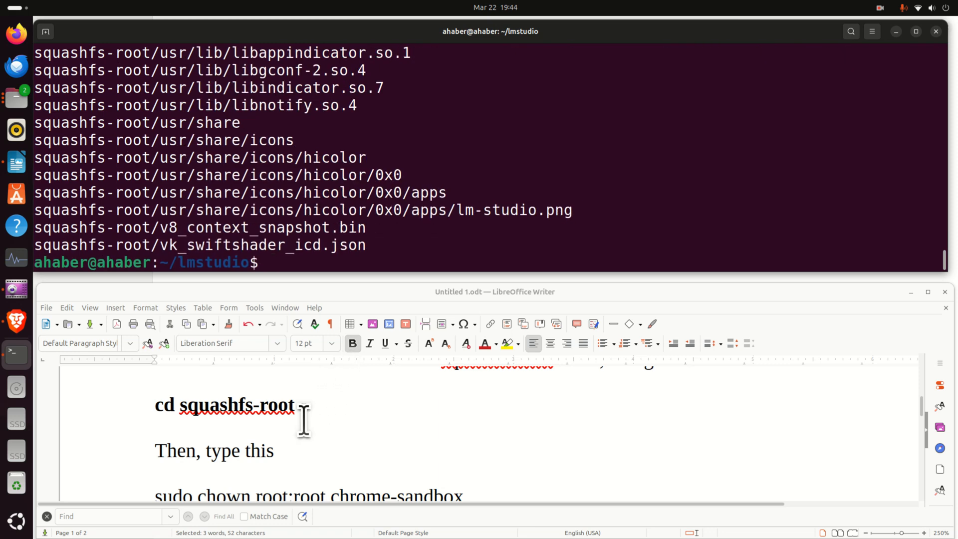
- Enter squashfs-root and make chrome-sandbox root-owned with 4755 permissions using sudo
{"action": "right_click", "coordinate": [224, 405]}
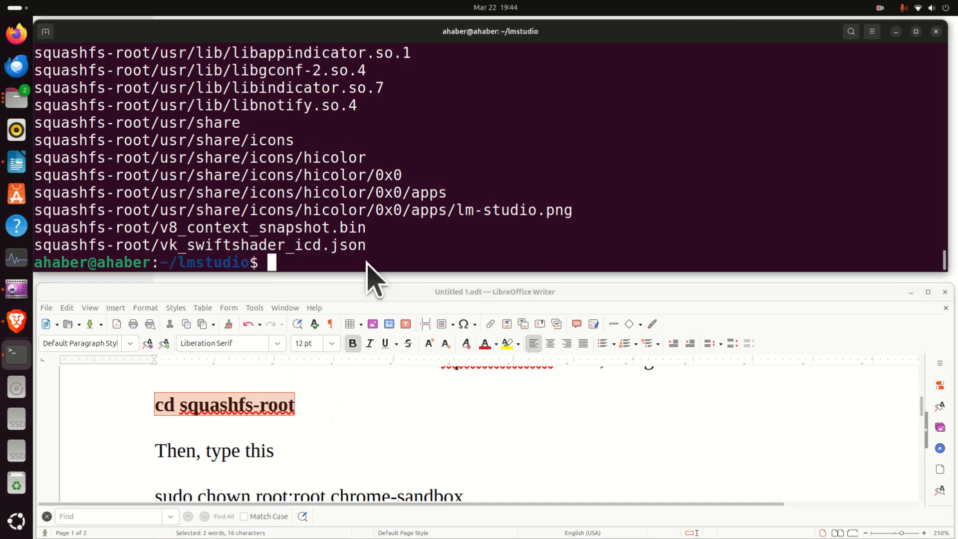
{"action": "key", "text": "Return"}
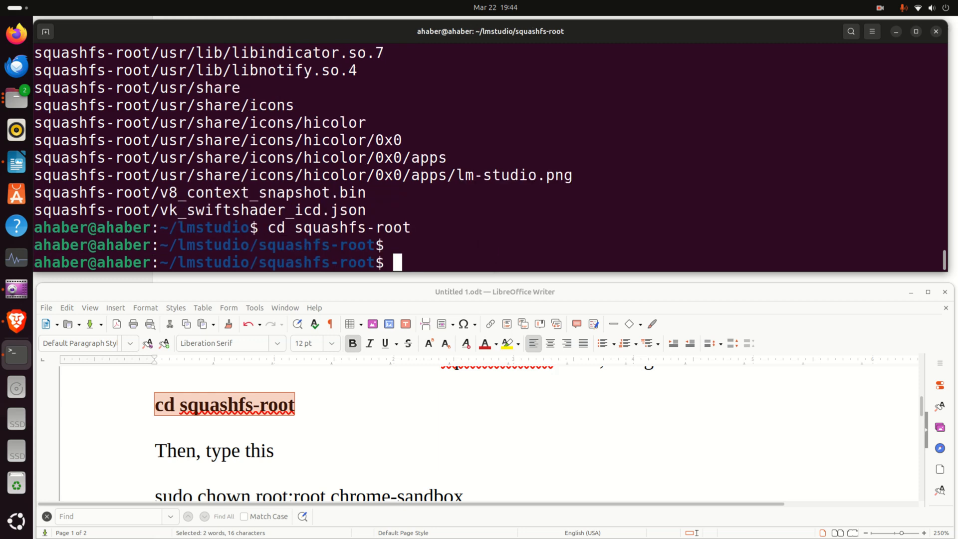
{"action": "scroll", "scroll_direction": "down", "scroll_amount": 3}
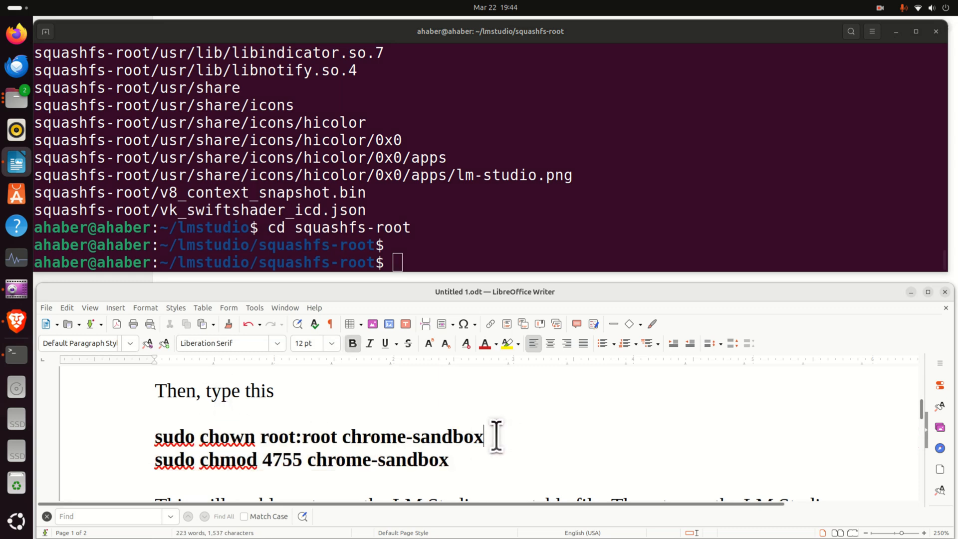
{"action": "right_click", "coordinate": [318, 436]}
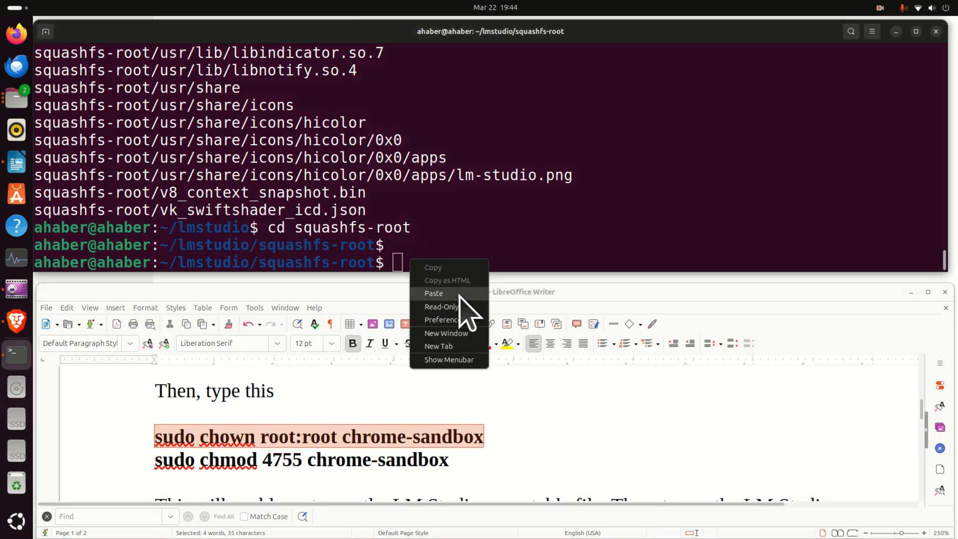
{"action": "left_click", "coordinate": [434, 293]}
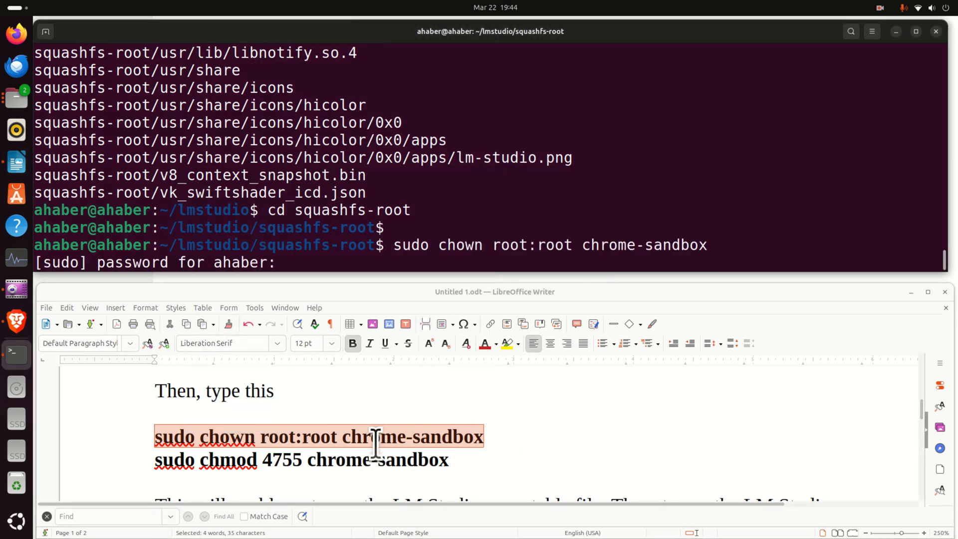
{"action": "left_click", "coordinate": [428, 245]}
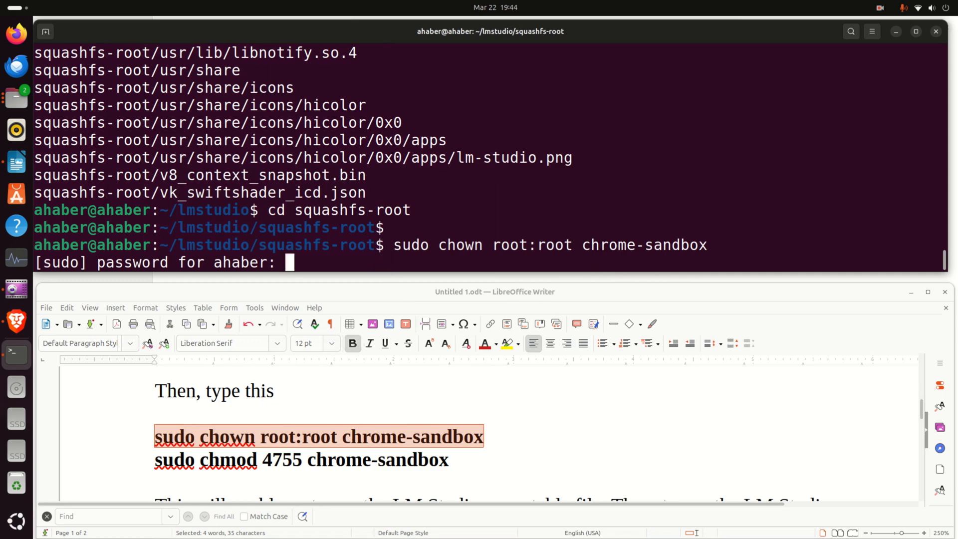
{"action": "key", "text": "Return"}
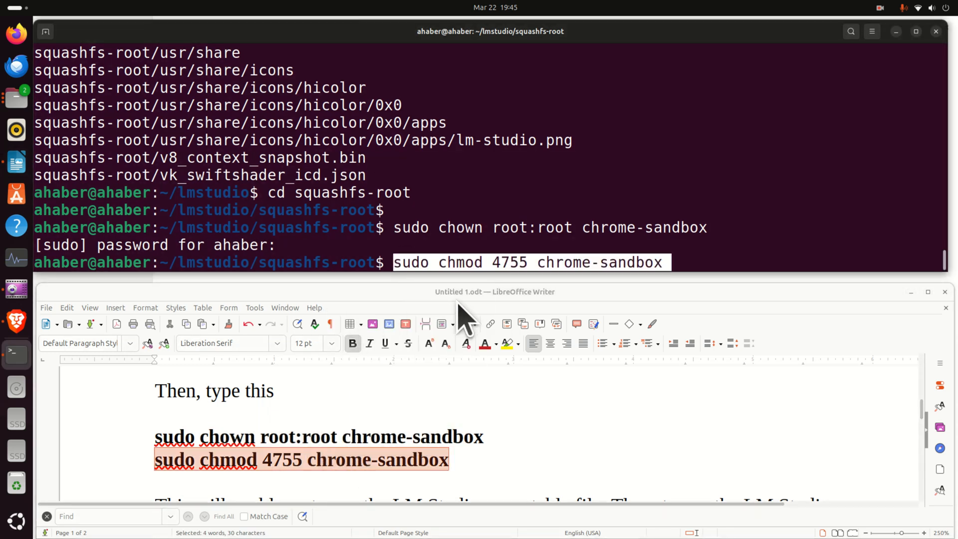
- List the extracted files with ls -la, showing the lm-studio executable
{"action": "type", "text": "ls -"}
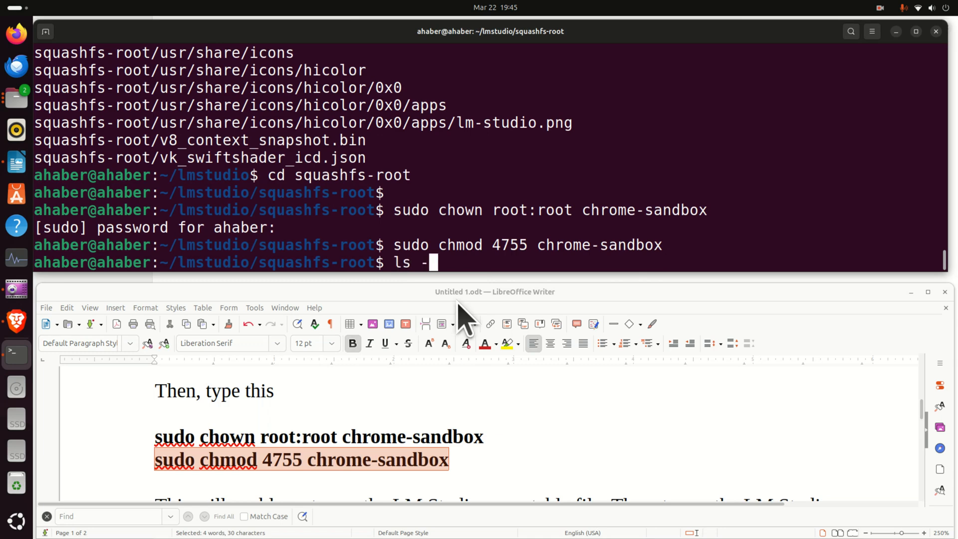
{"action": "key", "text": "Return"}
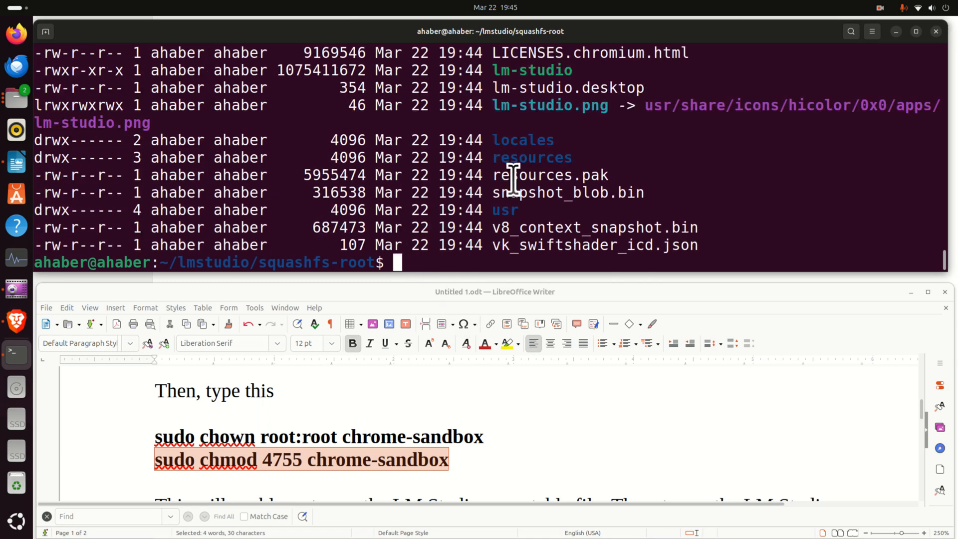
{"action": "scroll", "scroll_direction": "up", "scroll_amount": 3}
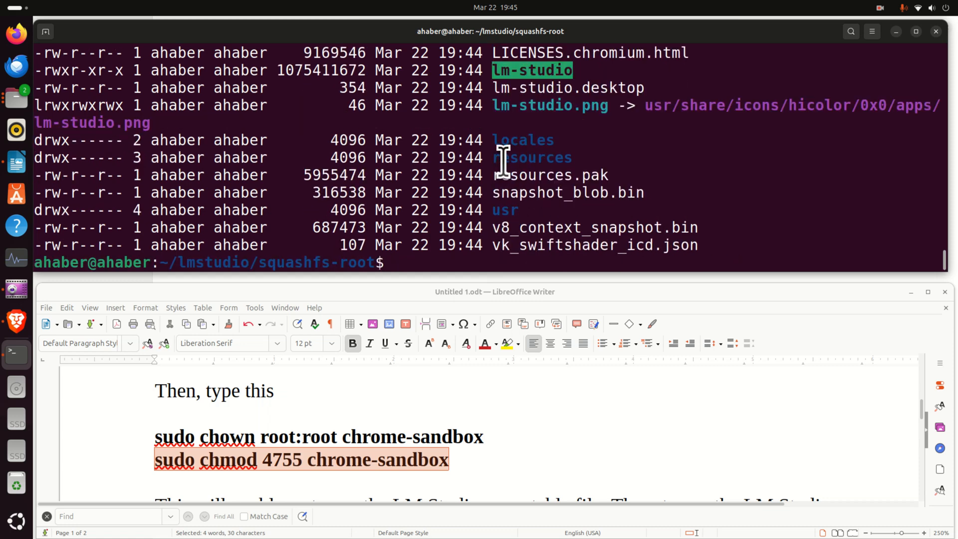
- Run ./lm-studio to launch LM Studio 0.3.13 and reach its welcome screen
{"action": "type", "text": "./"}
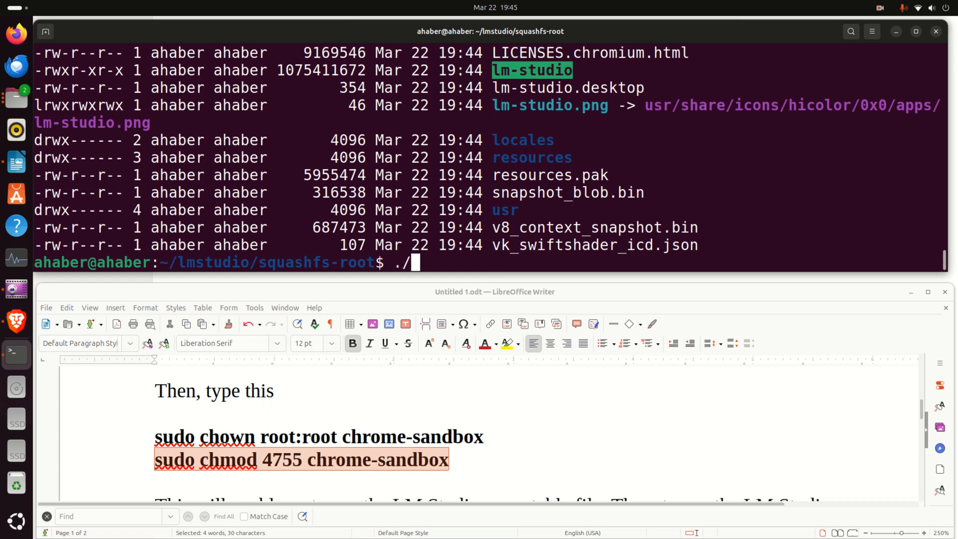
{"action": "right_click", "coordinate": [572, 85]}
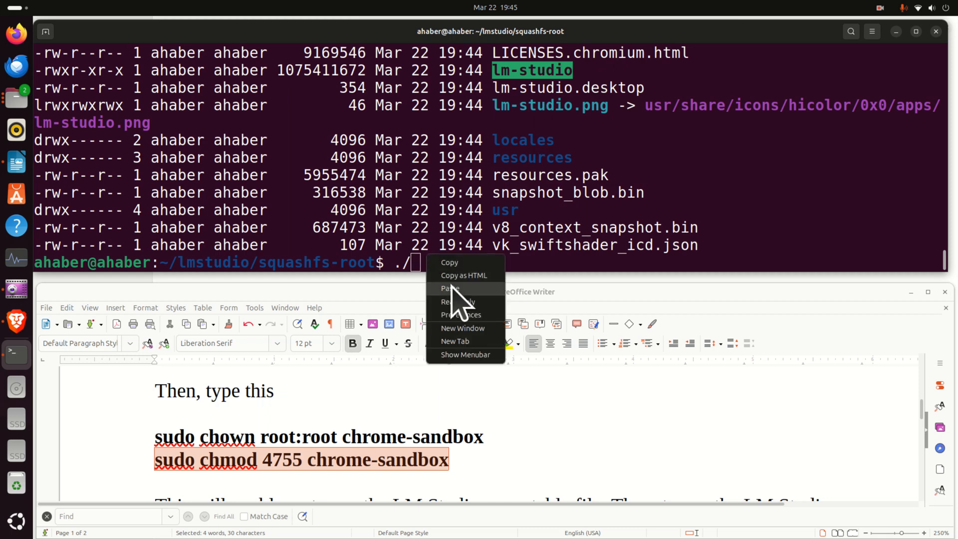
{"action": "left_click", "coordinate": [450, 288]}
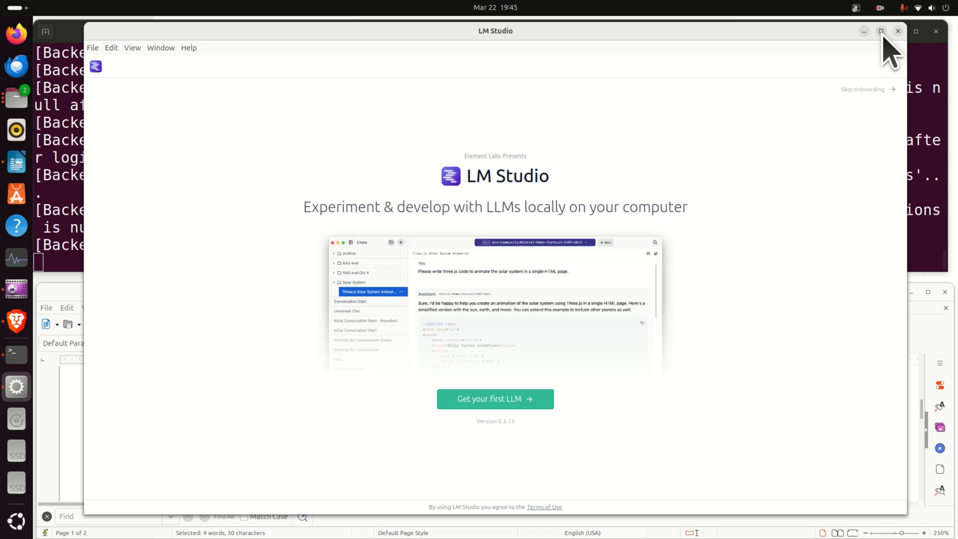
- Maximize LM Studio and open the .lmstudio/models directory from My Models in Files
{"action": "left_click", "coordinate": [880, 31]}
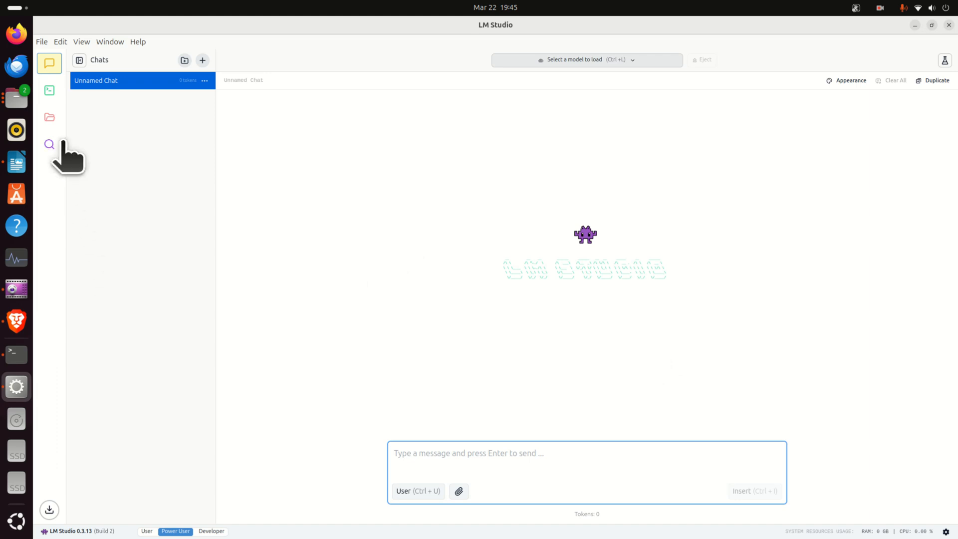
{"action": "mouse_move", "coordinate": [46, 259]}
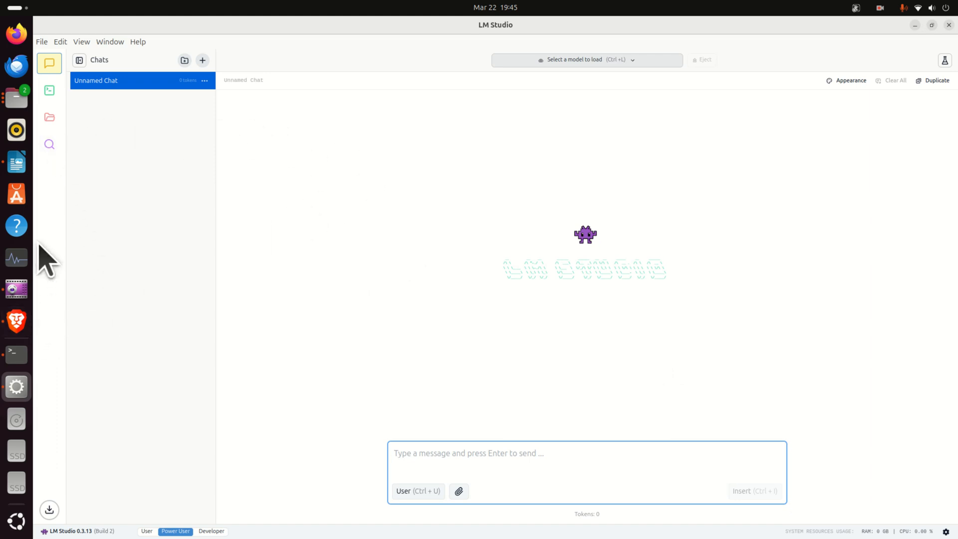
{"action": "mouse_move", "coordinate": [98, 113]}
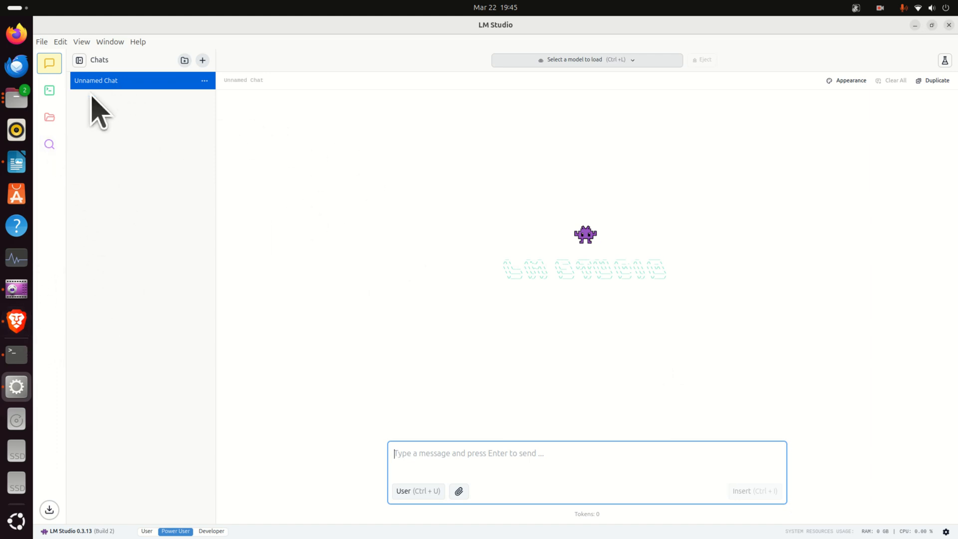
{"action": "left_click", "coordinate": [49, 117]}
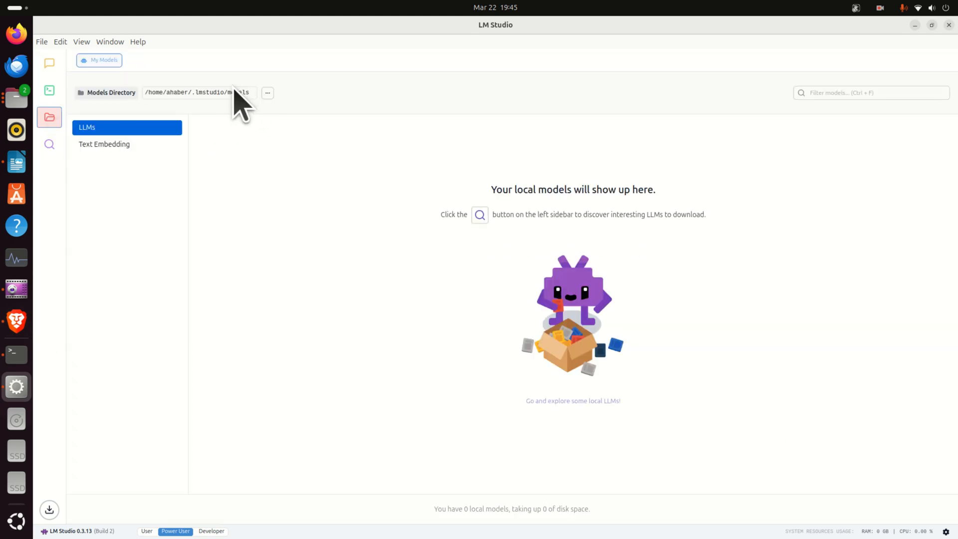
{"action": "mouse_move", "coordinate": [177, 128]}
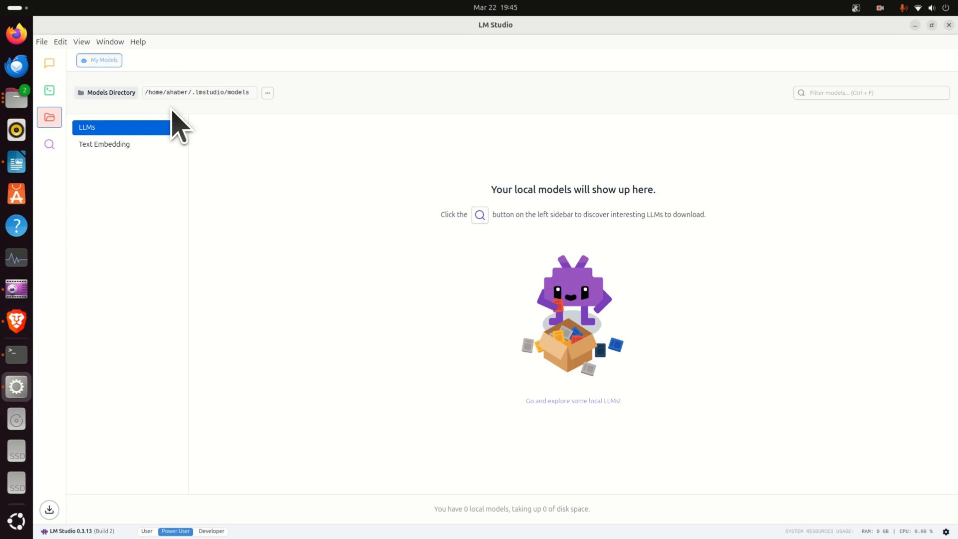
{"action": "mouse_move", "coordinate": [101, 122]}
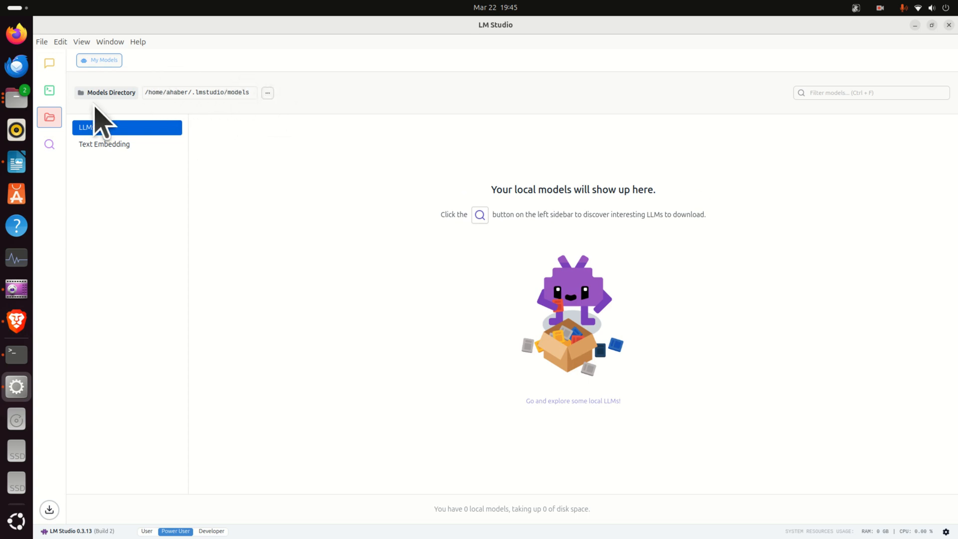
{"action": "left_click", "coordinate": [267, 92]}
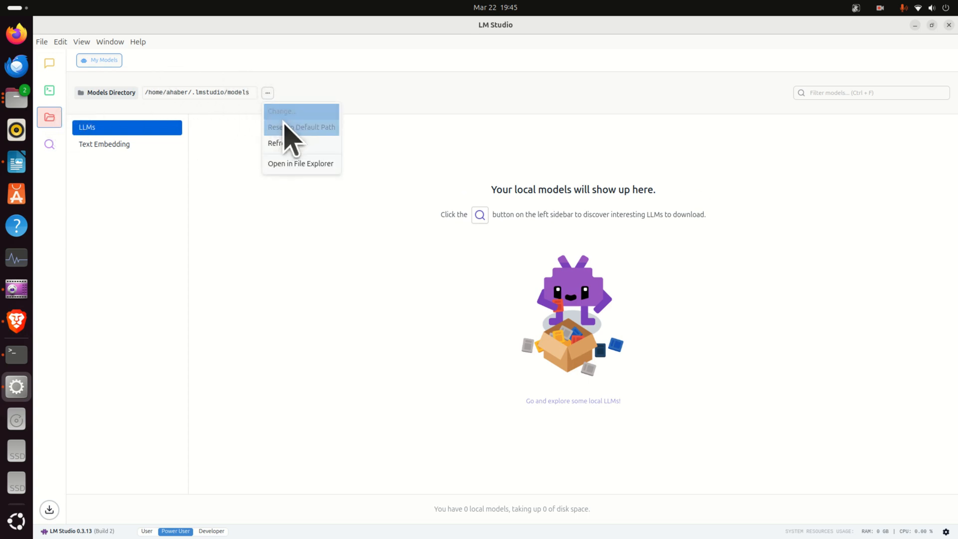
{"action": "left_click", "coordinate": [300, 163]}
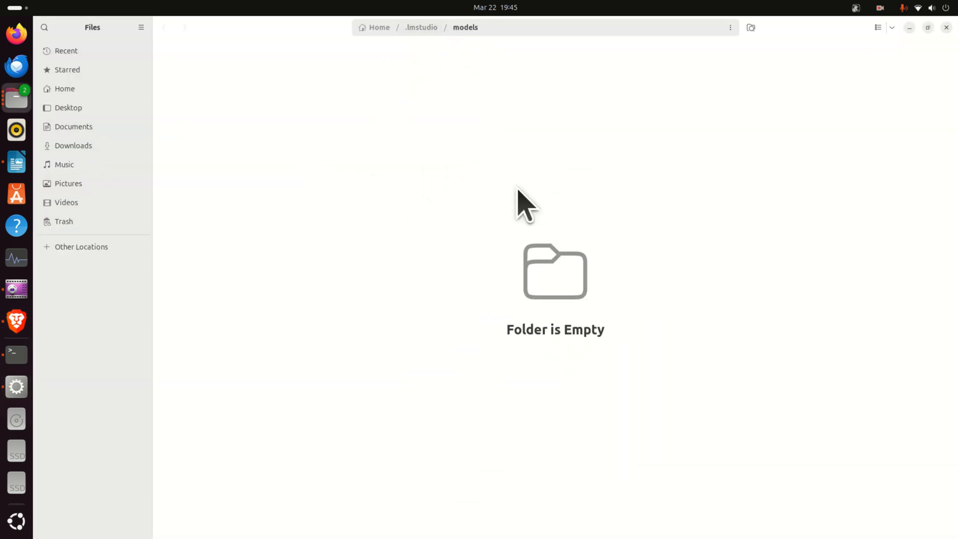
{"action": "mouse_move", "coordinate": [509, 154]}
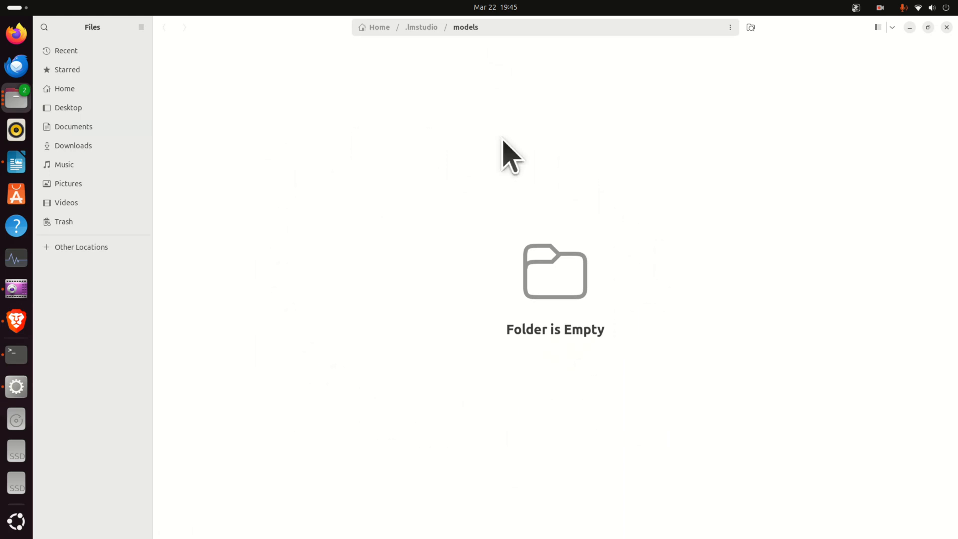
{"action": "mouse_move", "coordinate": [346, 260]}
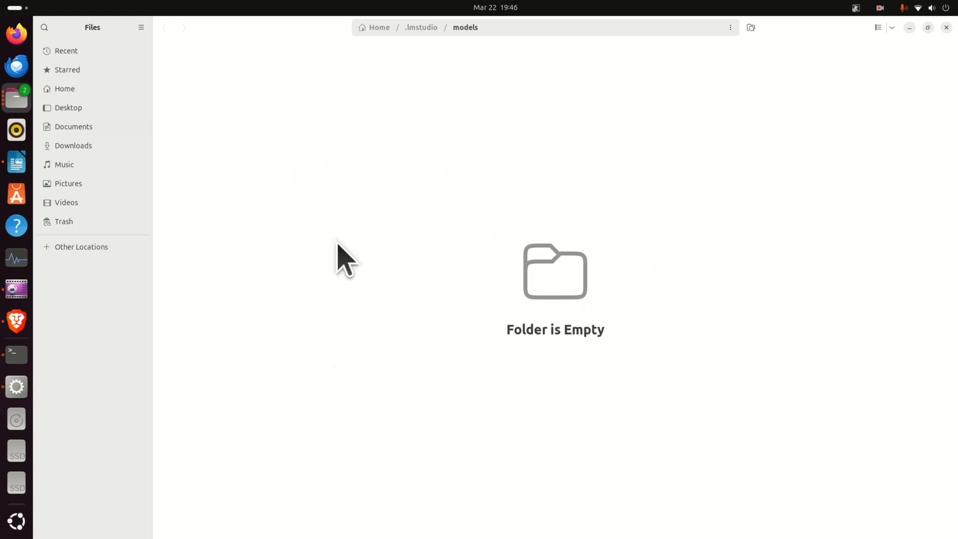
{"action": "mouse_move", "coordinate": [547, 193]}
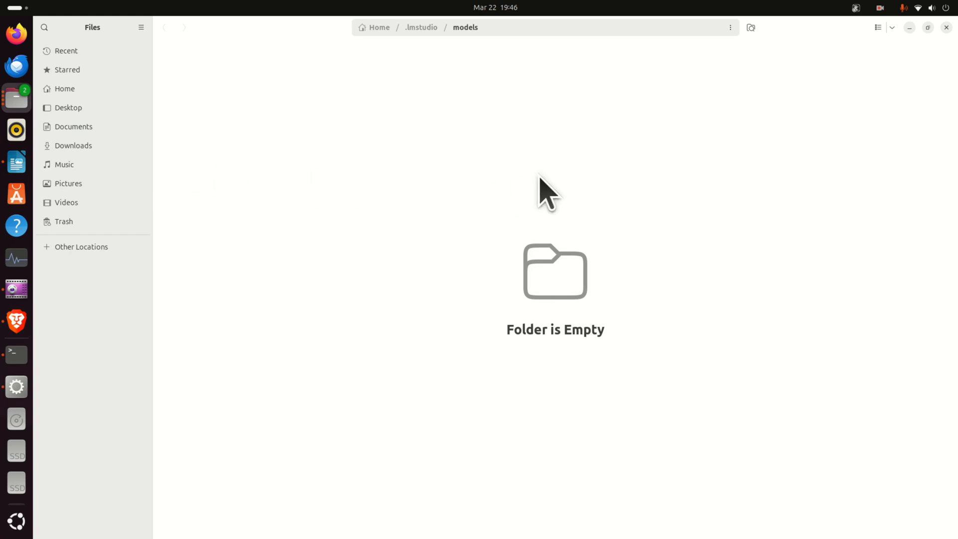
{"action": "mouse_move", "coordinate": [231, 122]}
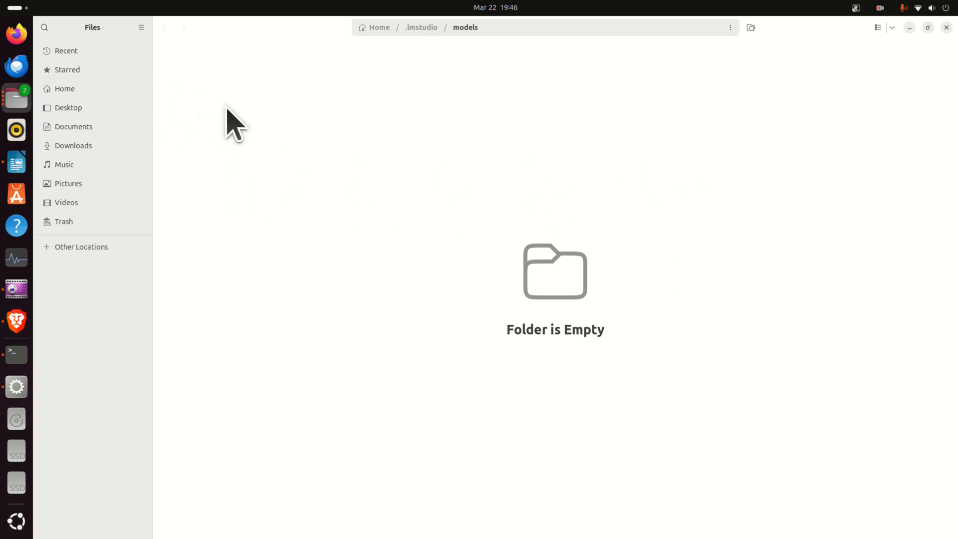
{"action": "mouse_move", "coordinate": [478, 133]}
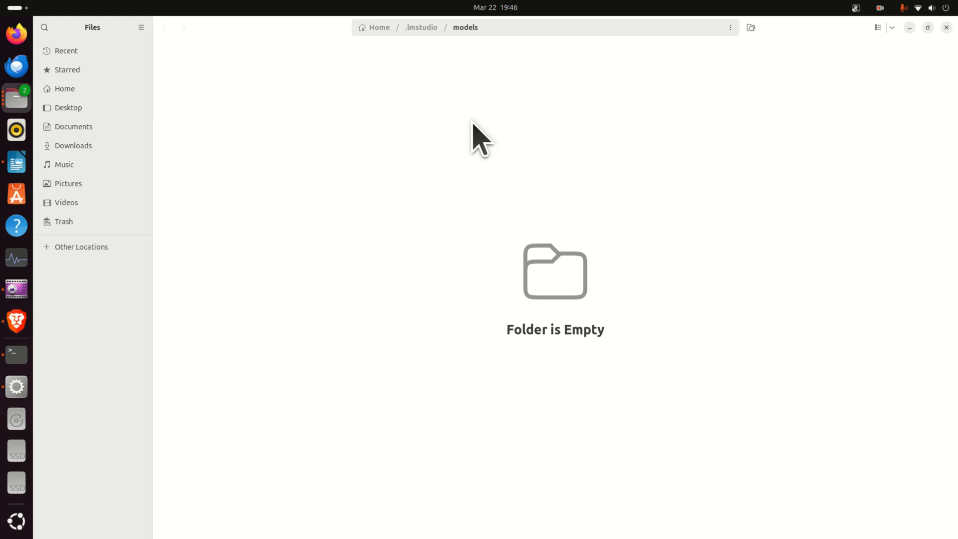
{"action": "mouse_move", "coordinate": [189, 156]}
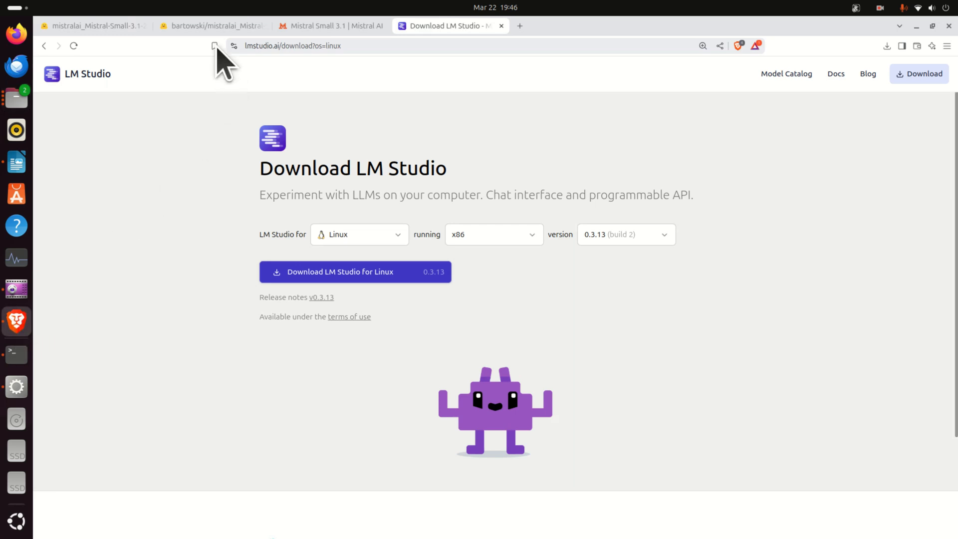
- Switch to bartowski's Mistral-Small-3.1-24B-Instruct-2503-GGUF page and select the repository name
{"action": "left_click", "coordinate": [207, 25]}
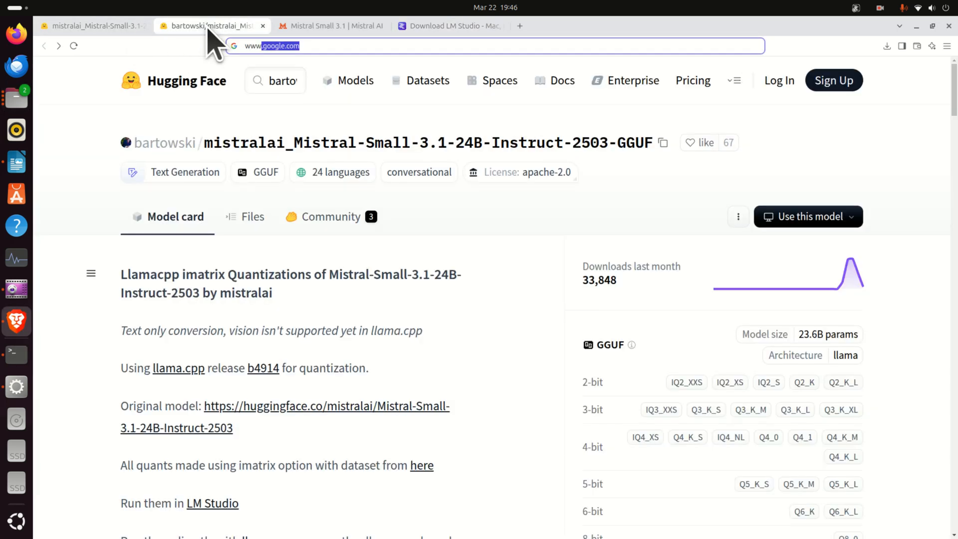
{"action": "mouse_move", "coordinate": [653, 143]}
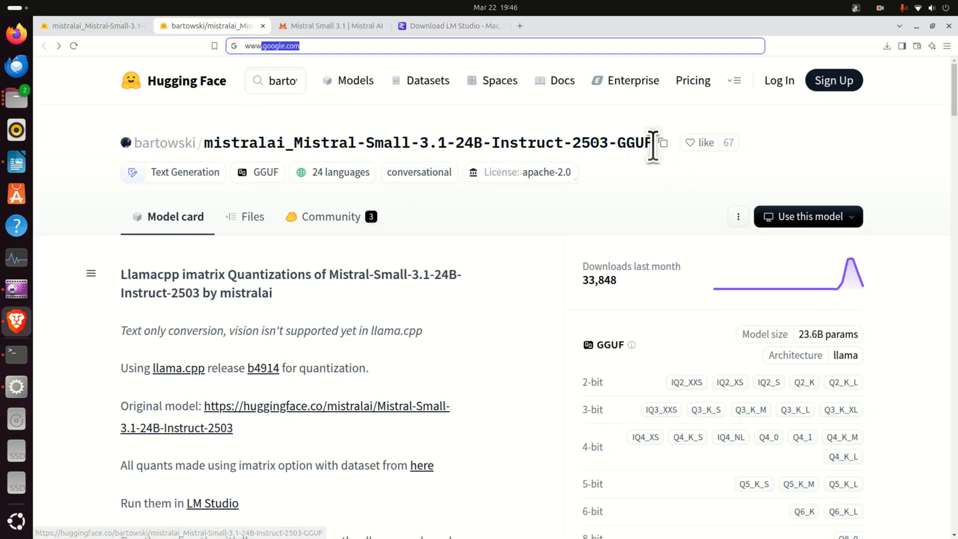
{"action": "double_click", "coordinate": [428, 142]}
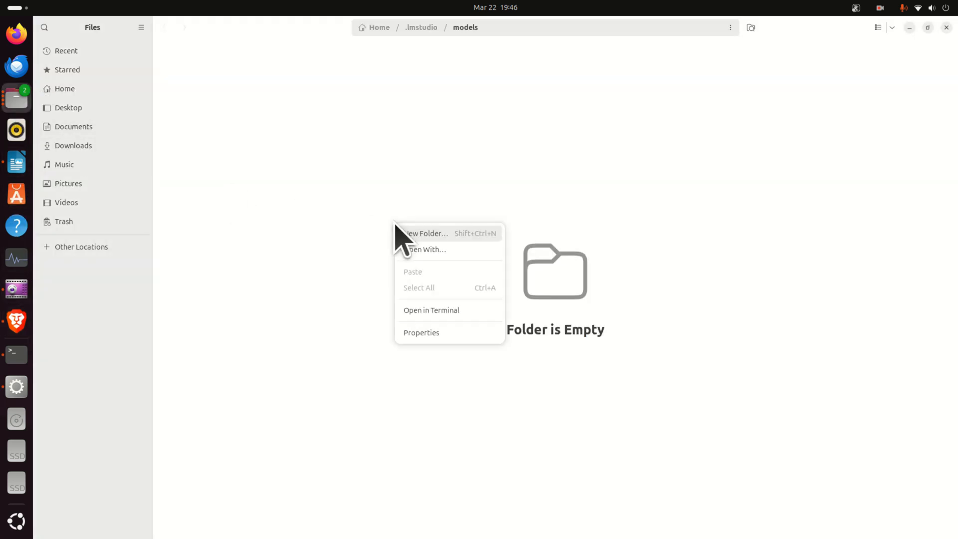
- Create and open a mistralai_Mistral-Small-3.1-24B-Instruct-2503-GGUF folder inside .lmstudio/models
{"action": "left_click", "coordinate": [389, 196]}
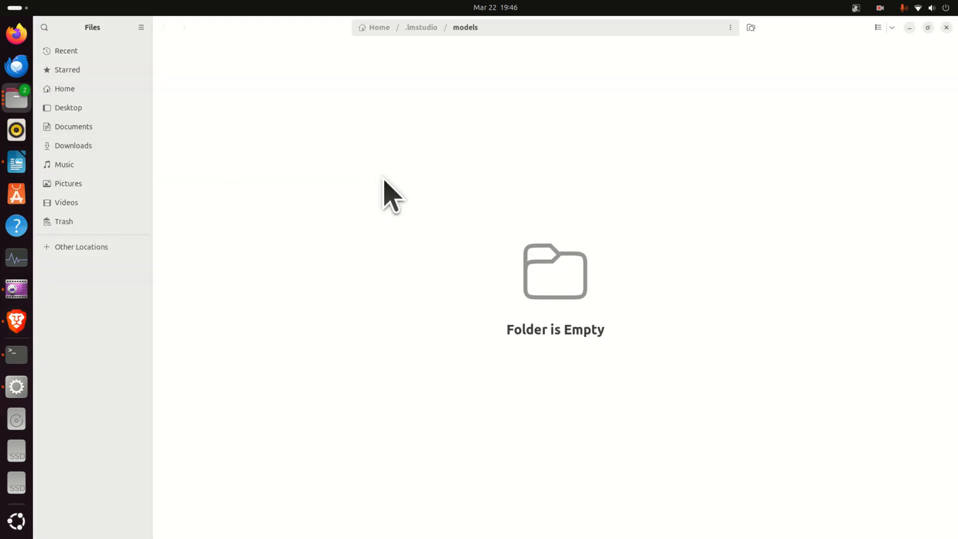
{"action": "mouse_move", "coordinate": [392, 207]}
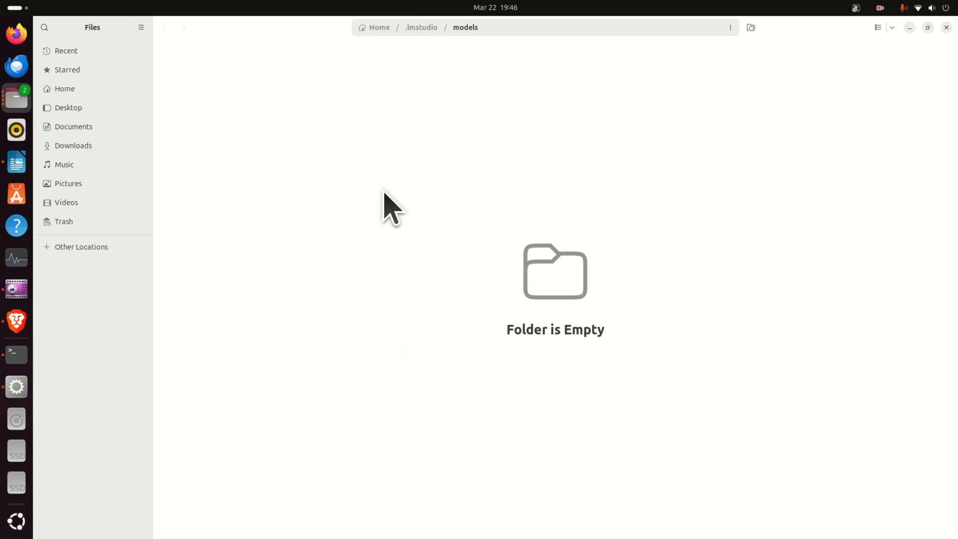
{"action": "right_click", "coordinate": [392, 207]}
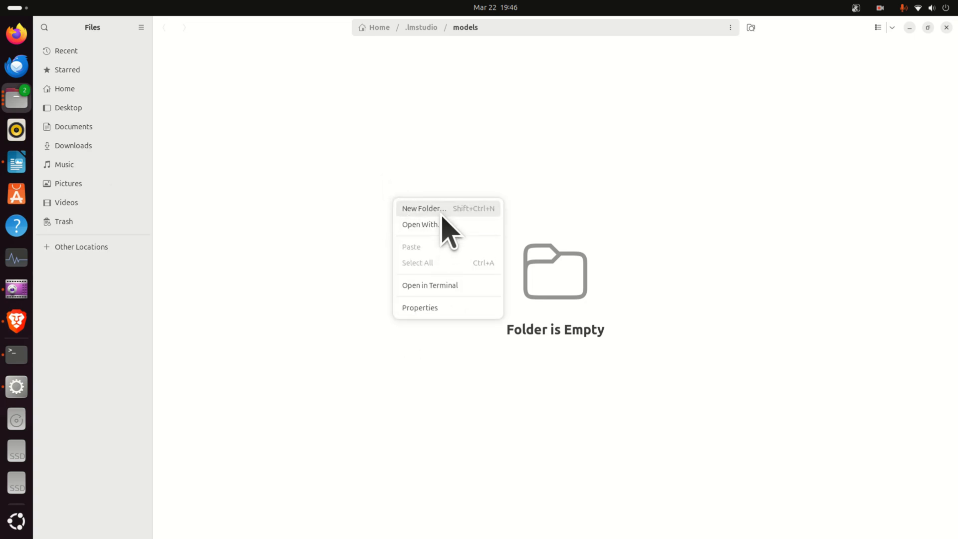
{"action": "left_click", "coordinate": [423, 207]}
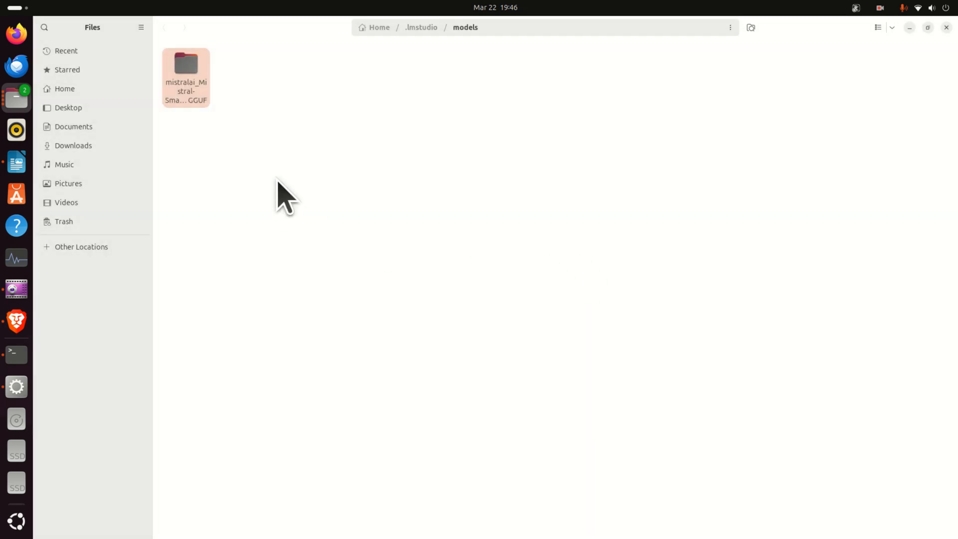
{"action": "mouse_move", "coordinate": [205, 82]}
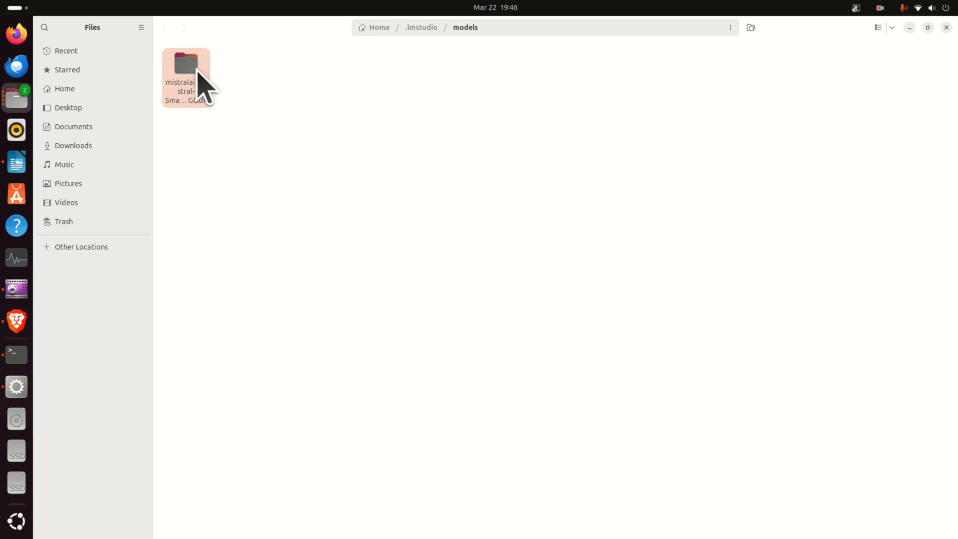
{"action": "double_click", "coordinate": [186, 63]}
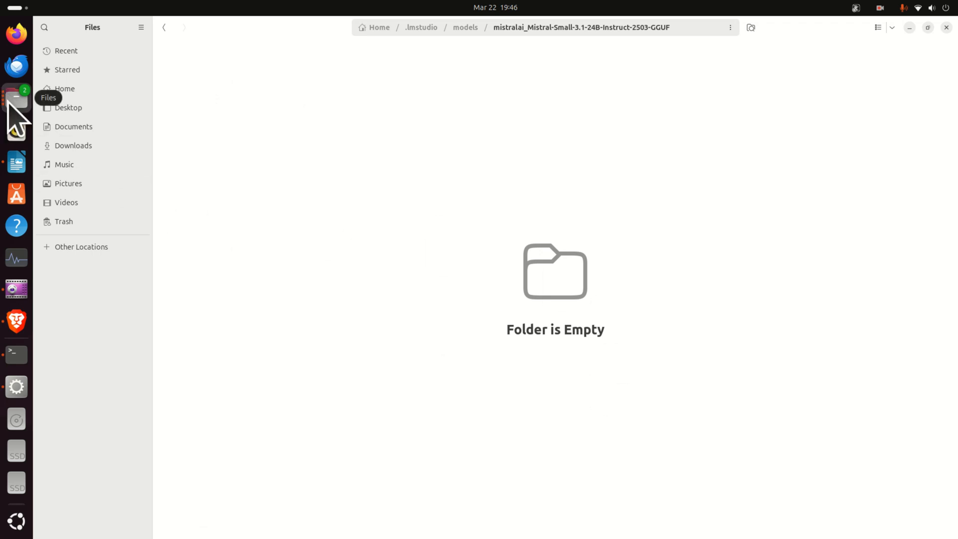
- Paste the Mistral Small Q5_K_S GGUF file from Downloads into the new model folder
{"action": "key", "text": "super"}
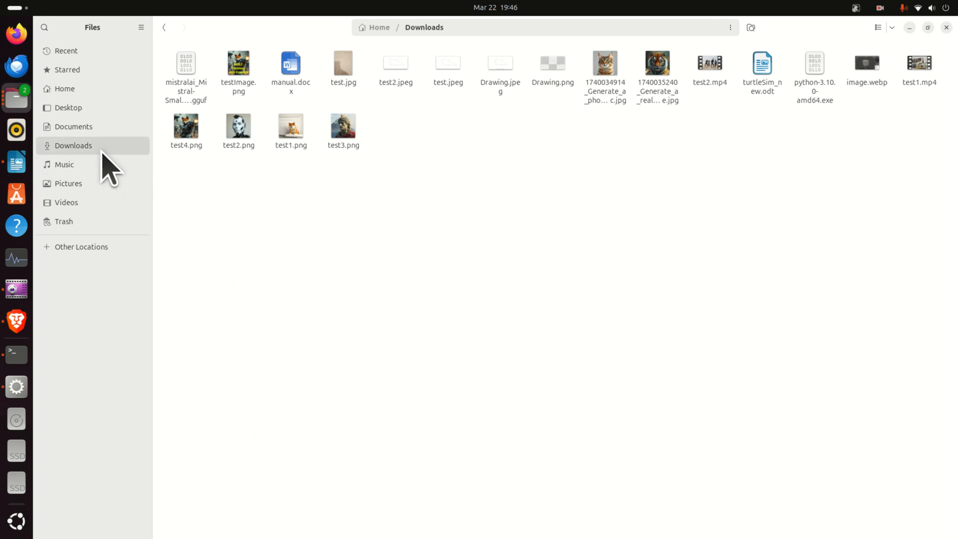
{"action": "left_click", "coordinate": [186, 67]}
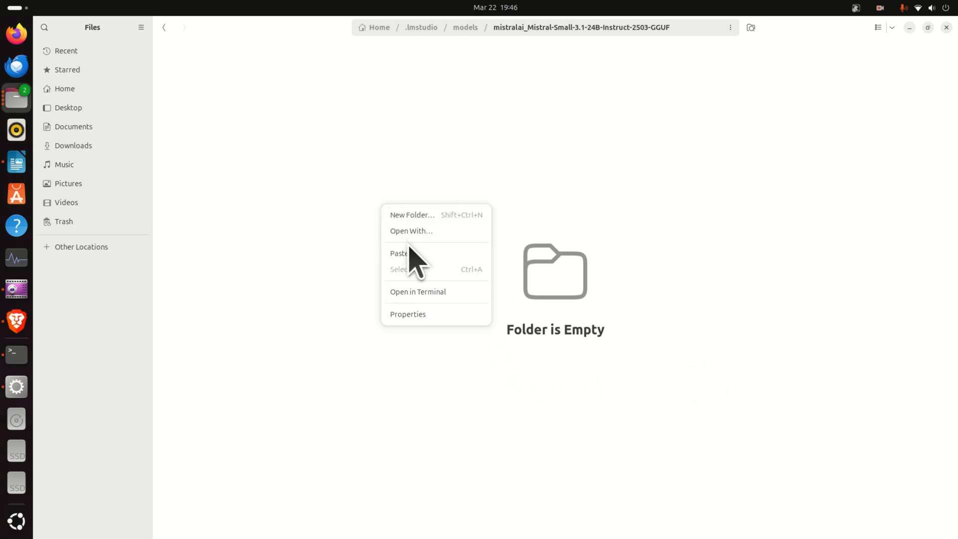
{"action": "left_click", "coordinate": [399, 254]}
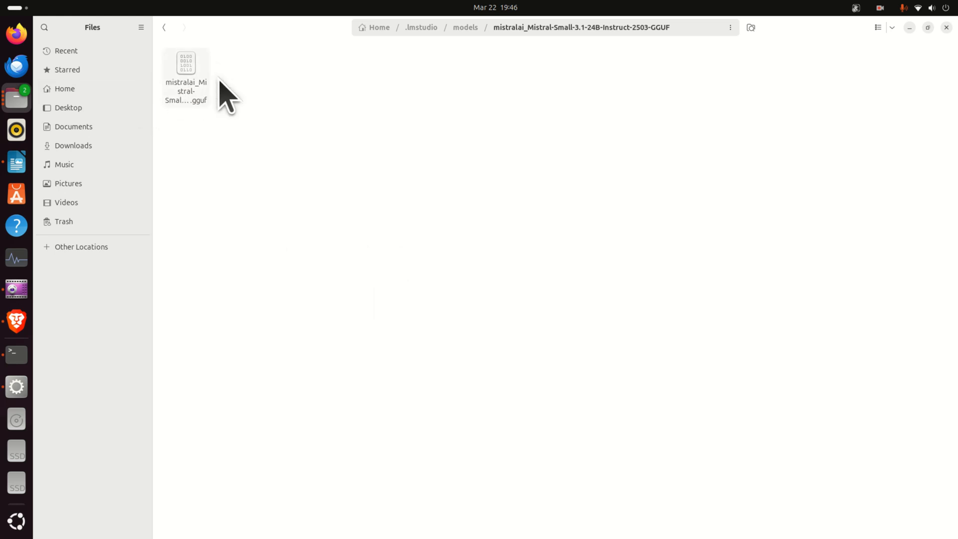
{"action": "mouse_move", "coordinate": [862, 34]}
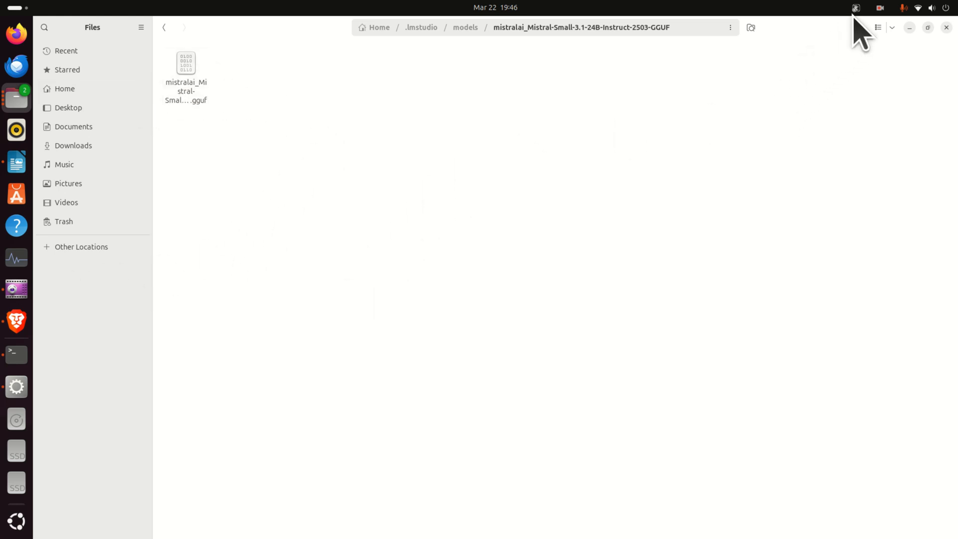
{"action": "mouse_move", "coordinate": [16, 386]}
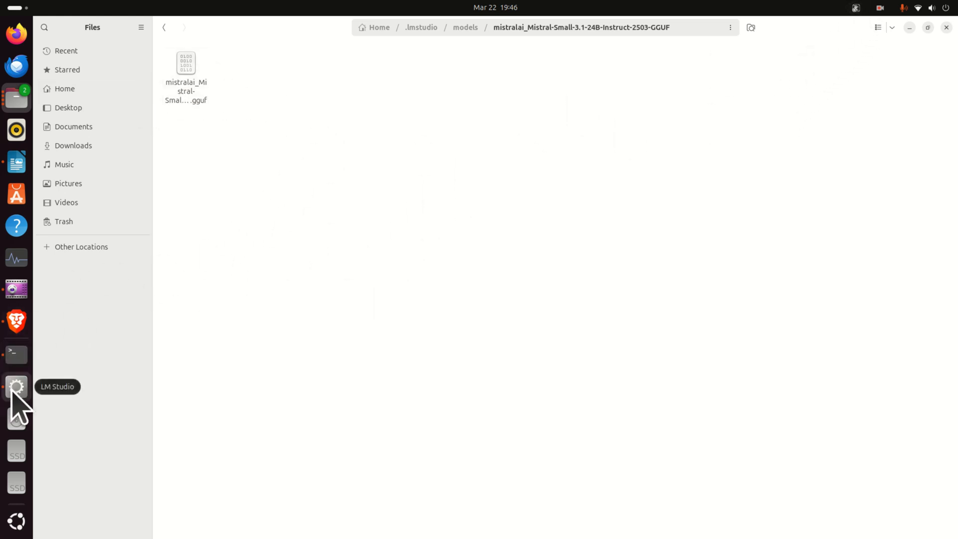
- Bring LM Studio to the front from the dock, showing My Models with 0 local models
{"action": "left_click", "coordinate": [16, 386]}
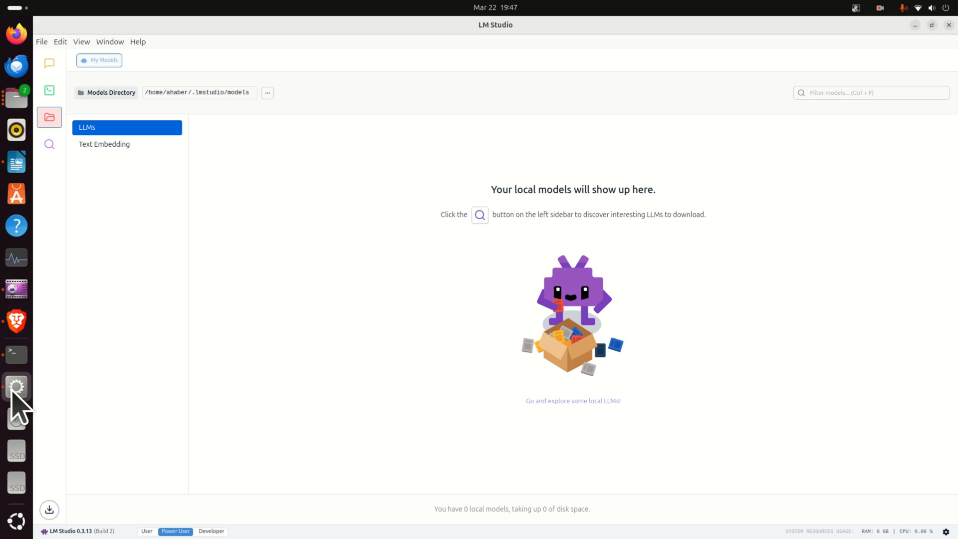
{"action": "mouse_move", "coordinate": [49, 89]}
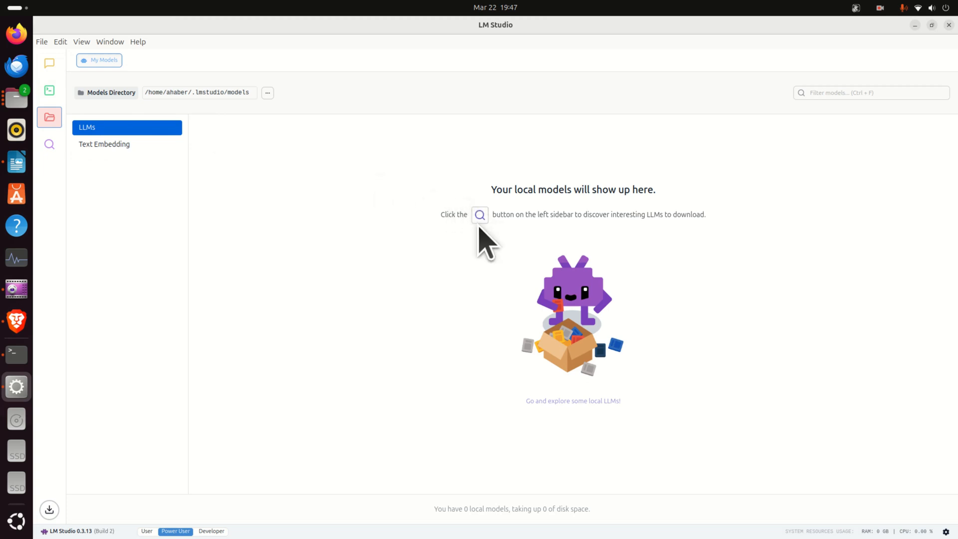
{"action": "mouse_move", "coordinate": [489, 247]}
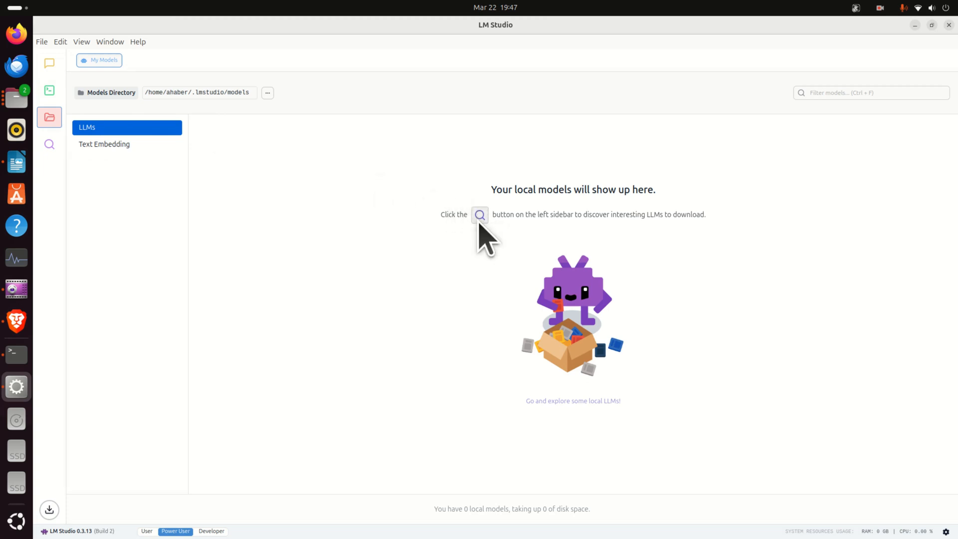
{"action": "mouse_move", "coordinate": [724, 131]}
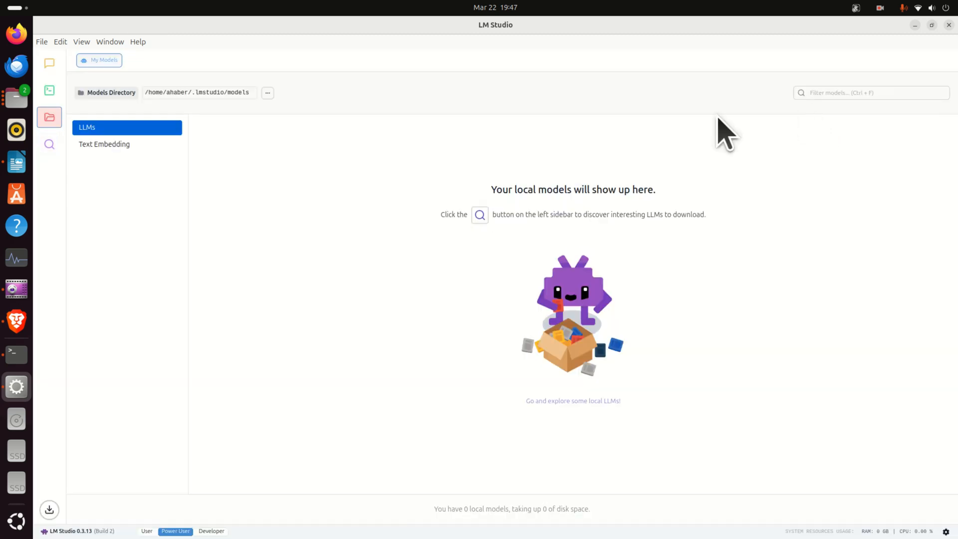
{"action": "mouse_move", "coordinate": [49, 117]}
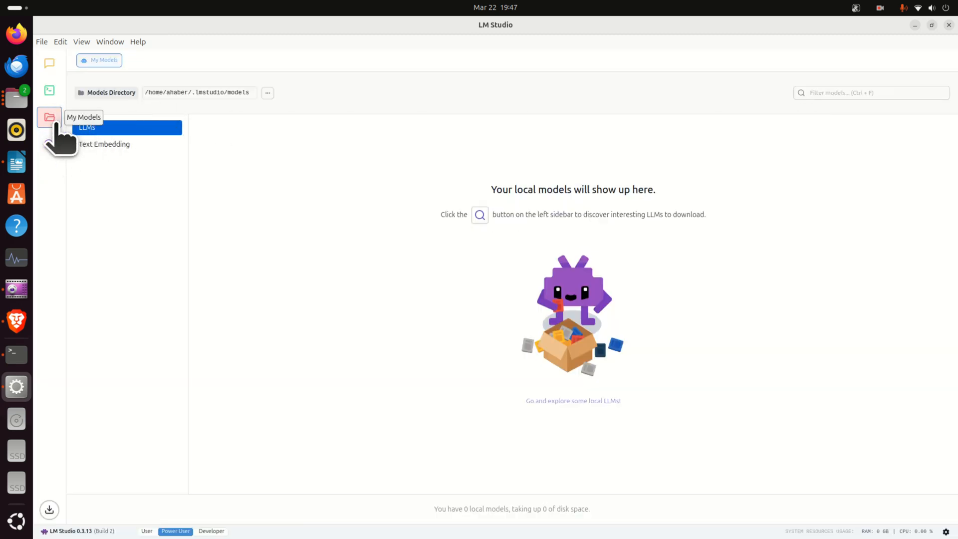
{"action": "mouse_move", "coordinate": [670, 52]}
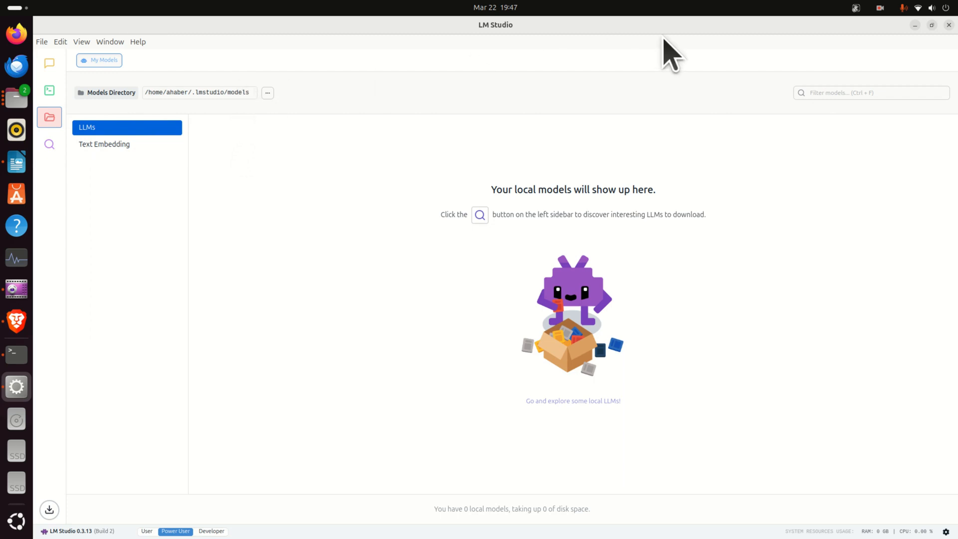
{"action": "mouse_move", "coordinate": [952, 34]}
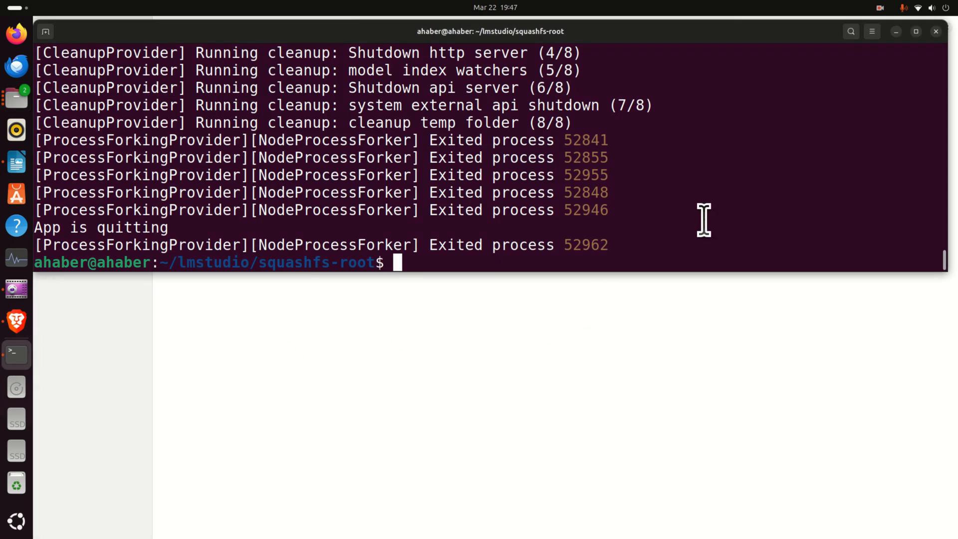
- Relaunch LM Studio with ./lm-studio and check My Models, which still lists 0 models
{"action": "type", "text": "./lm-studio"}
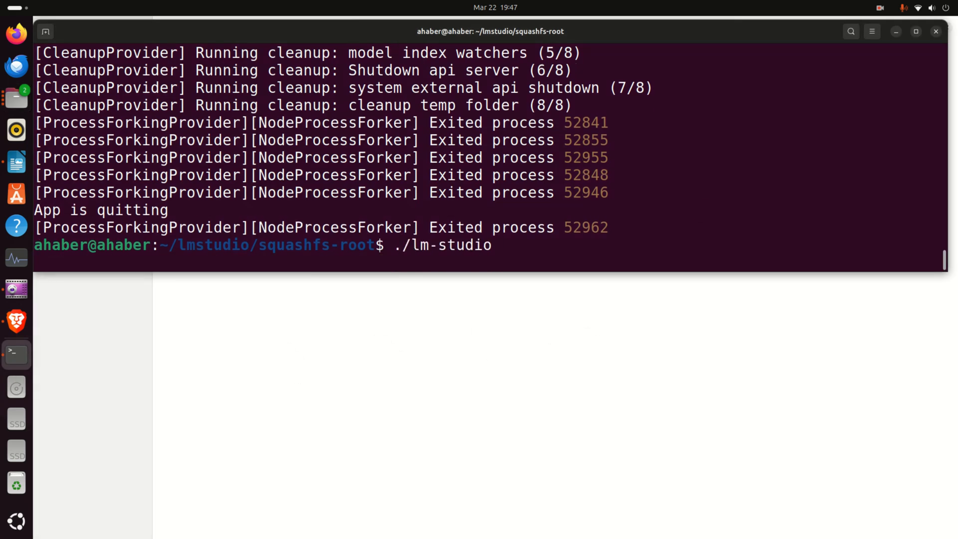
{"action": "key", "text": "Return"}
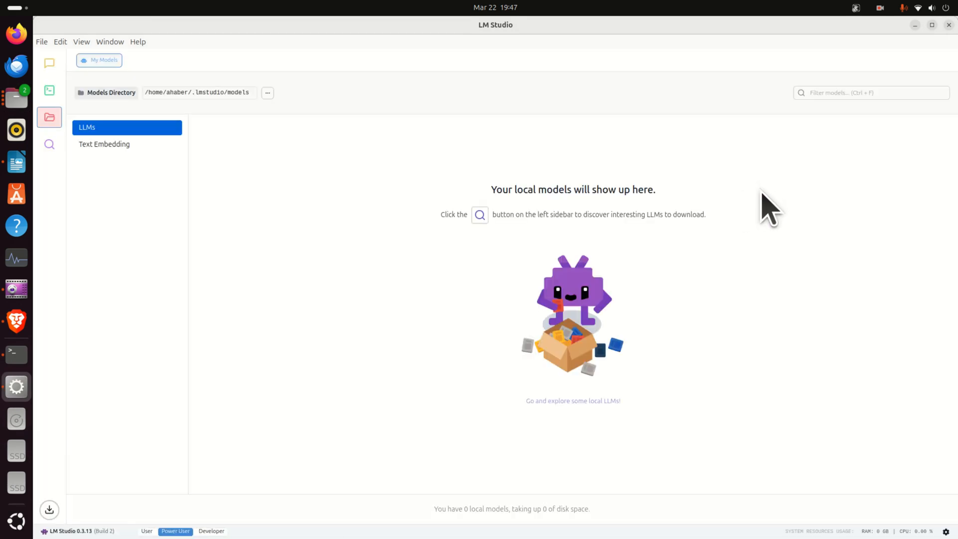
{"action": "mouse_move", "coordinate": [49, 89]}
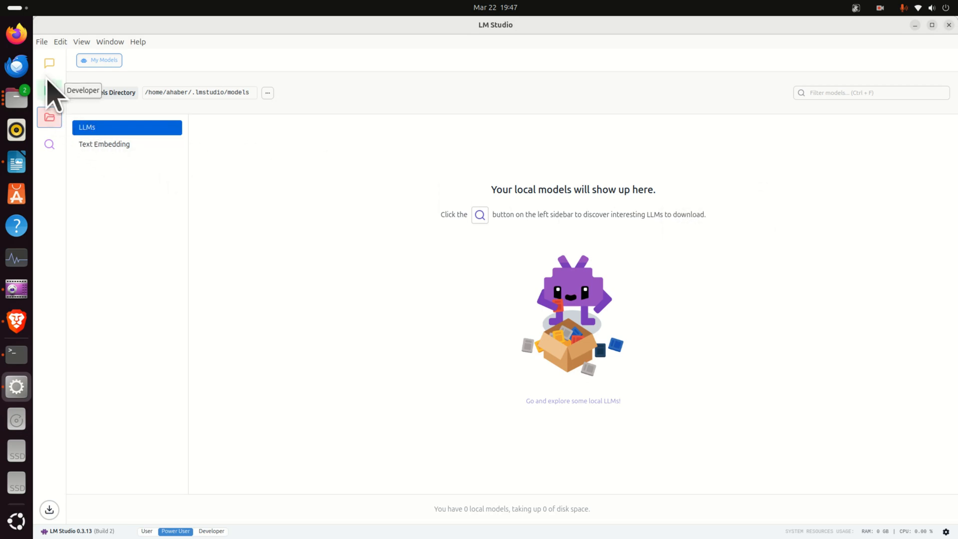
{"action": "mouse_move", "coordinate": [202, 135]}
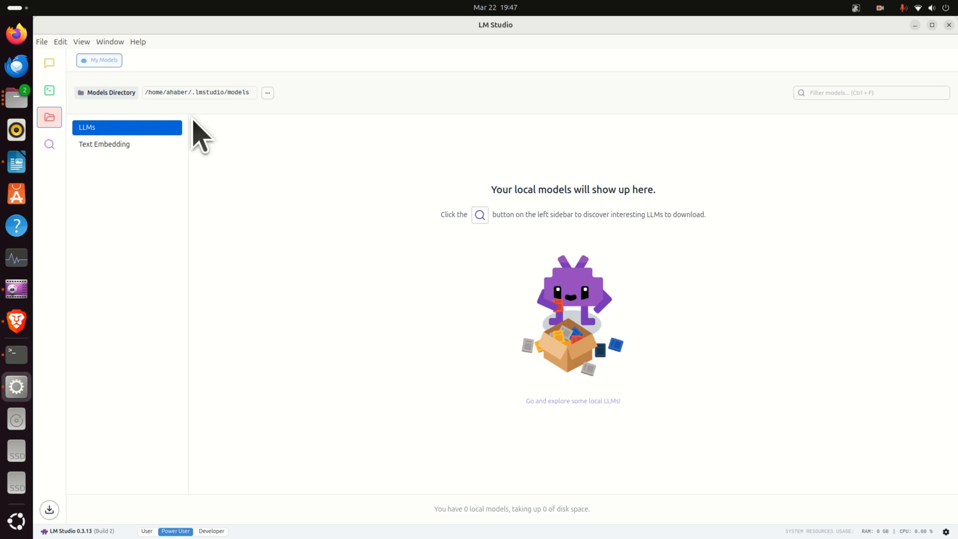
{"action": "left_click", "coordinate": [267, 92]}
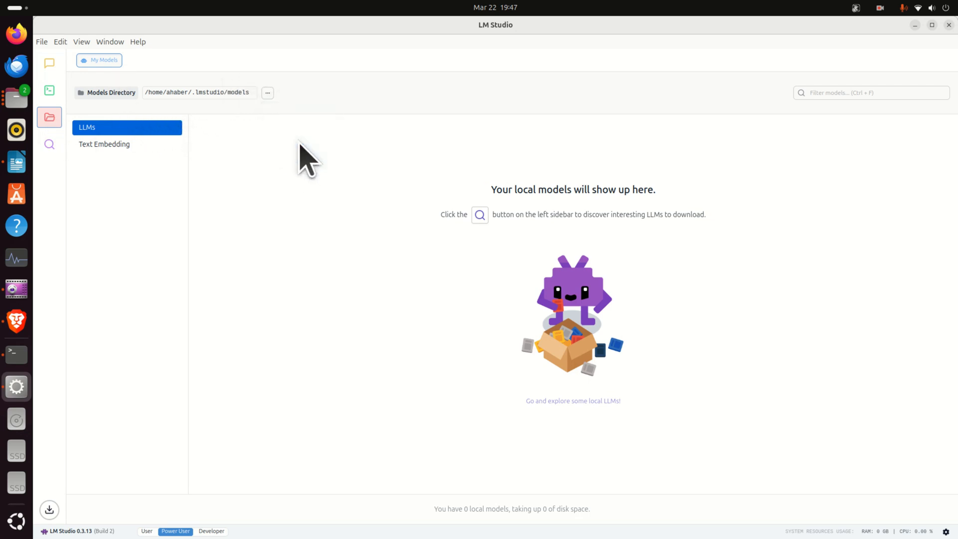
{"action": "left_click", "coordinate": [267, 92]}
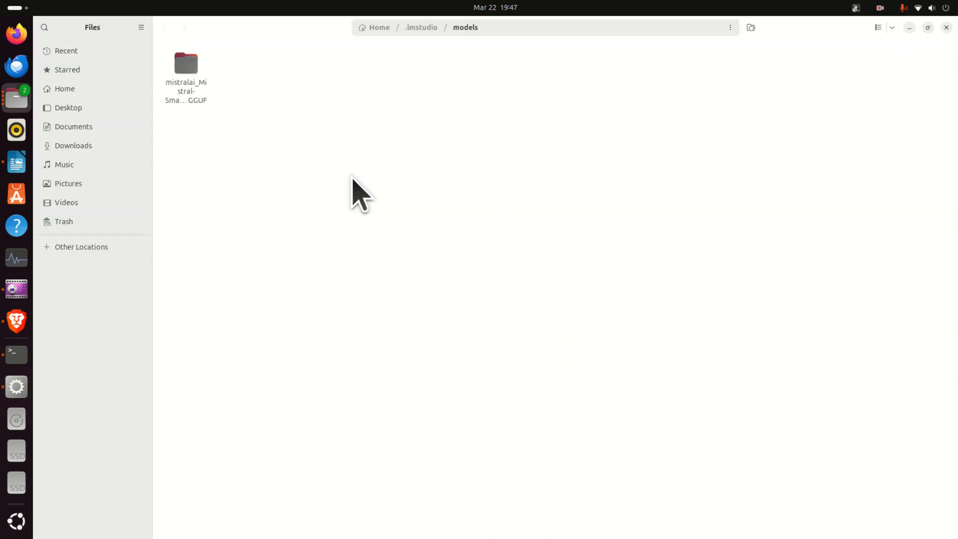
- Open the mistralai GGUF folder to confirm the .gguf file, then show Models Directory options
{"action": "left_click", "coordinate": [185, 68]}
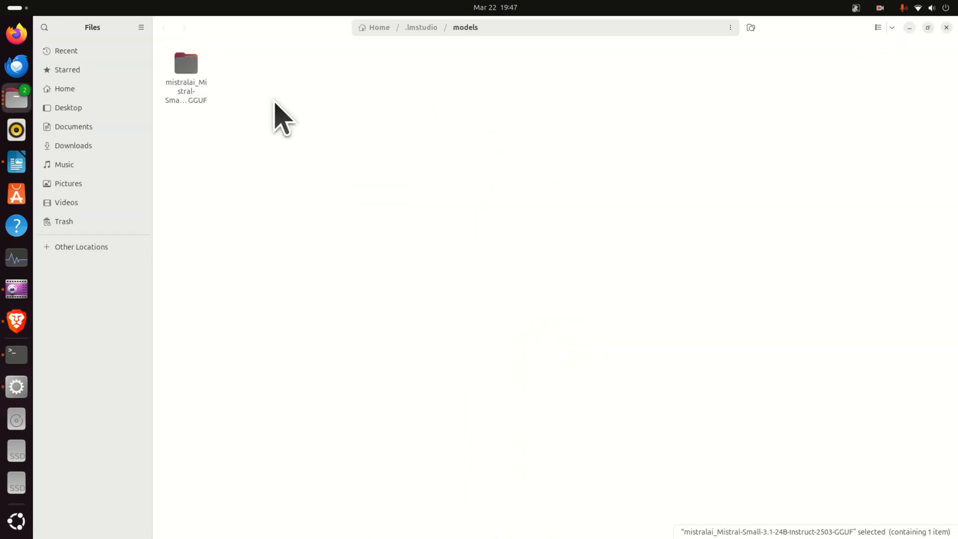
{"action": "double_click", "coordinate": [185, 63]}
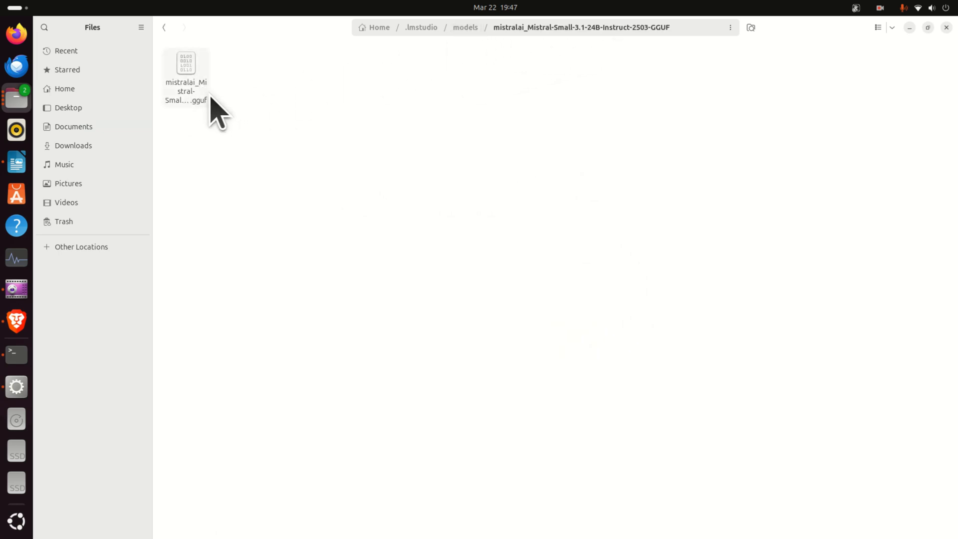
{"action": "mouse_move", "coordinate": [267, 86]}
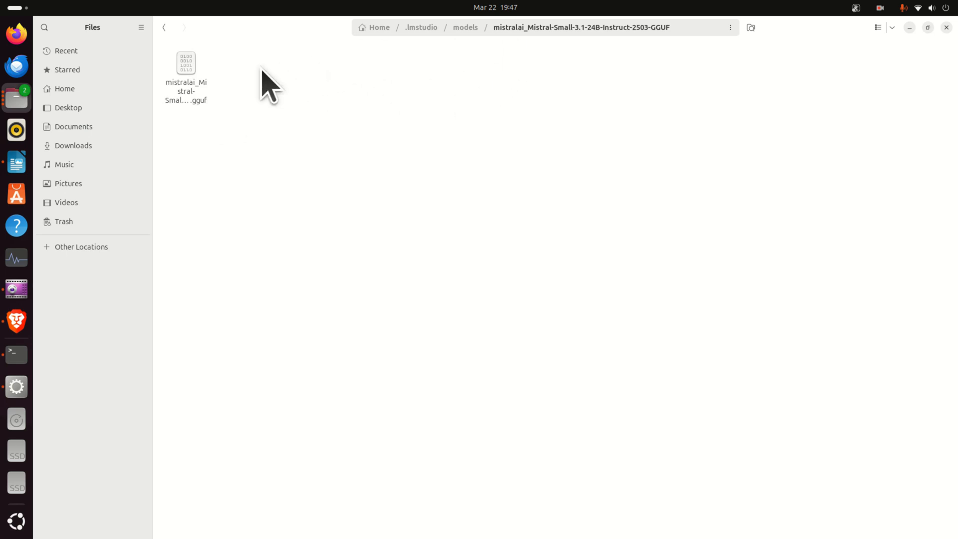
{"action": "mouse_move", "coordinate": [440, 65]}
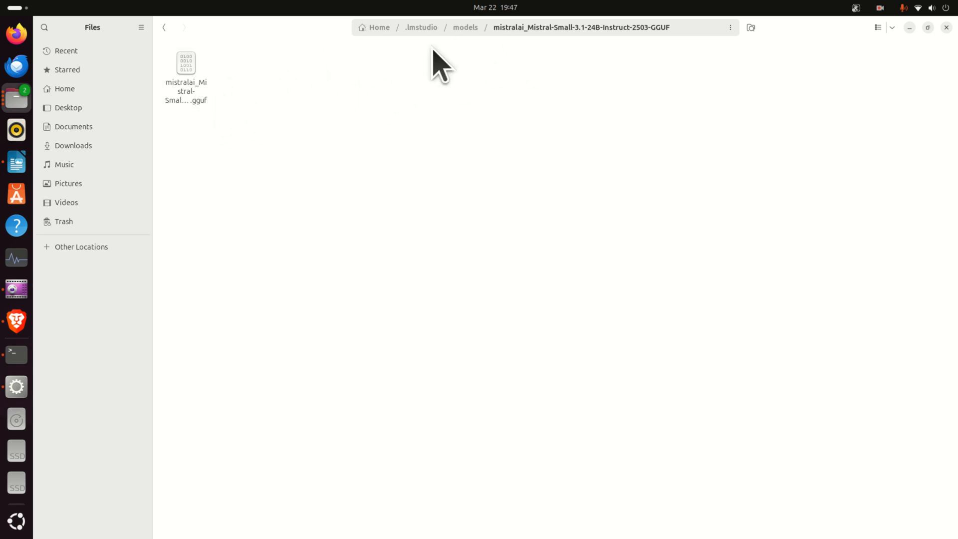
{"action": "mouse_move", "coordinate": [318, 97]}
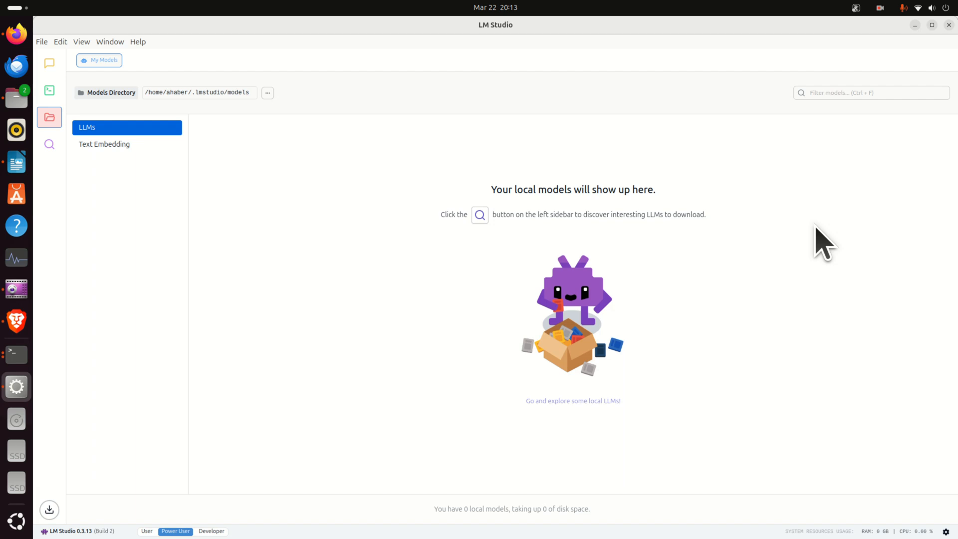
{"action": "mouse_move", "coordinate": [281, 110]}
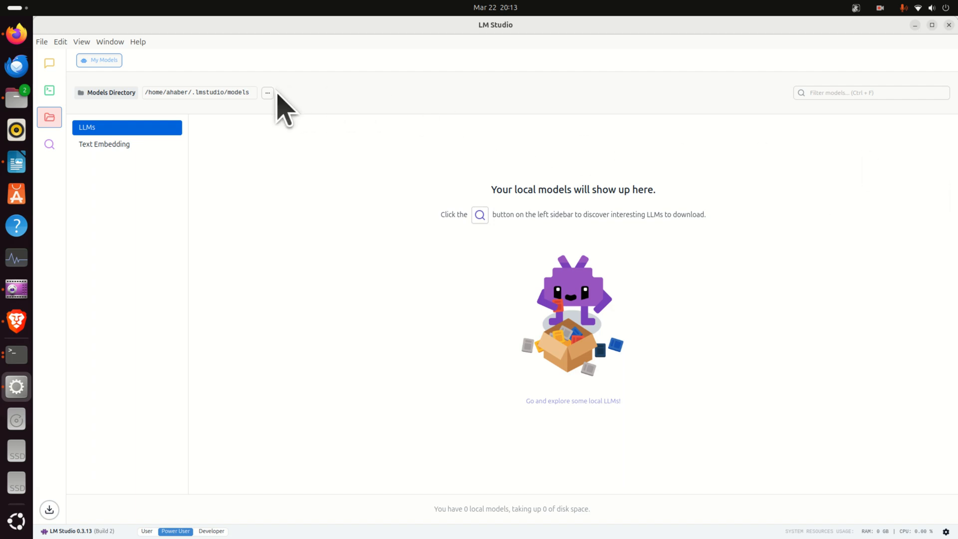
{"action": "left_click", "coordinate": [267, 93]}
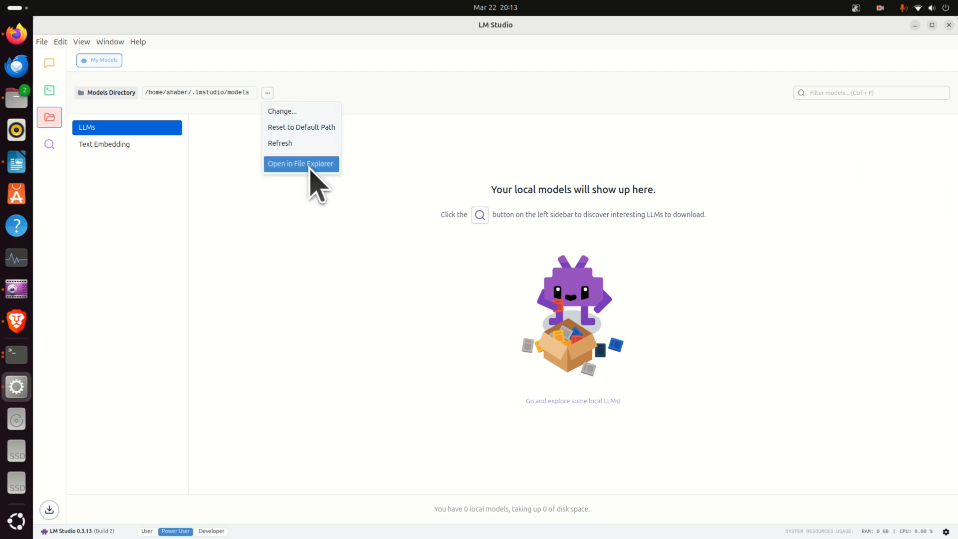
- Reopen the models directory in Files and enter the mistralai GGUF folder
{"action": "left_click", "coordinate": [300, 163]}
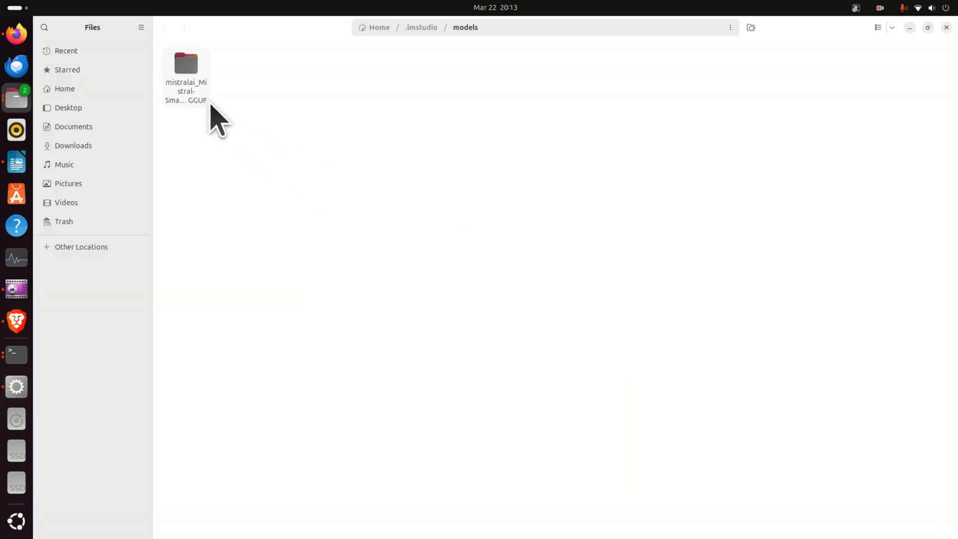
{"action": "double_click", "coordinate": [186, 64]}
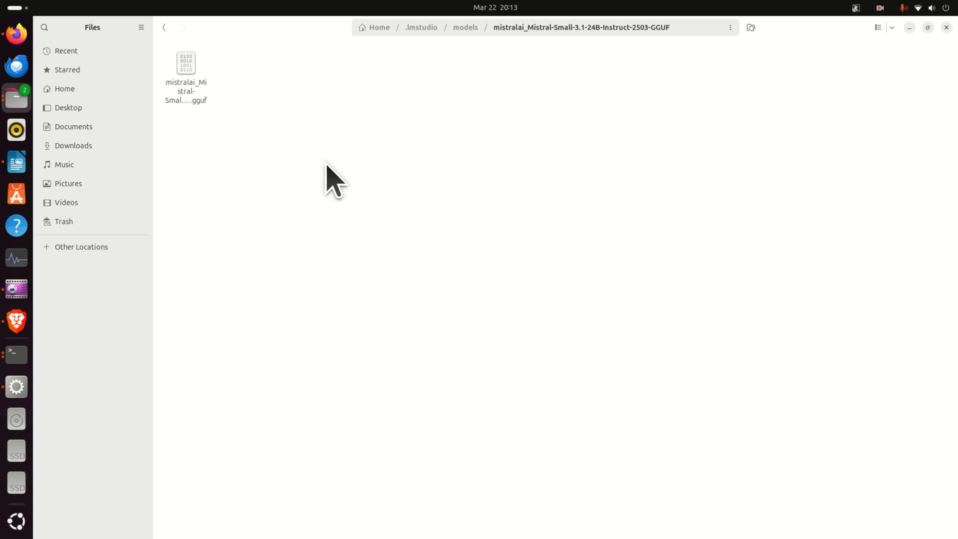
{"action": "mouse_move", "coordinate": [410, 171]}
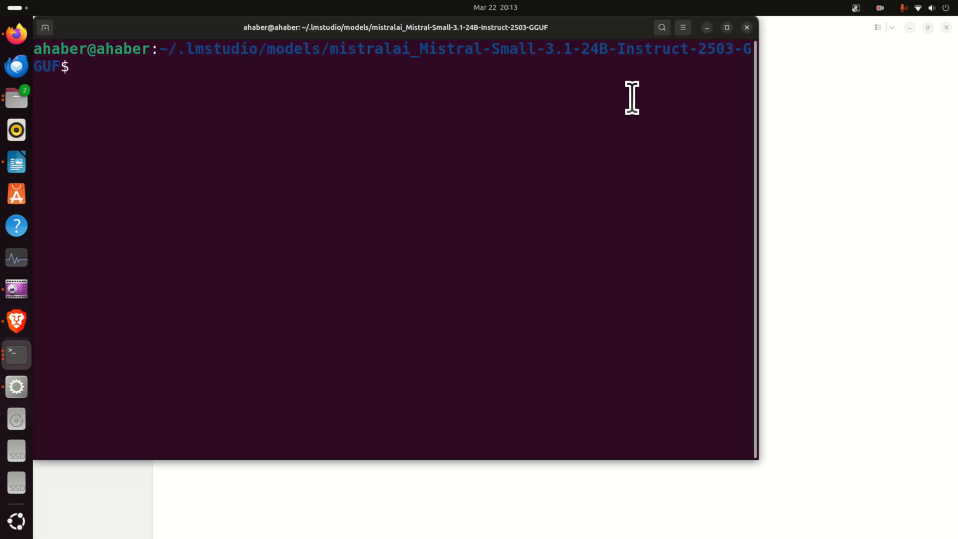
- Focus the Terminal session sitting in the Mistral GGUF model folder
{"action": "left_click", "coordinate": [727, 27]}
{"action": "type", "text": "cd ~"}
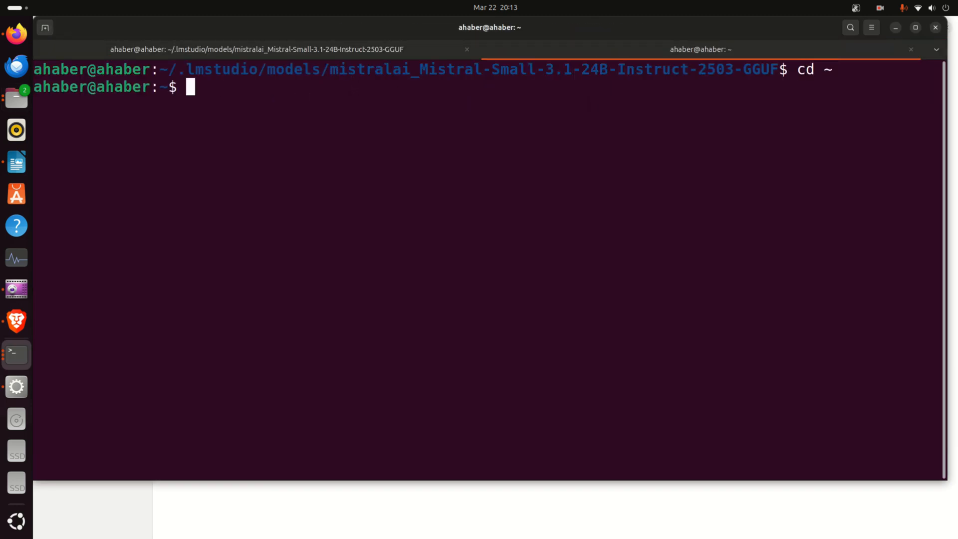
- Begin changing directory into .lmstudio from the home folder
{"action": "type", "text": "cd .lmstudio/"}
{"action": "type", "text": "cd bin"}
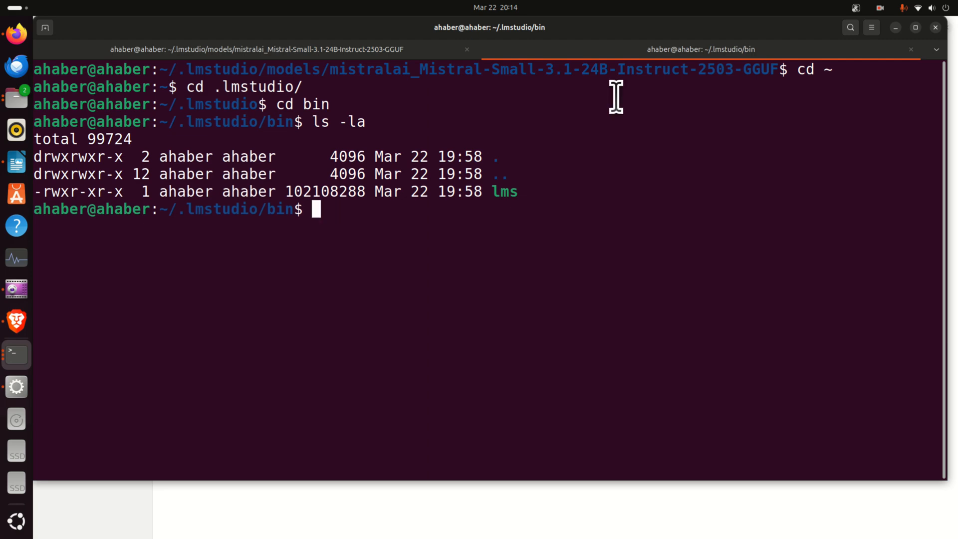
{"action": "mouse_move", "coordinate": [923, 58]}
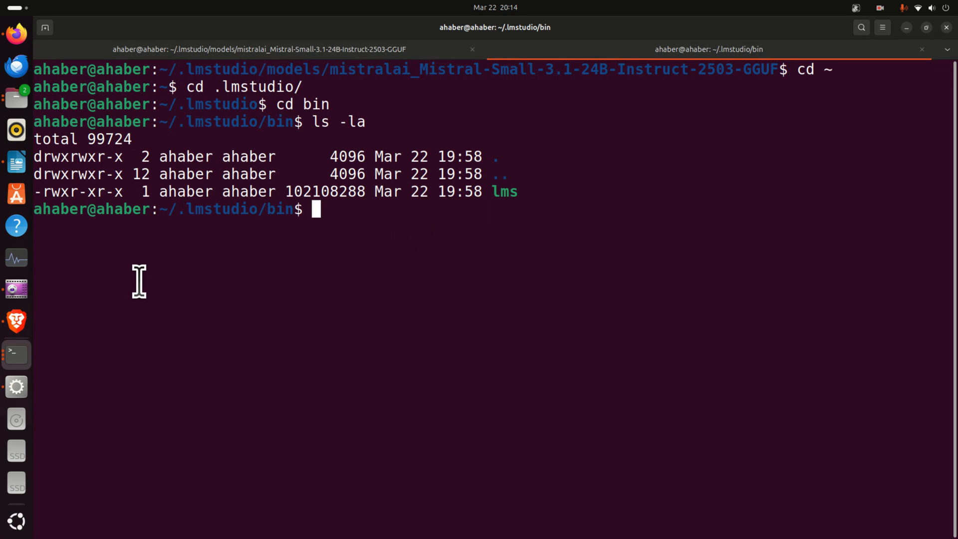
{"action": "mouse_move", "coordinate": [248, 253]}
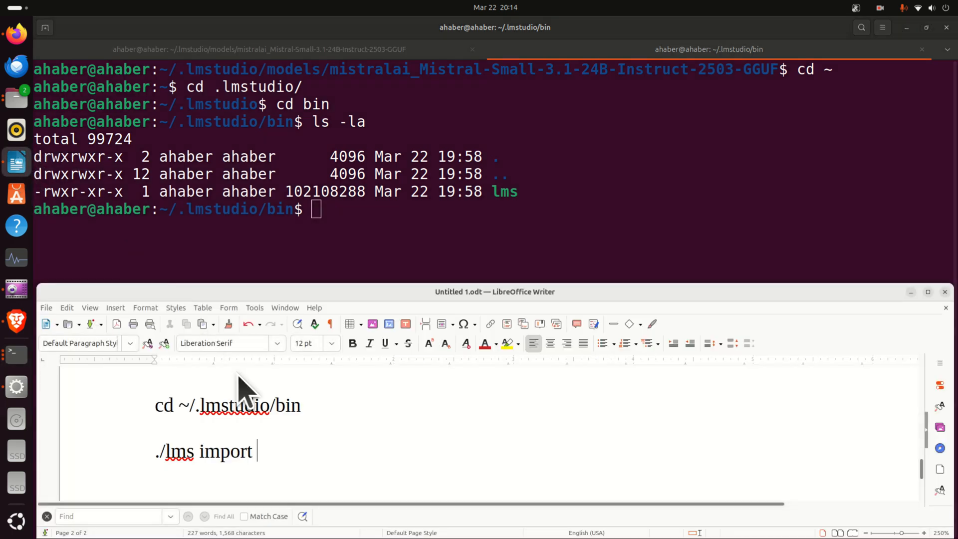
- Paste './lms import' into the bin tab and copy the model folder path from the first tab
{"action": "triple_click", "coordinate": [204, 452]}
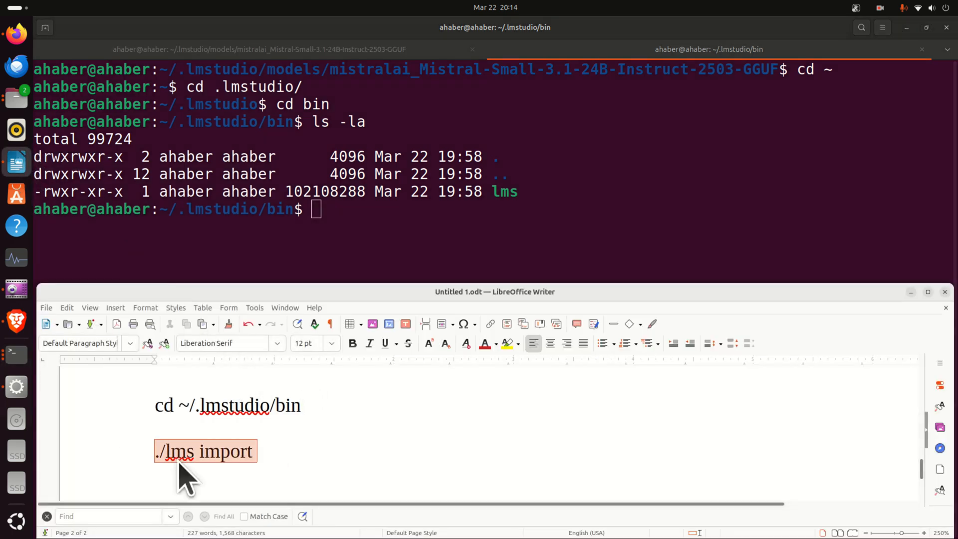
{"action": "right_click", "coordinate": [404, 251]}
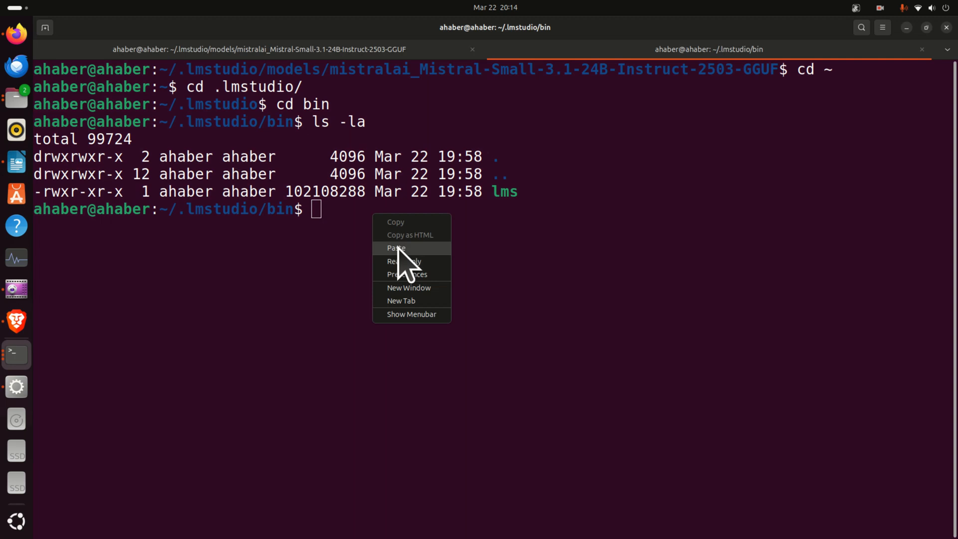
{"action": "left_click", "coordinate": [396, 248]}
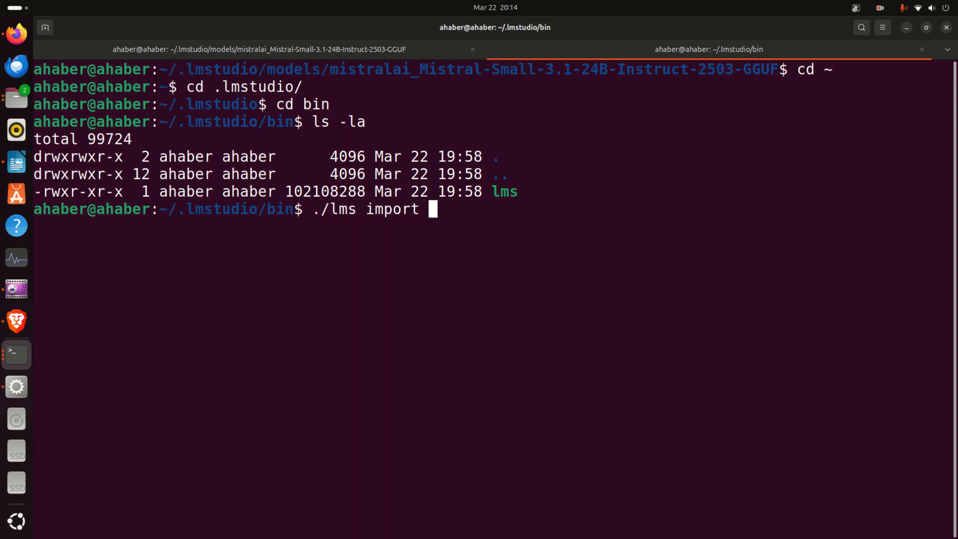
{"action": "mouse_move", "coordinate": [752, 231]}
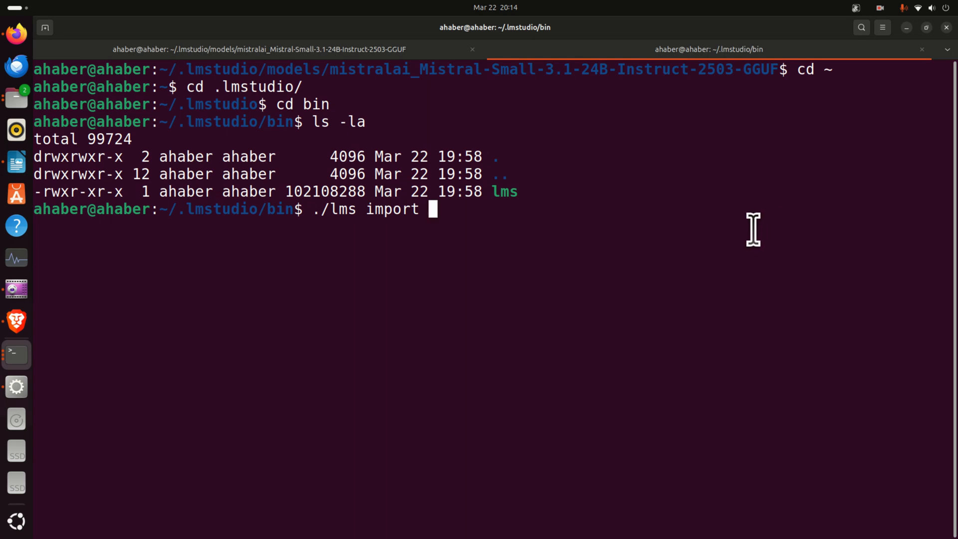
{"action": "left_click", "coordinate": [257, 49]}
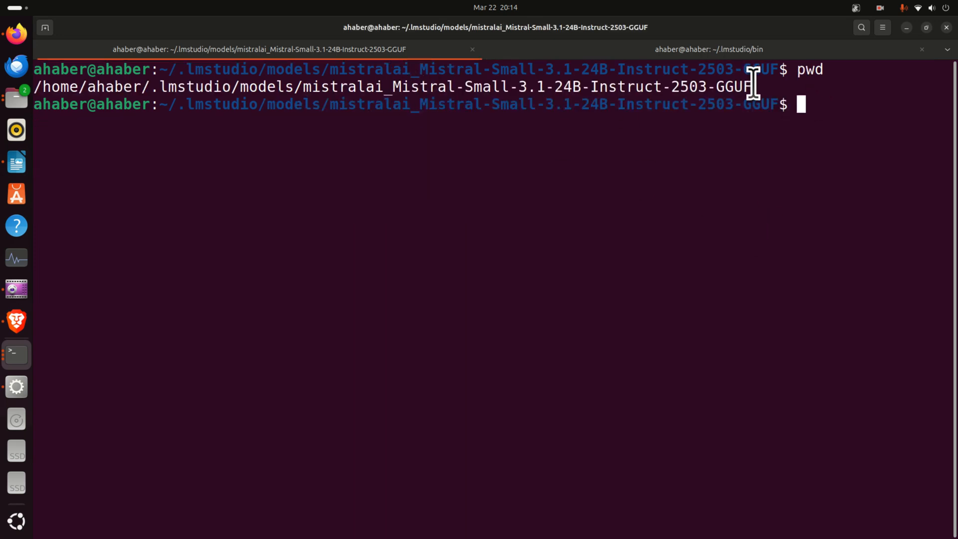
{"action": "right_click", "coordinate": [392, 87]}
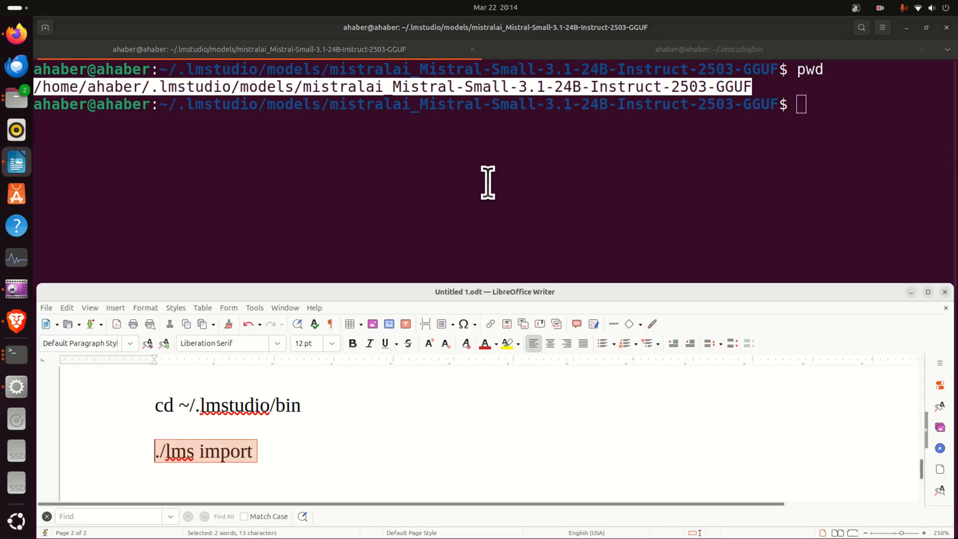
{"action": "mouse_move", "coordinate": [611, 68]}
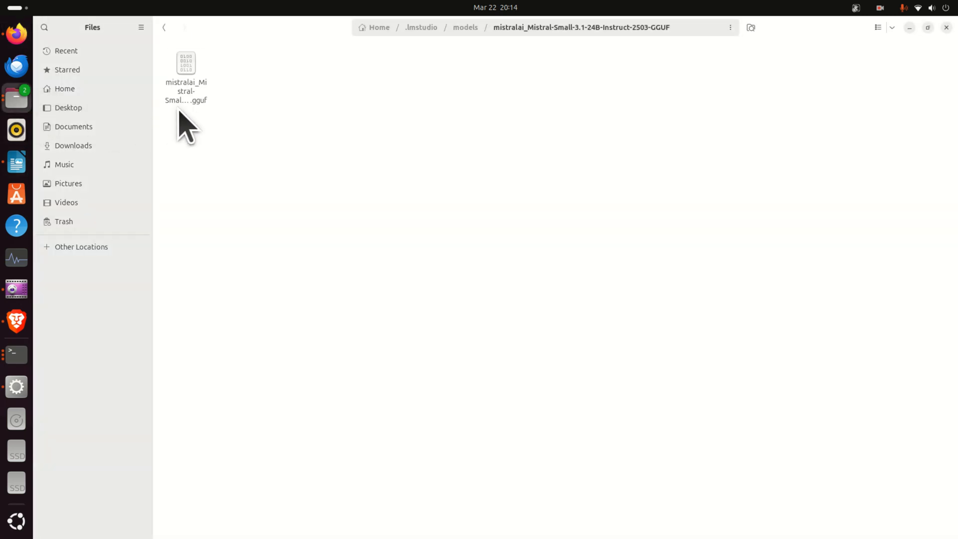
- Copy the Q5_K_S GGUF file's full name from its file details to complete the import path
{"action": "right_click", "coordinate": [185, 63]}
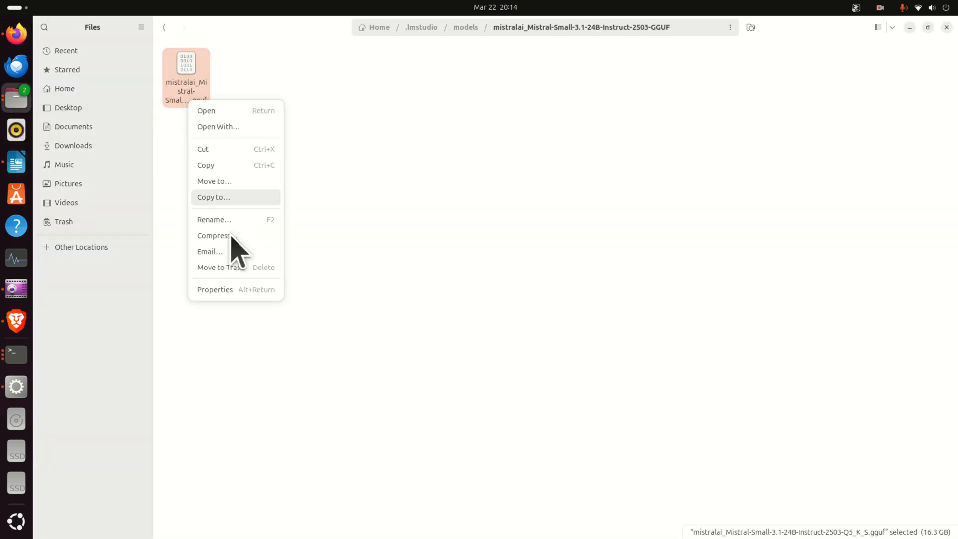
{"action": "left_click", "coordinate": [215, 289]}
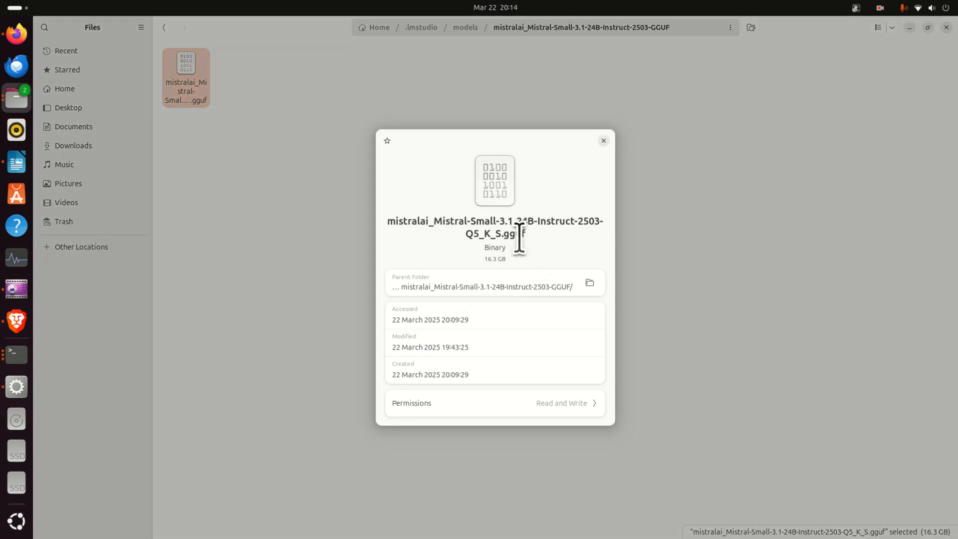
{"action": "right_click", "coordinate": [518, 239]}
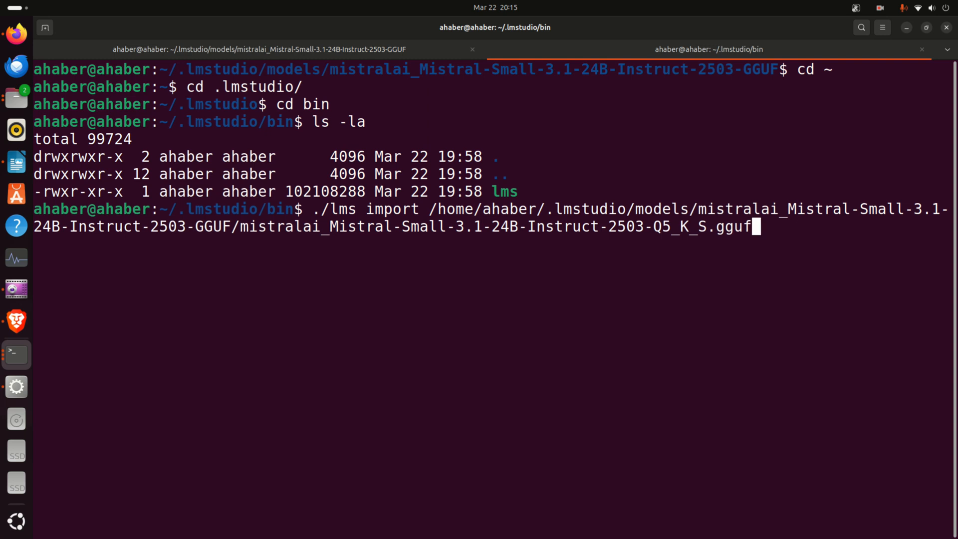
- Run lms import interactively, accepting creator ahaber and the suggested model name
{"action": "key", "text": "Return"}
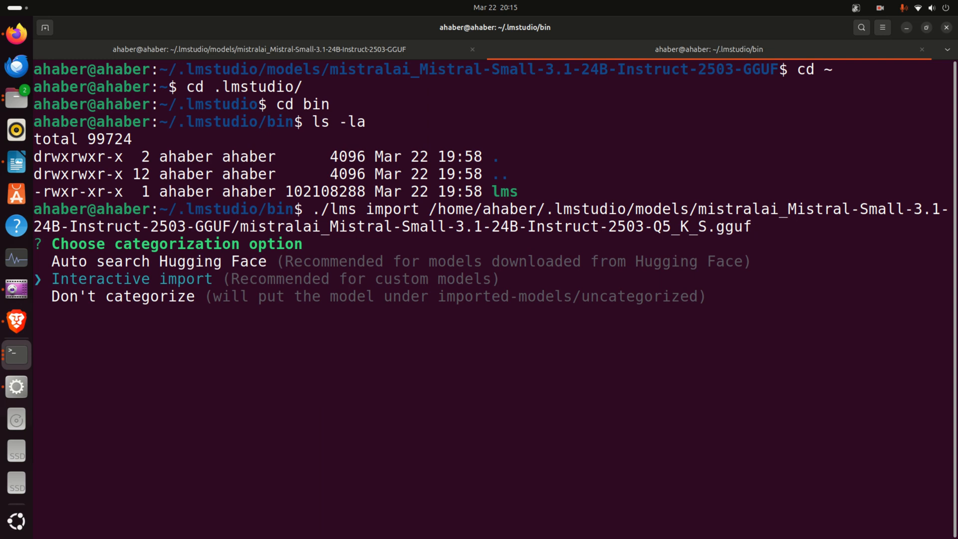
{"action": "key", "text": "Return"}
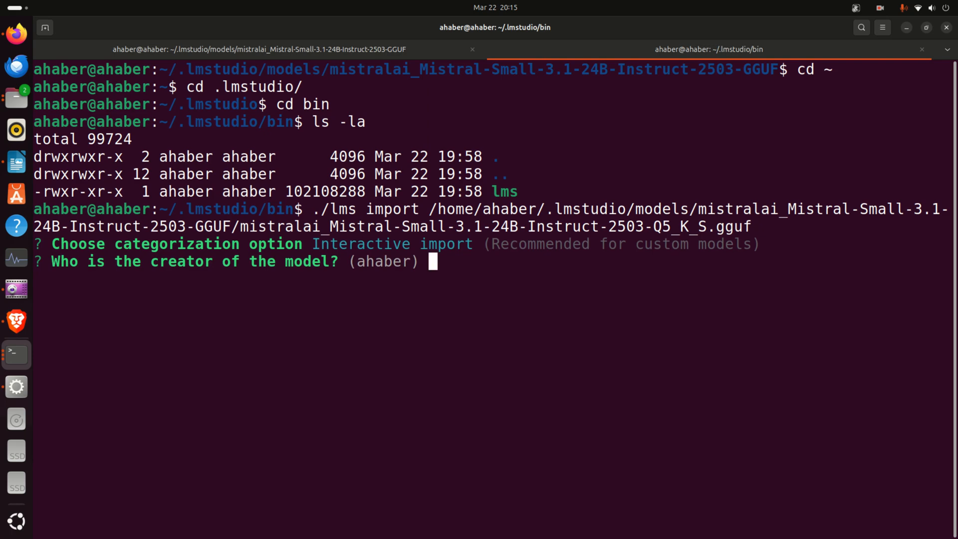
{"action": "key", "text": "Return"}
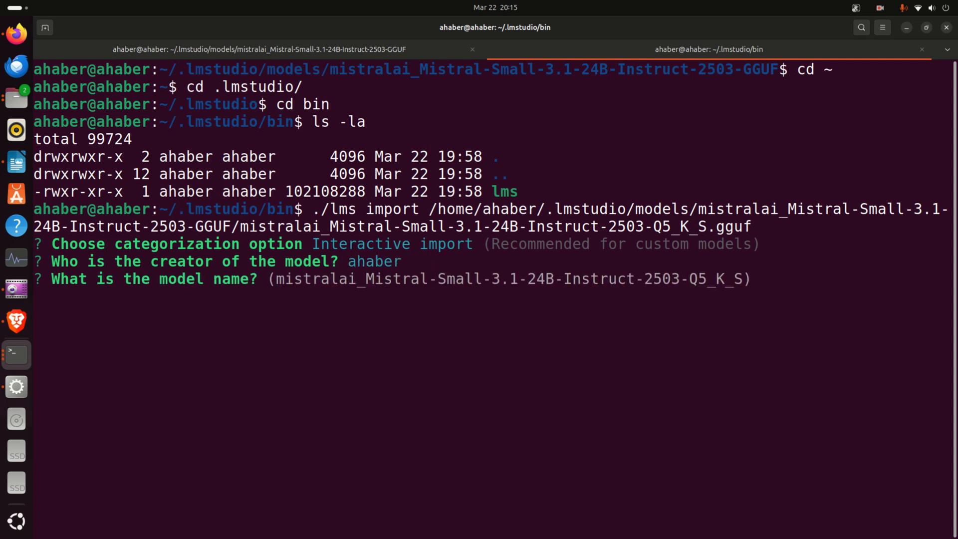
{"action": "key", "text": "Return"}
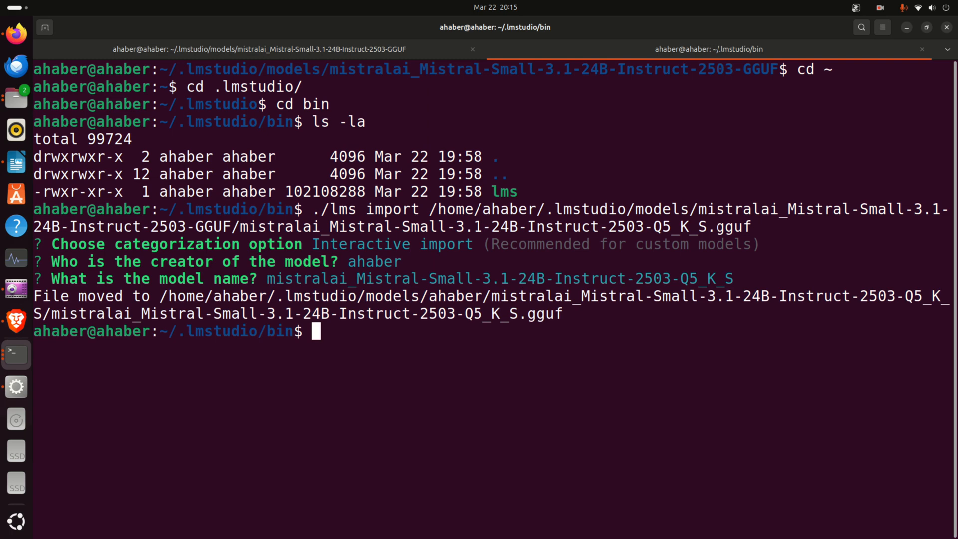
{"action": "mouse_move", "coordinate": [74, 46]}
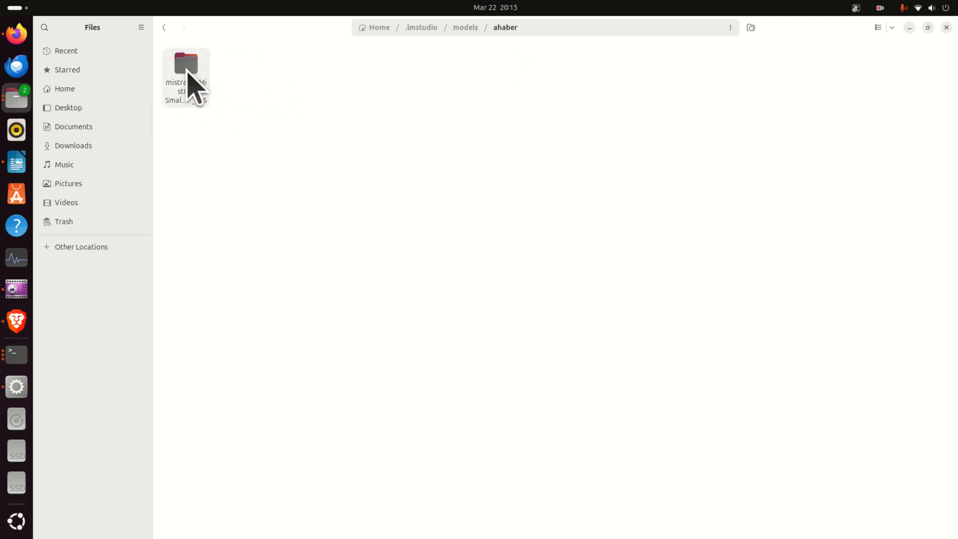
- Confirm the GGUF file in models/ahaber and trash the empty original mistralai folder
{"action": "left_click", "coordinate": [185, 64]}
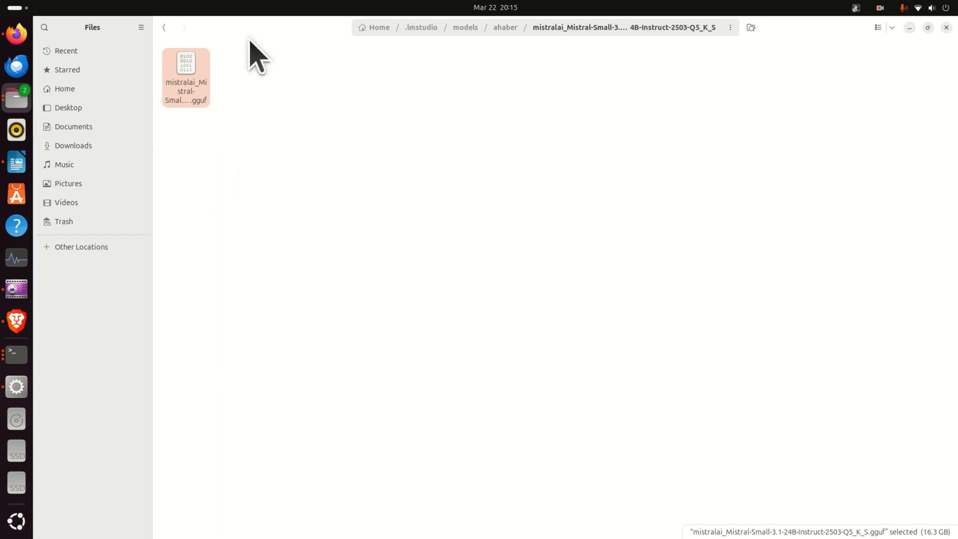
{"action": "mouse_move", "coordinate": [198, 110]}
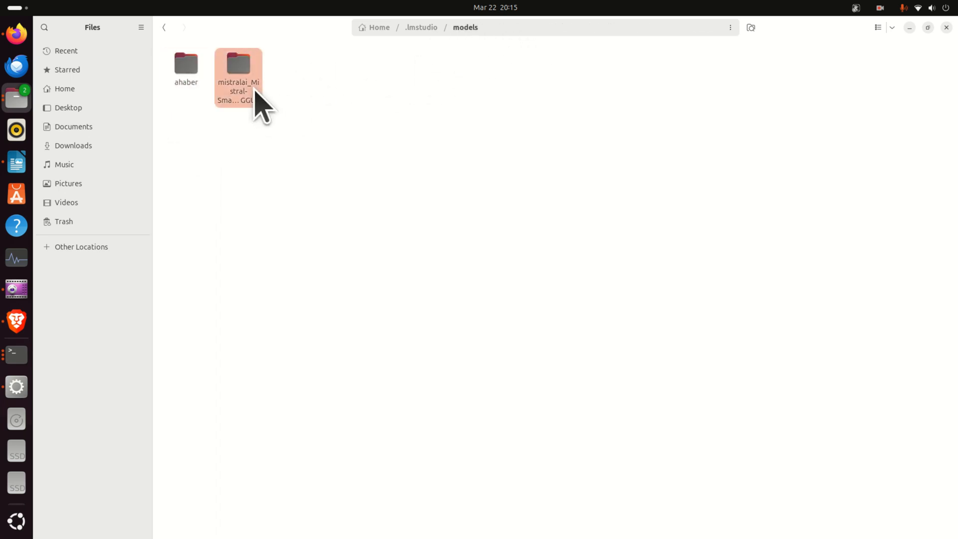
{"action": "left_click", "coordinate": [361, 126]}
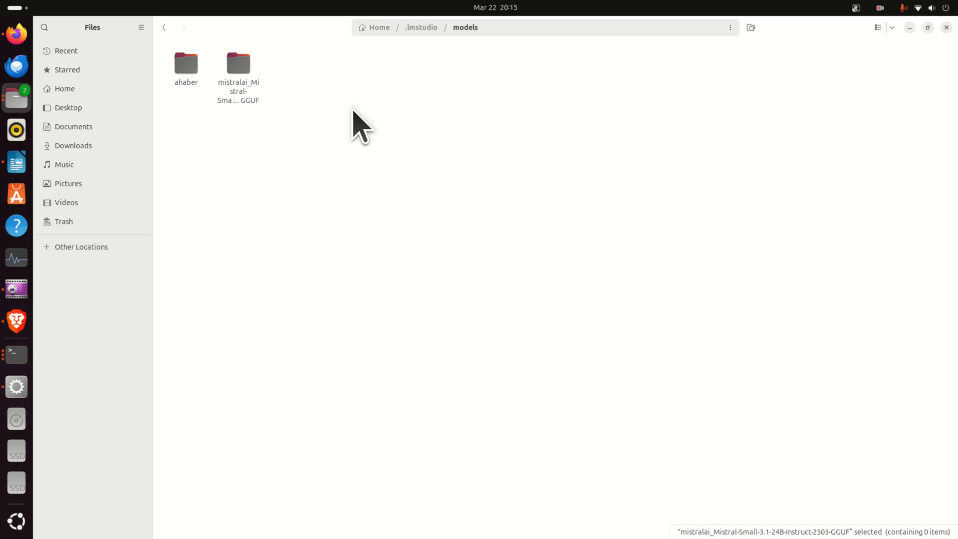
{"action": "key", "text": "Delete"}
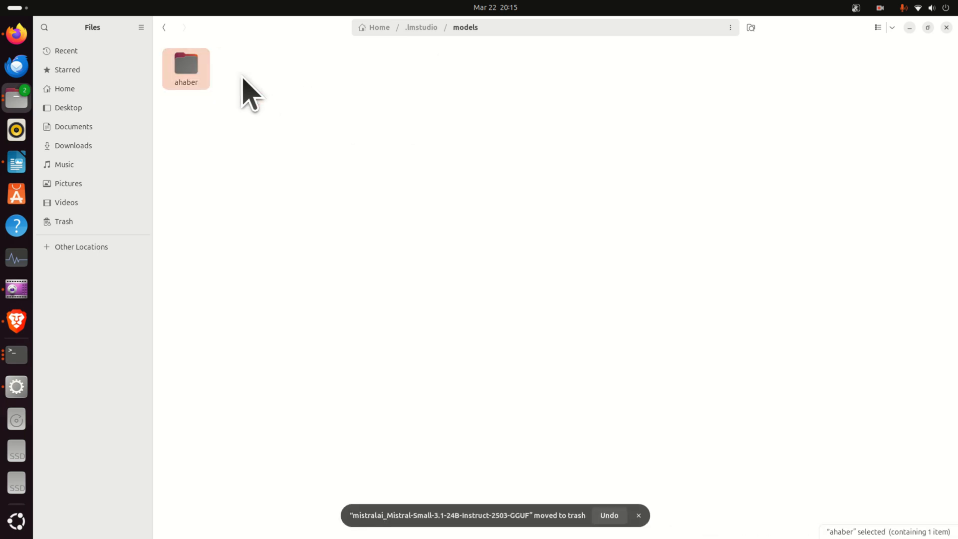
{"action": "mouse_move", "coordinate": [211, 204]}
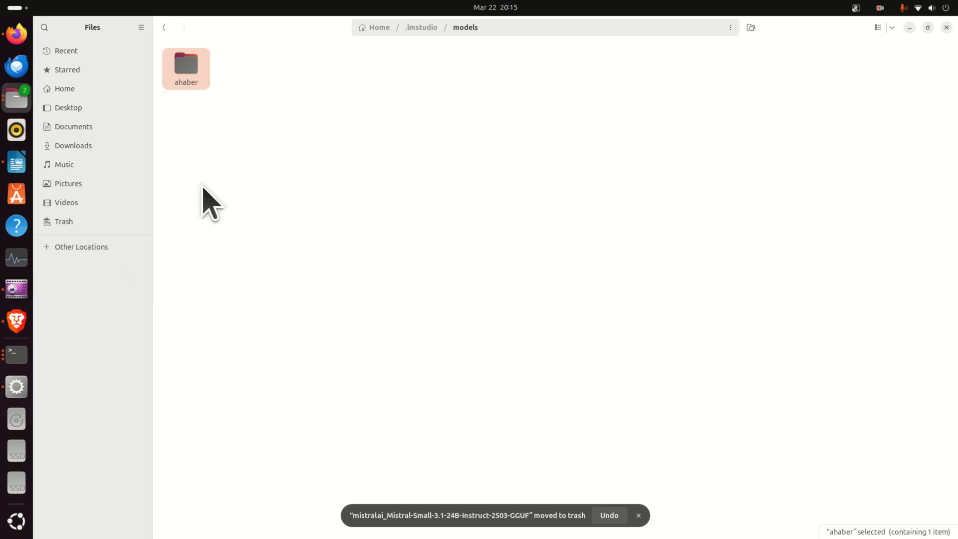
{"action": "mouse_move", "coordinate": [17, 387]}
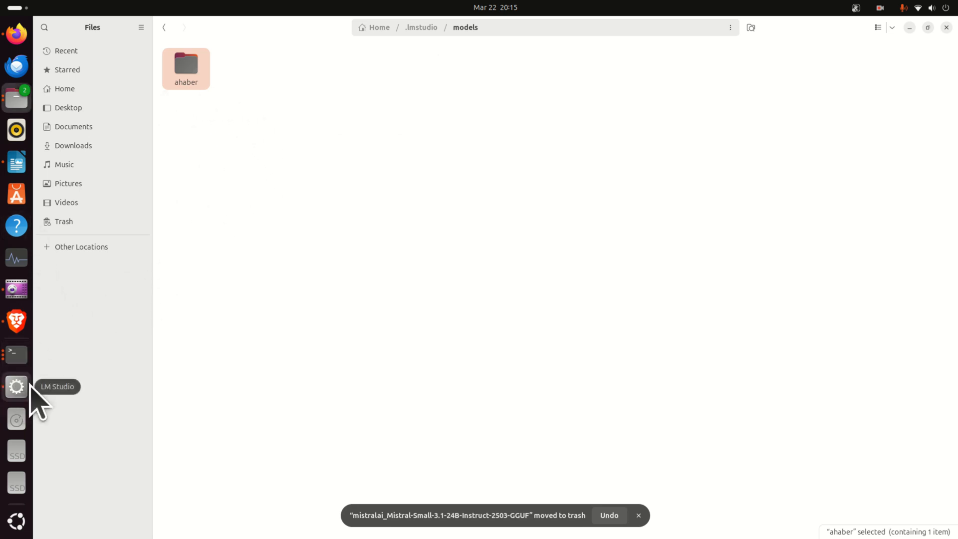
- Check the 16.30 GB Q5_K_S Mistral model in LM Studio's My Models, then go to Chat
{"action": "left_click", "coordinate": [16, 387]}
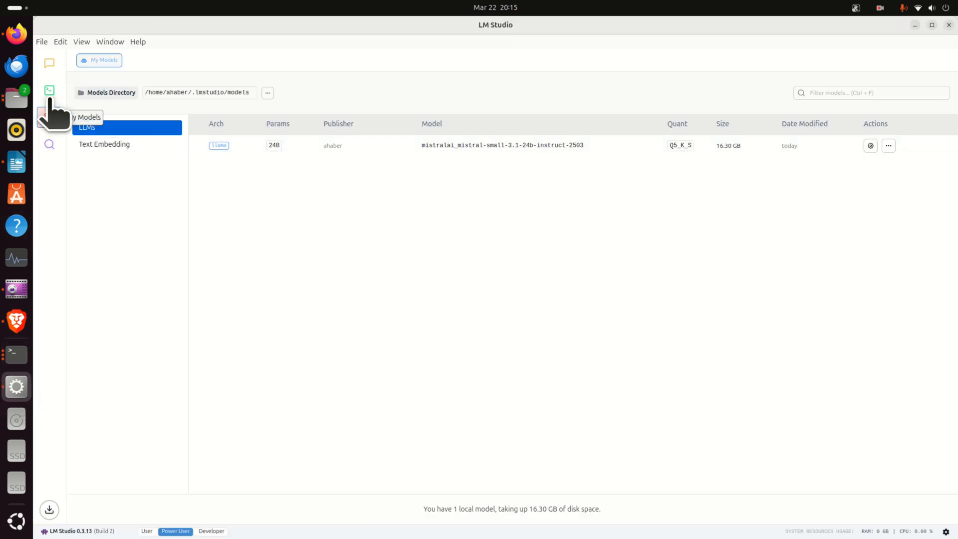
{"action": "left_click", "coordinate": [49, 117]}
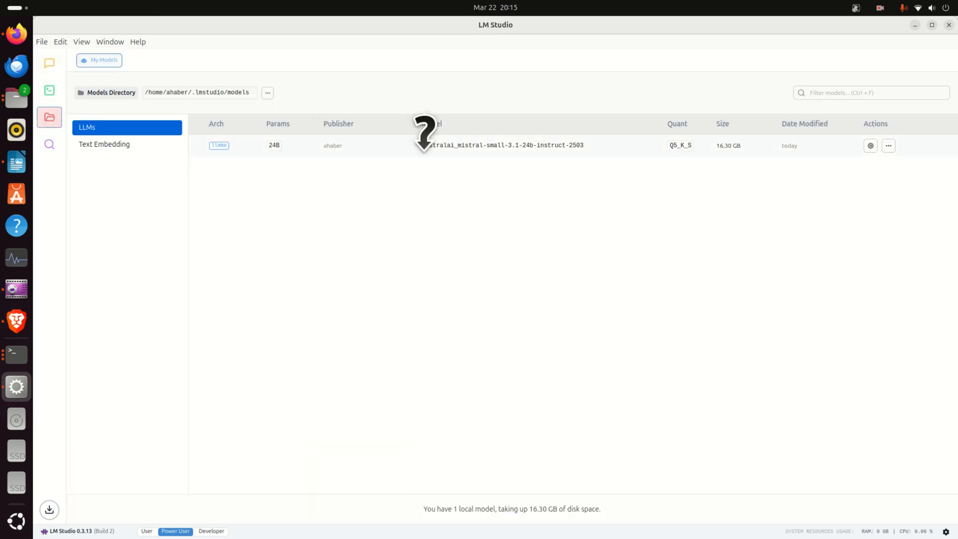
{"action": "mouse_move", "coordinate": [63, 86]}
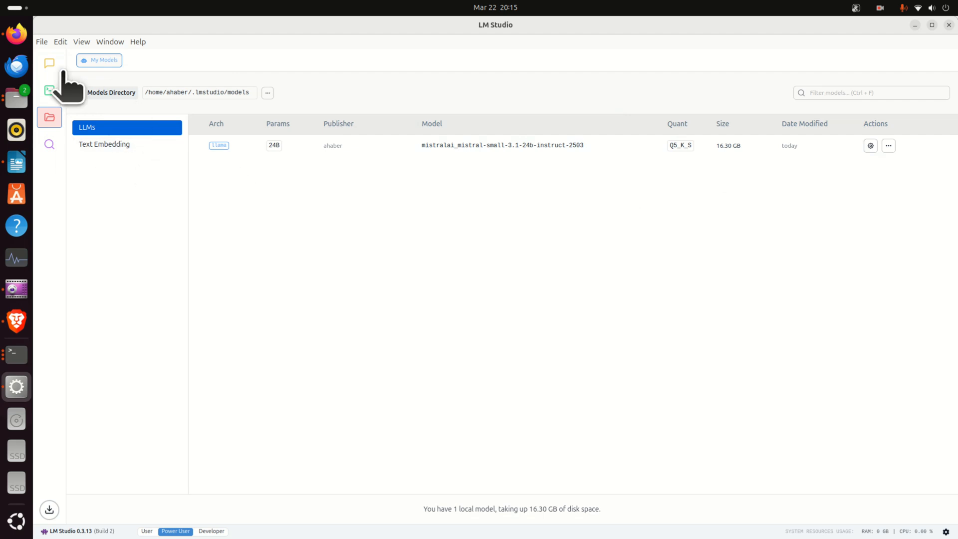
{"action": "left_click", "coordinate": [48, 63]}
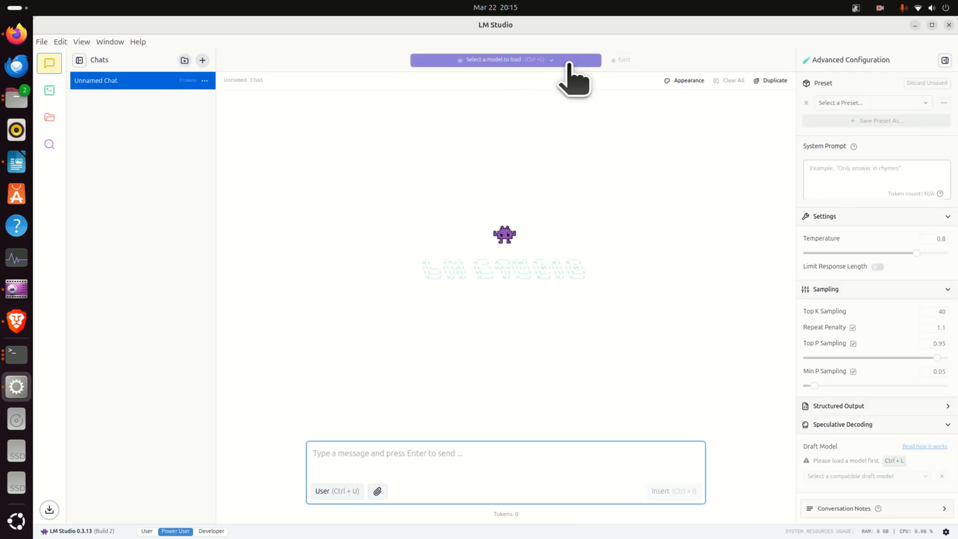
- Select mistralai_mistral-small-3.1-24b-instruct-2503 in the chat's model selector
{"action": "left_click", "coordinate": [504, 59]}
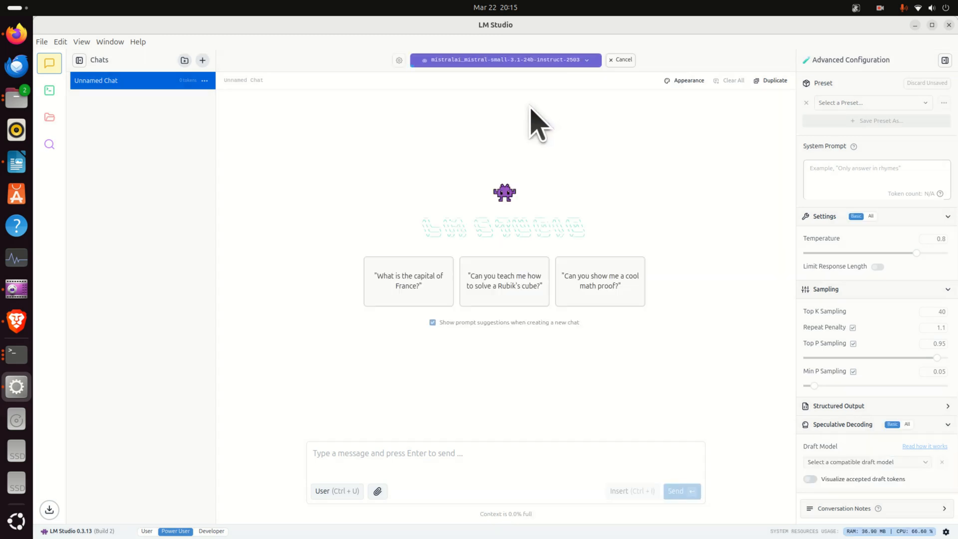
{"action": "mouse_move", "coordinate": [471, 425]}
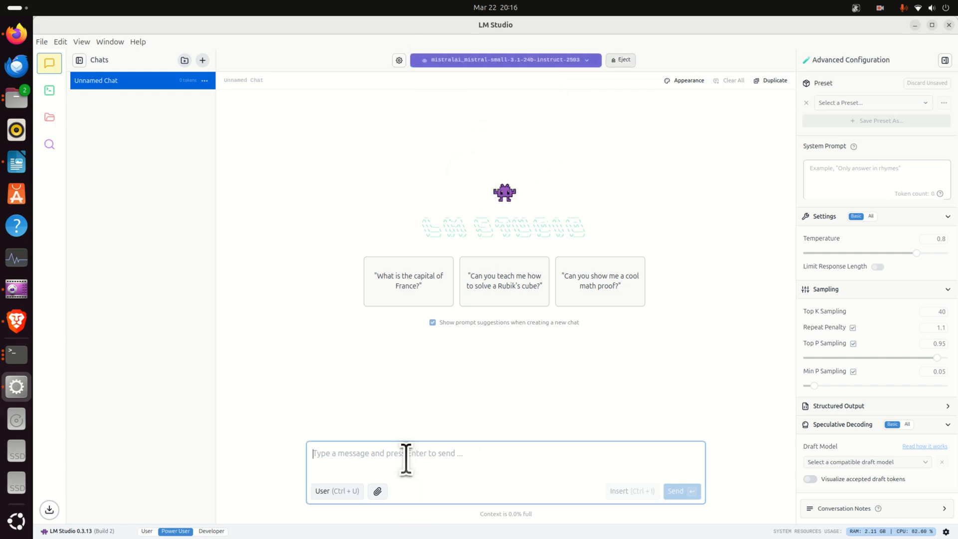
- Send the question 'Who are you' to the Mistral model
{"action": "type", "text": "Who are you"}
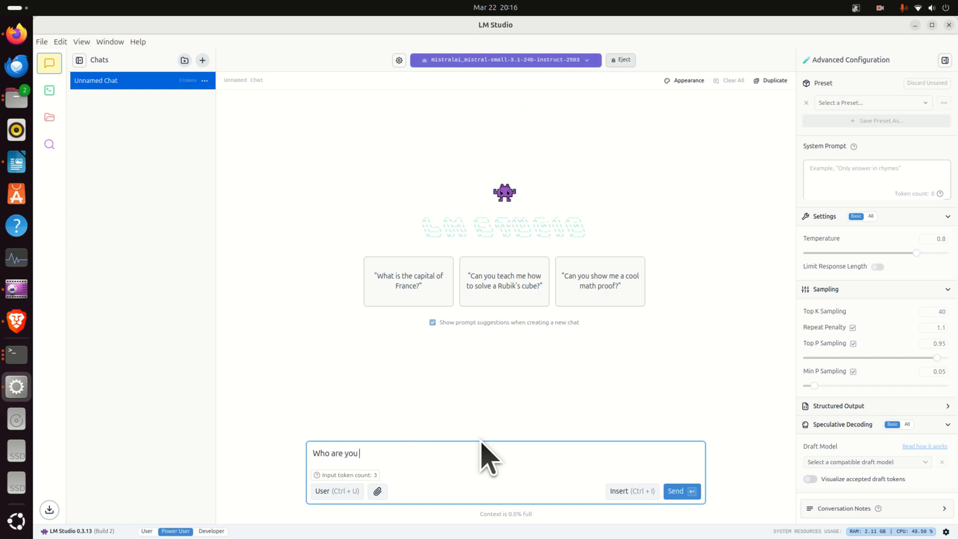
{"action": "left_click", "coordinate": [681, 491]}
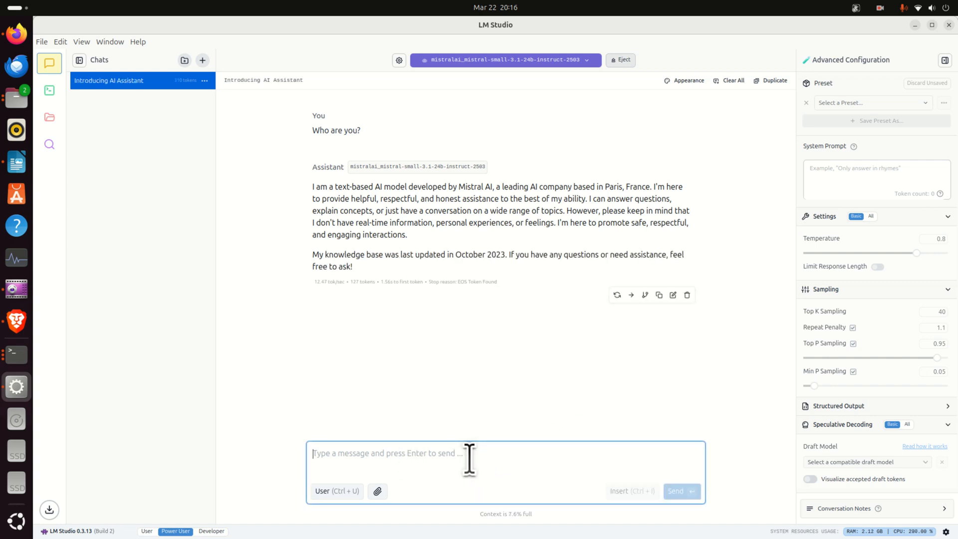
- Send 'How to solve a quadratic equation x^2+3x=0' to the model
{"action": "type", "text": "How to solve a"}
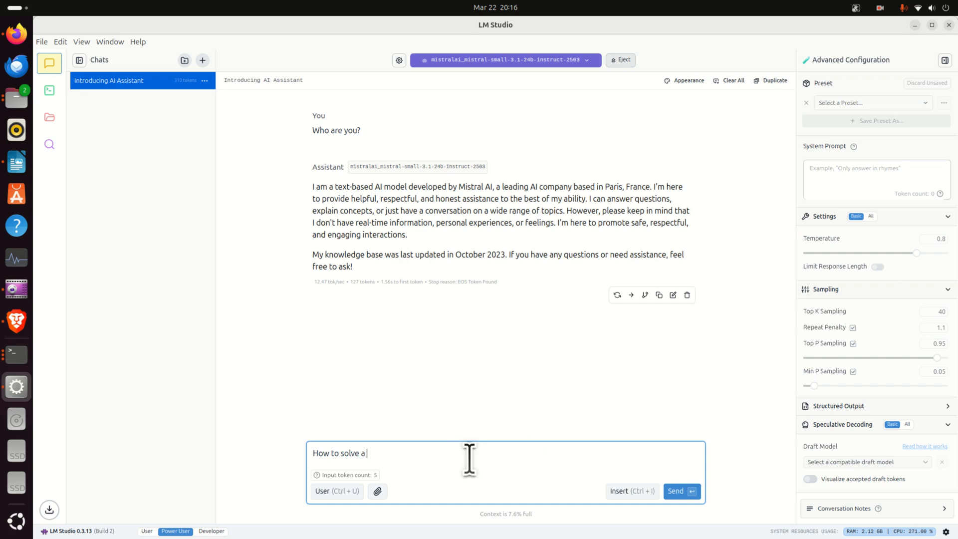
{"action": "type", "text": "quadratic equati"}
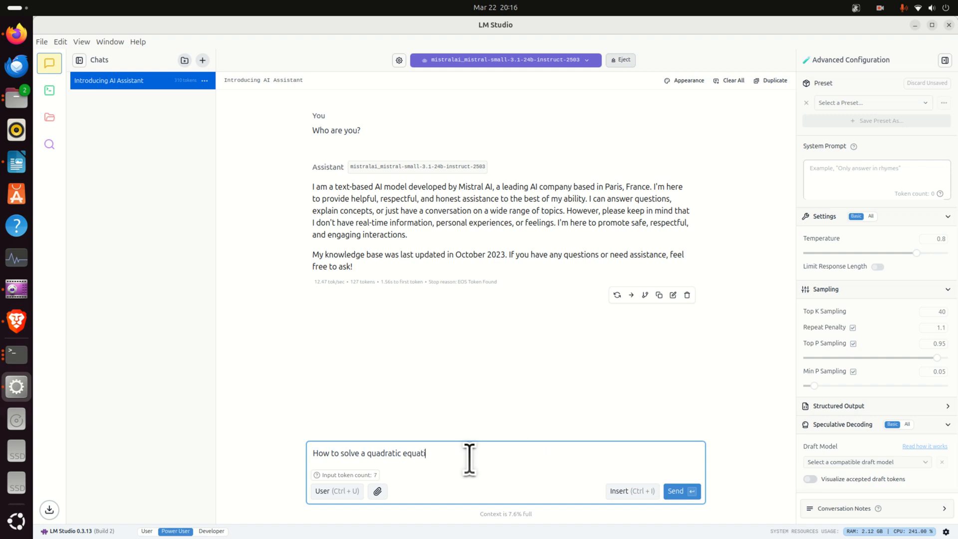
{"action": "type", "text": "x^2+"}
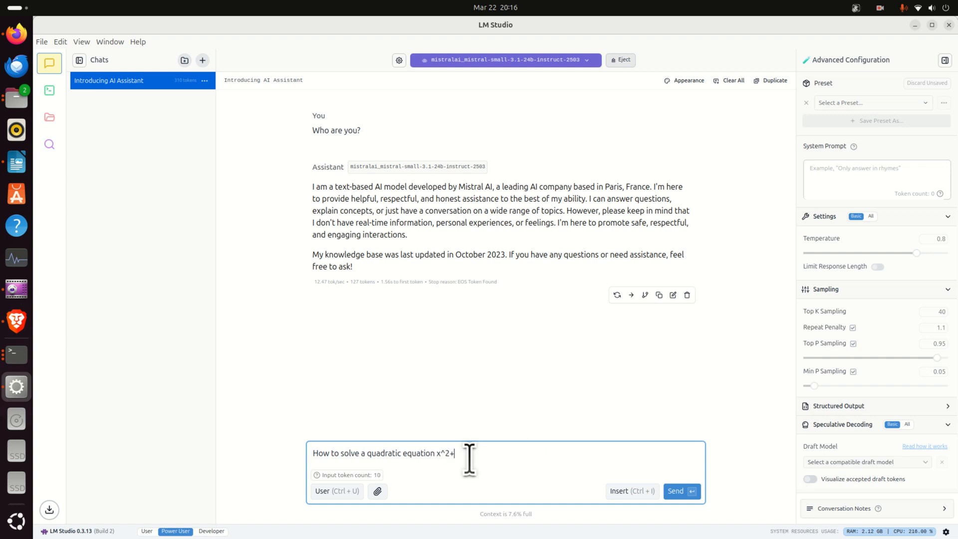
{"action": "type", "text": "3"}
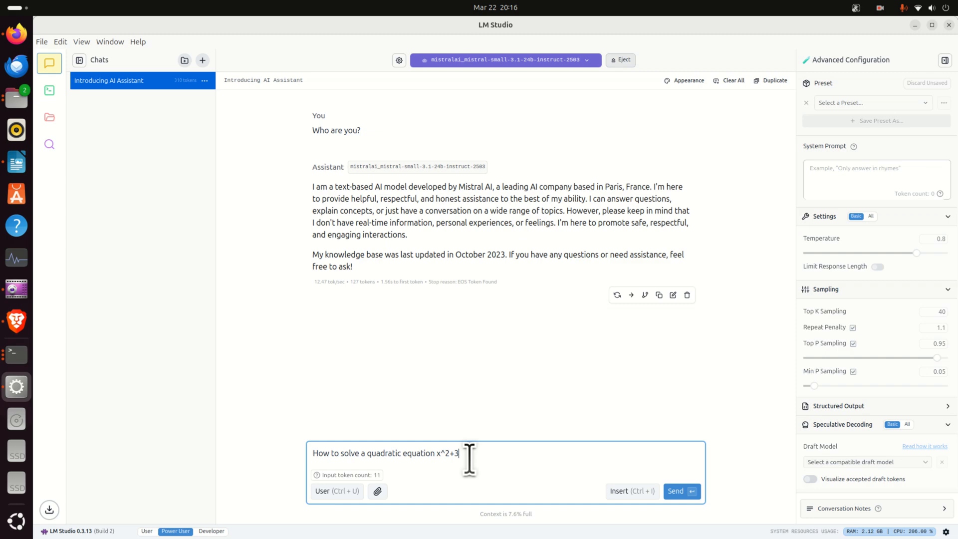
{"action": "left_click", "coordinate": [681, 491]}
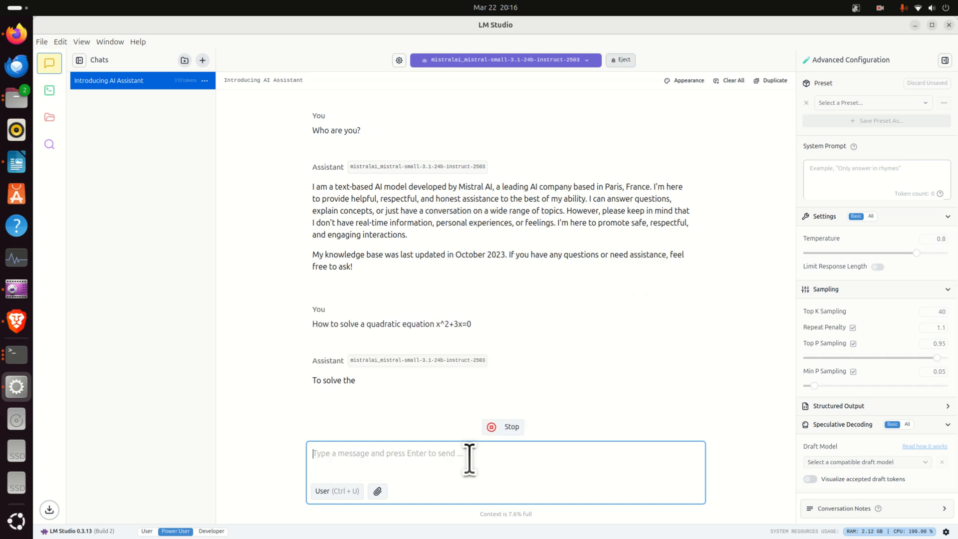